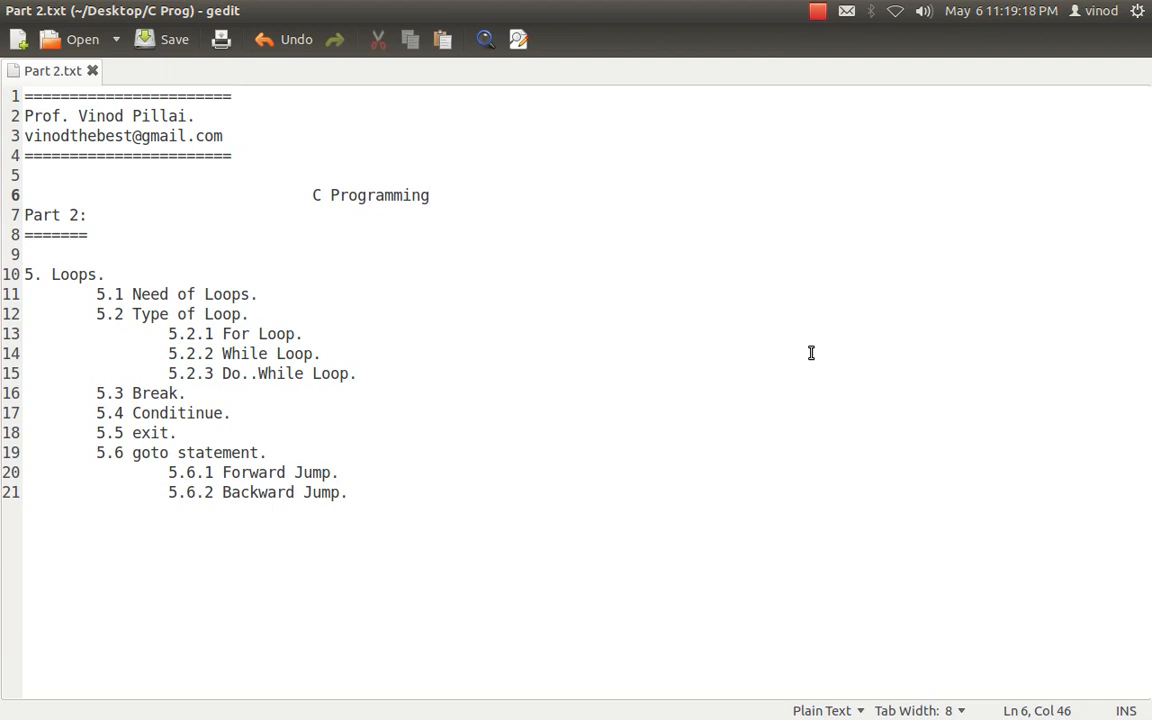
- Write a Hello World C program with #include <stdio.h>, void main() and printf in a new document
left_click(428, 196)
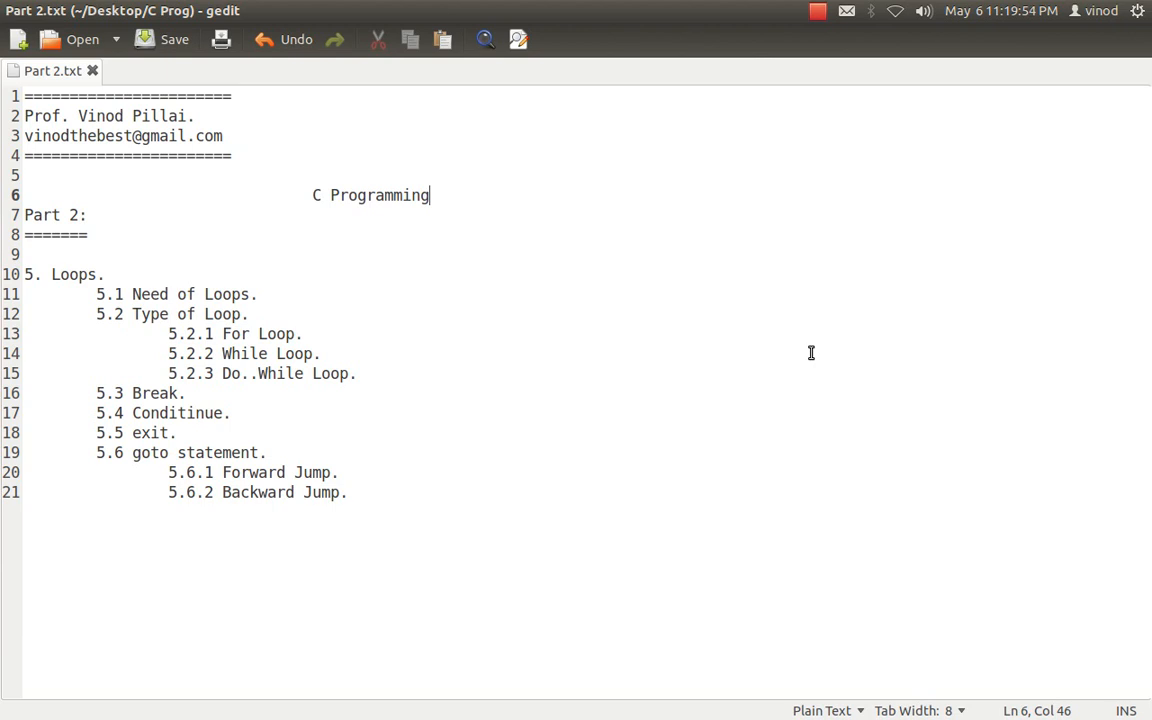
left_click(16, 44)
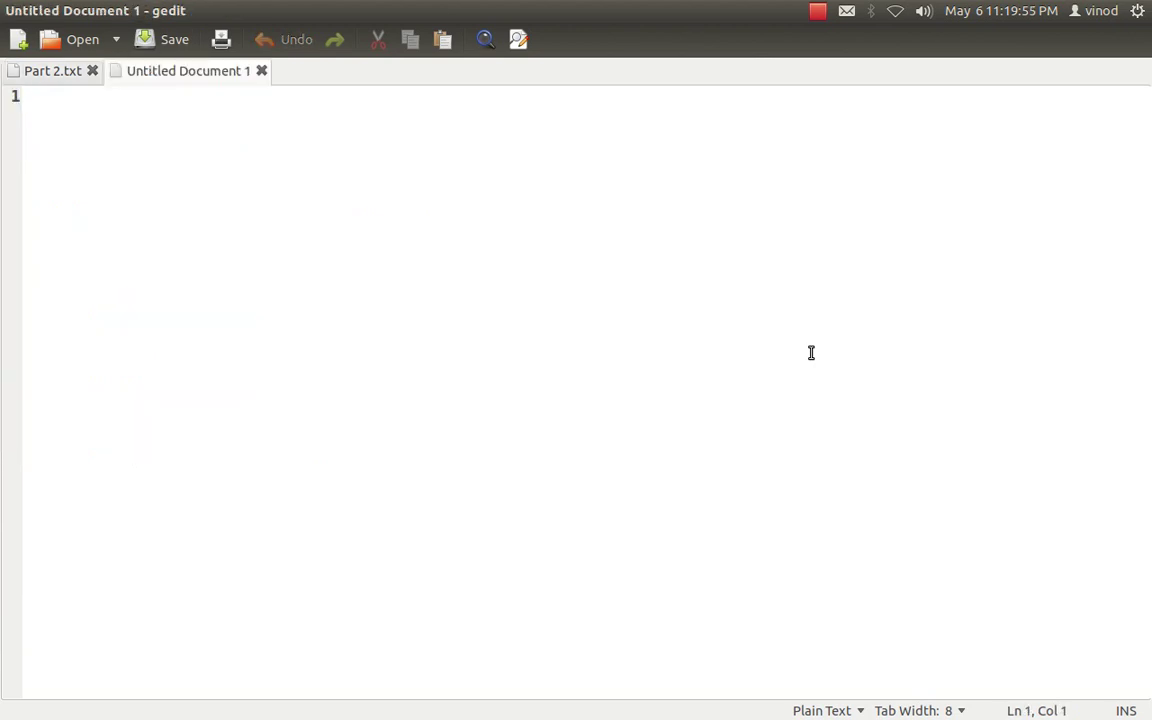
type("#include")
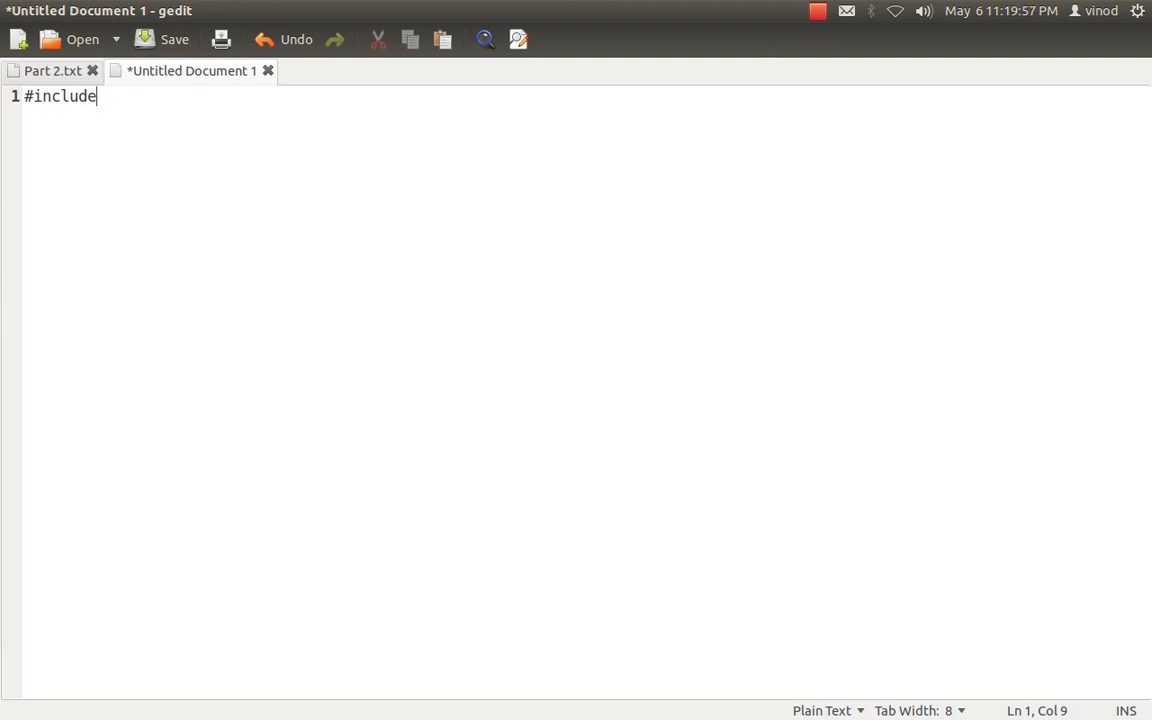
type("<stdio.h>")
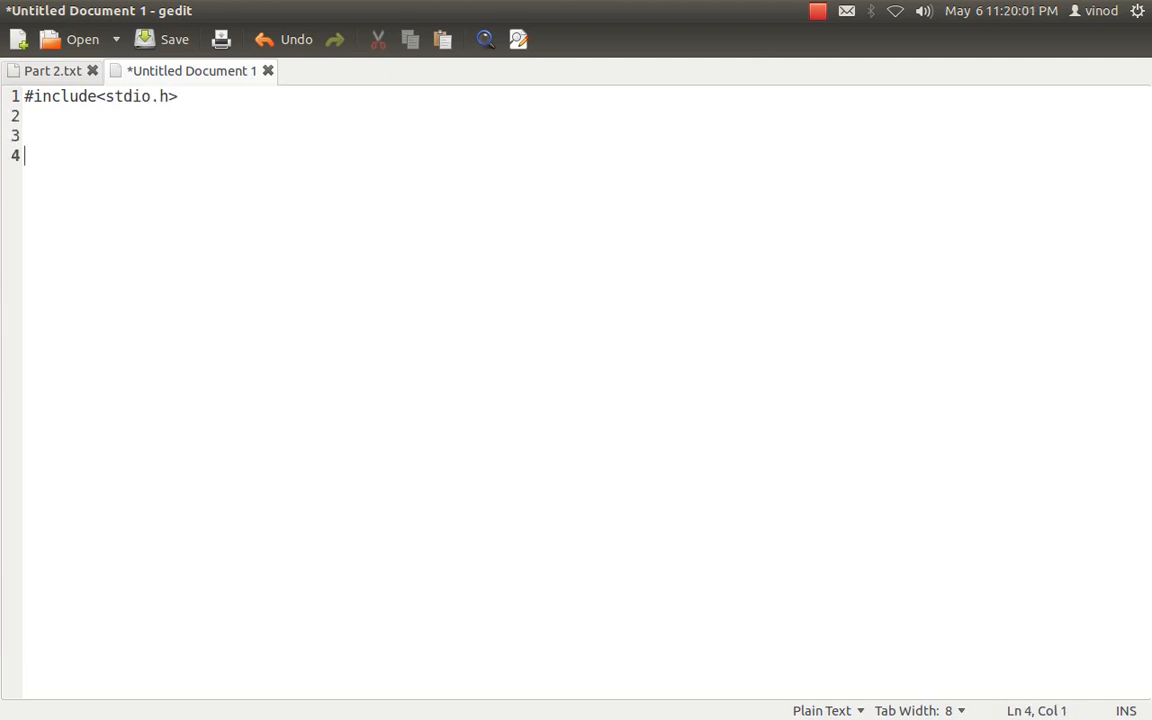
type("void main(")
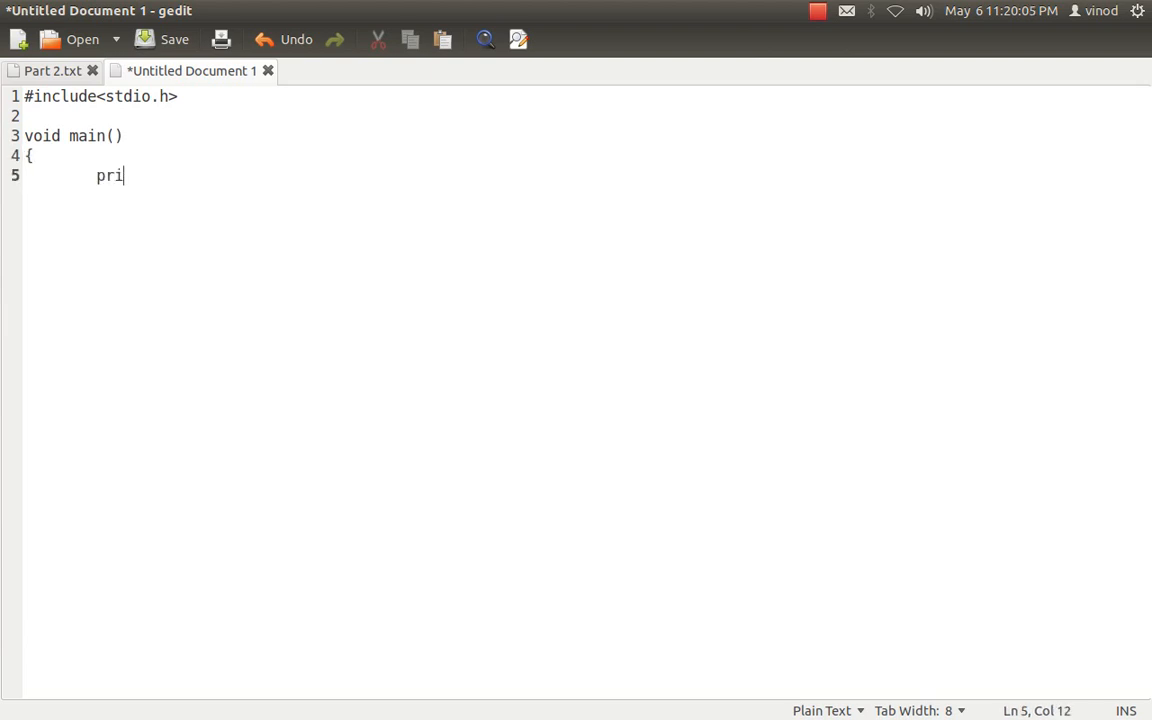
type("ntf(\"Hello")
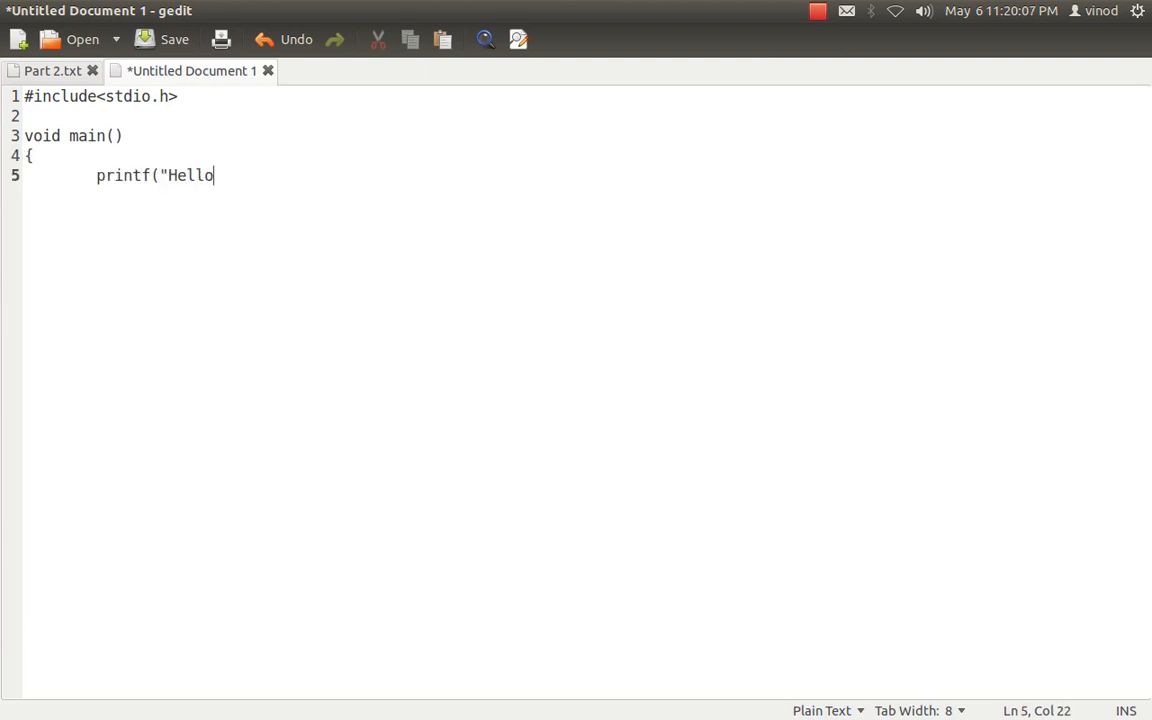
type("World\");")
type("}")
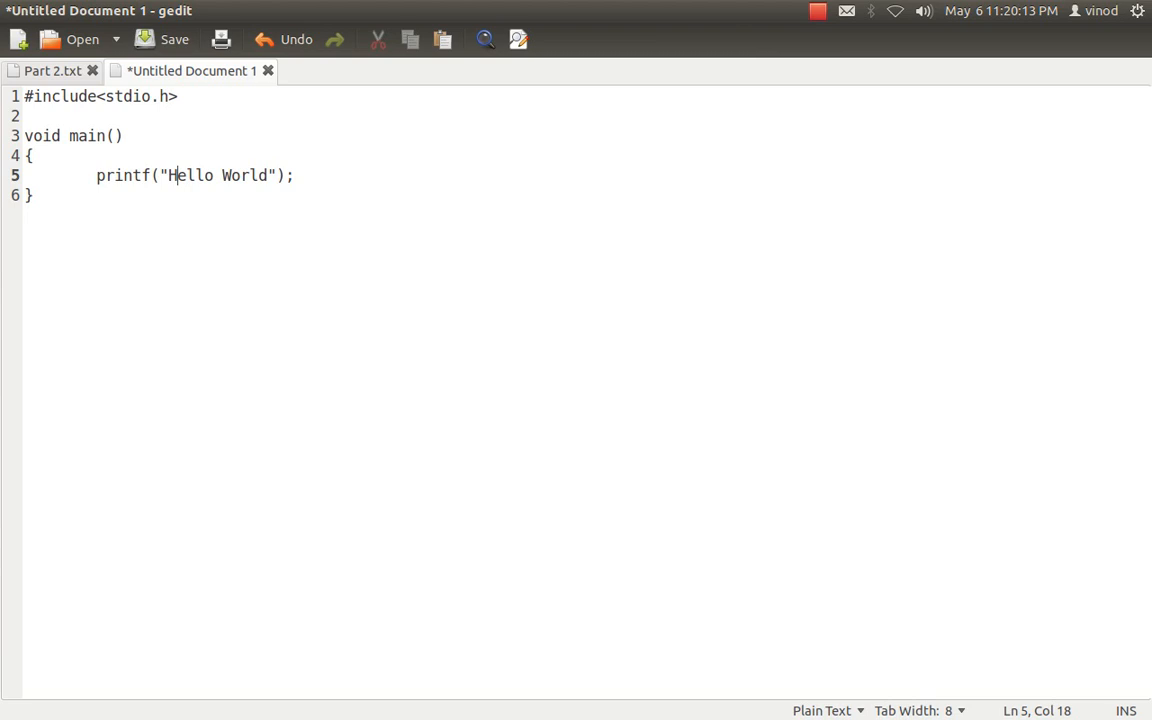
type("\\n")
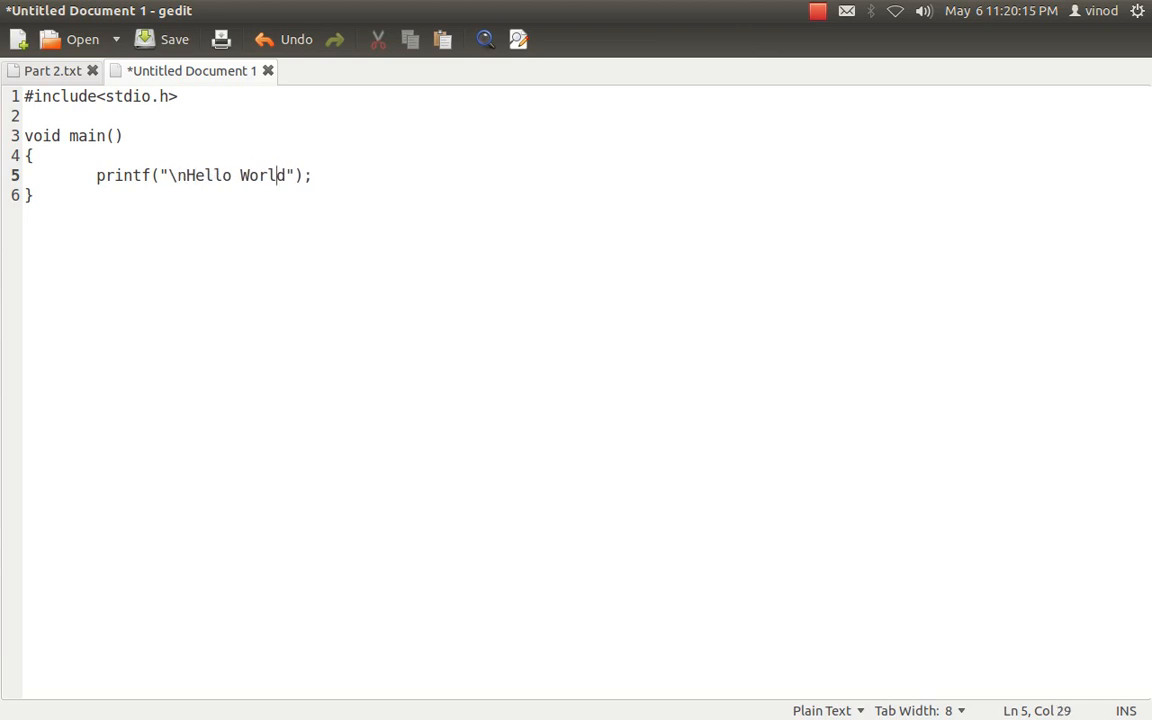
type("\\n")
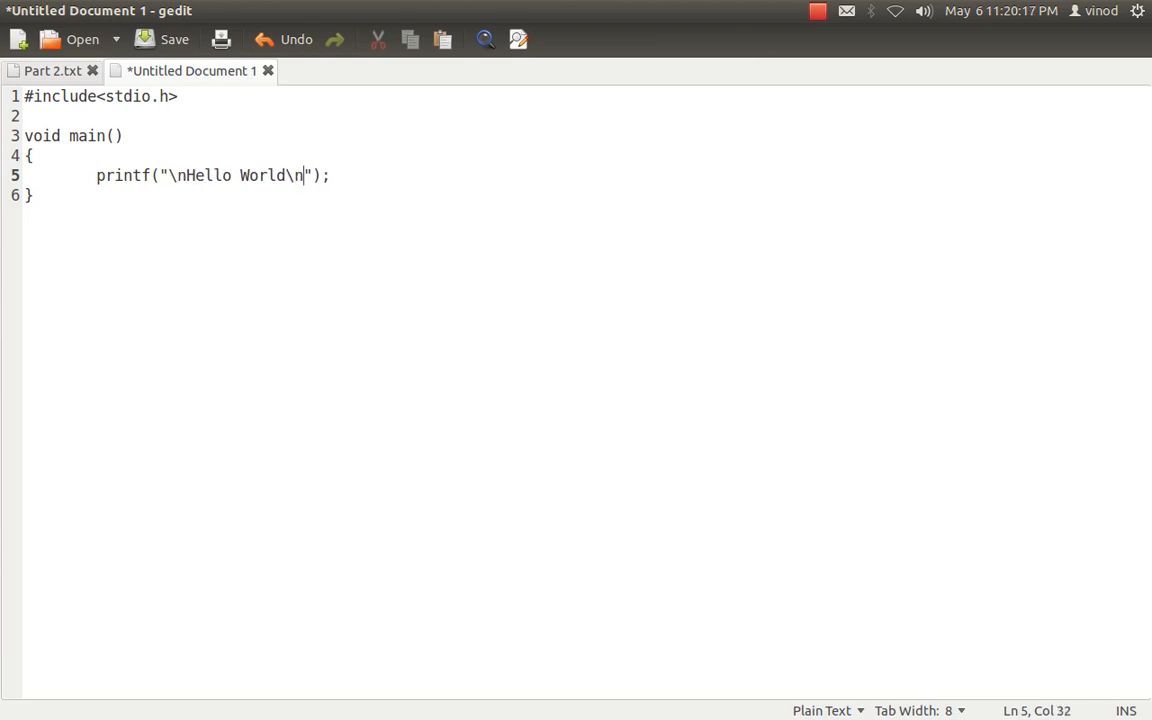
- Save the new document as Prog.c in the C Prog folder
left_click(160, 40)
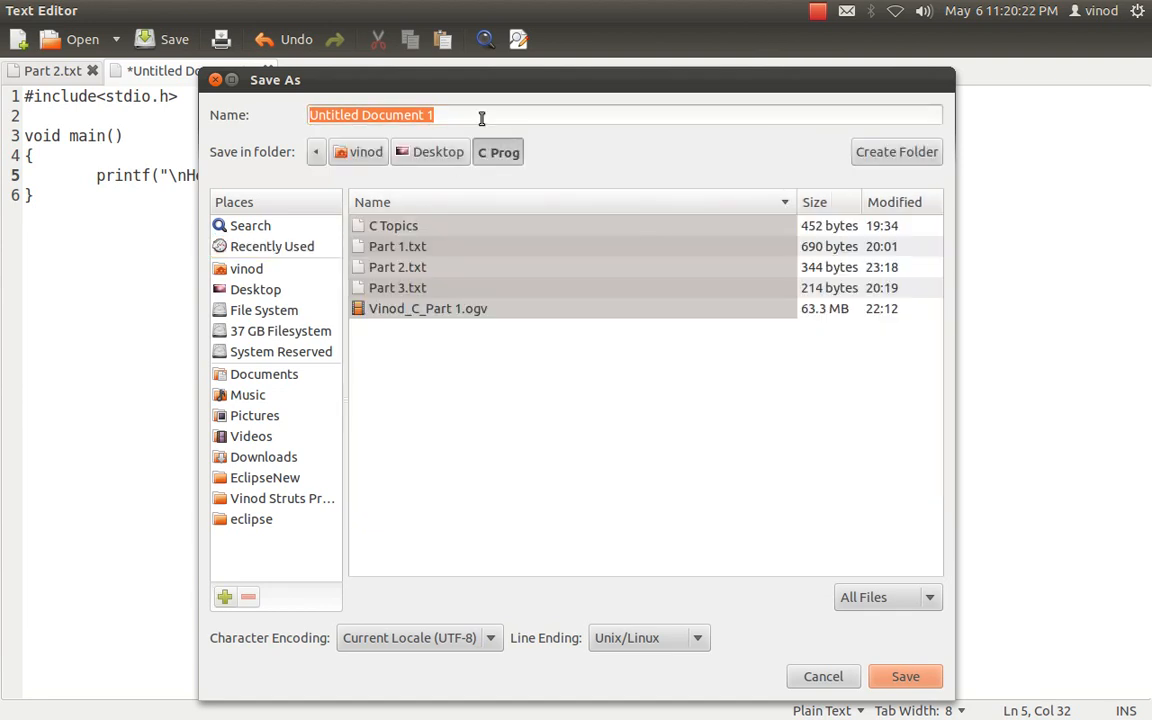
key("Delete")
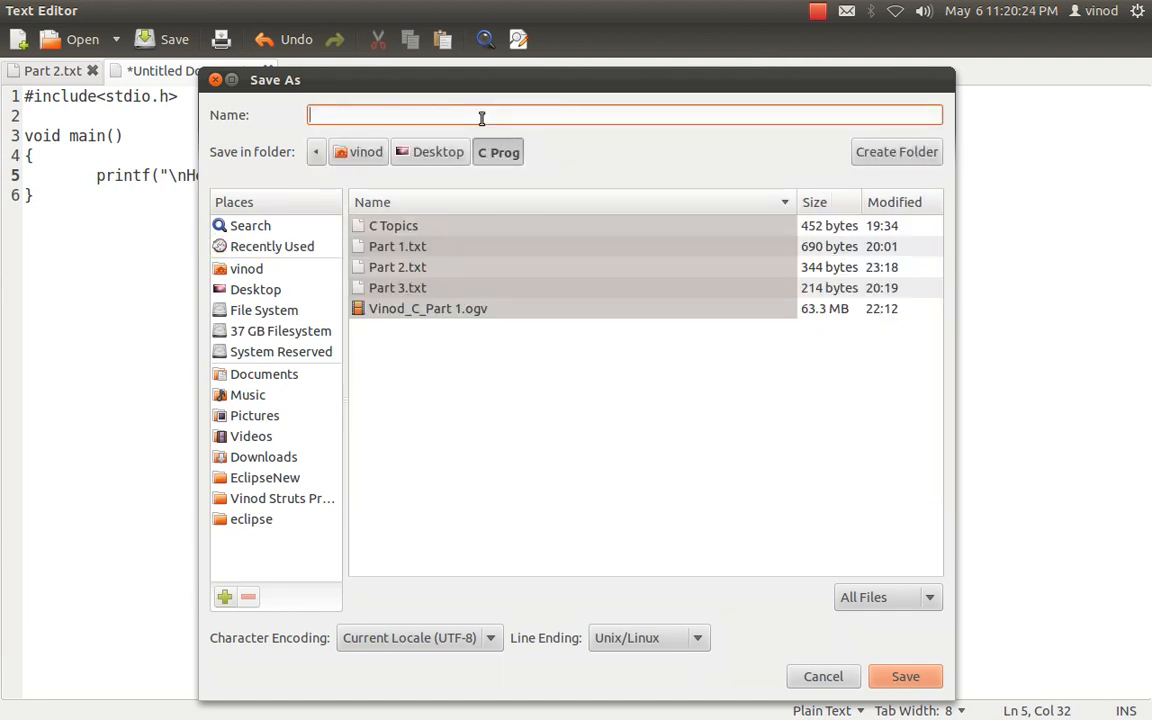
type("Prog.c")
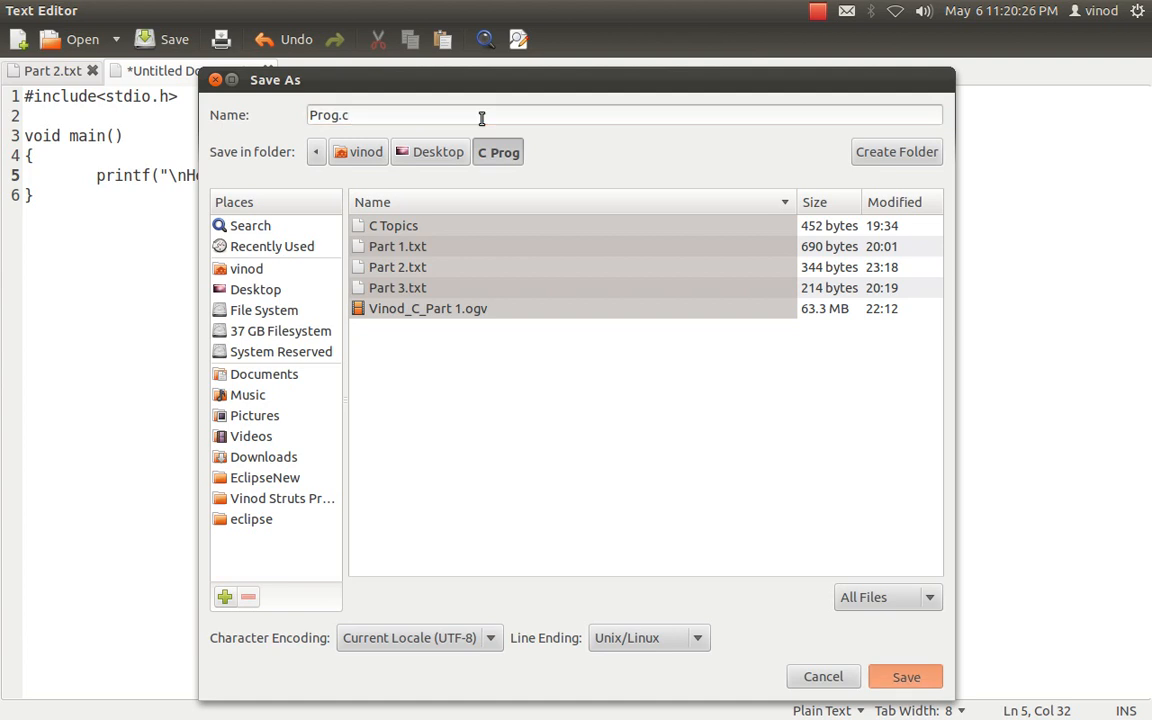
left_click(908, 676)
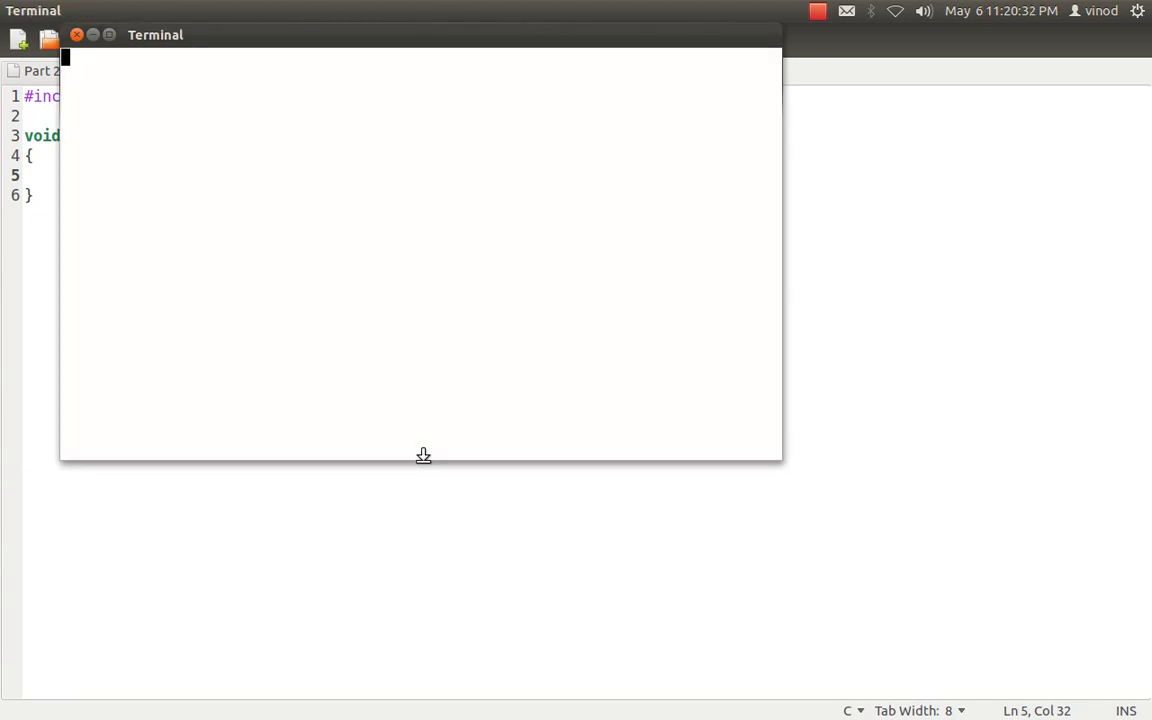
- Move into Desktop/C Prog, compile Prog.c into P.out with cc and run ./P.out
type("cd Desktop/")
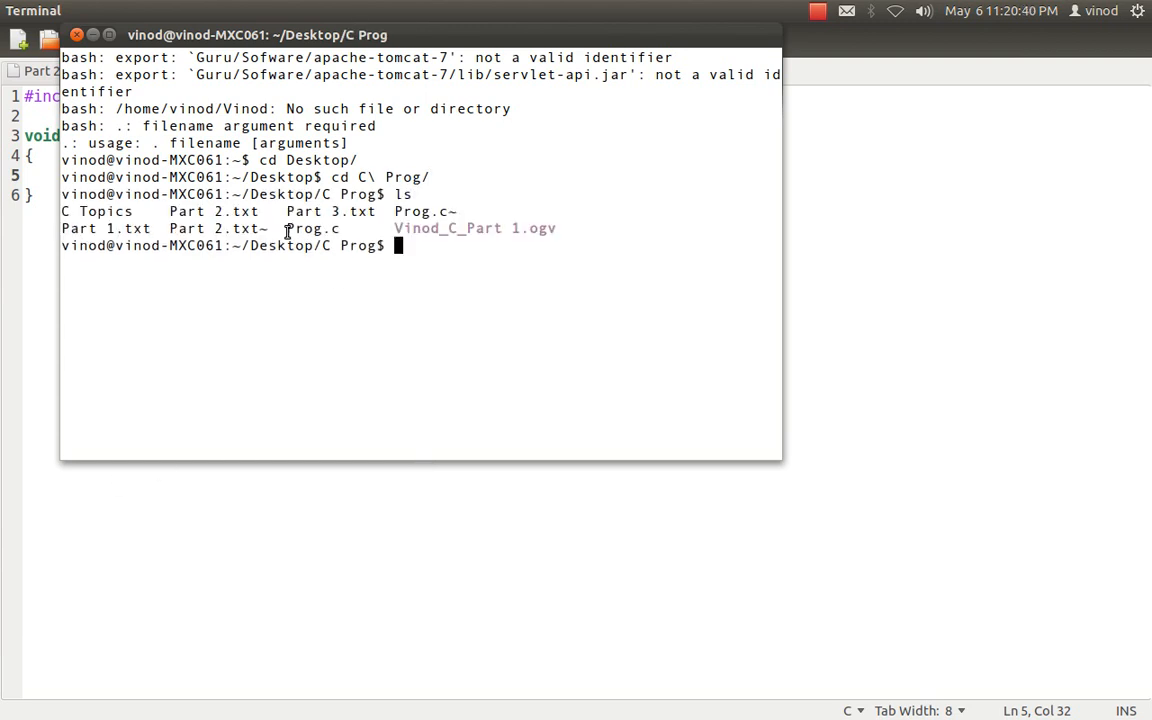
type("cc")
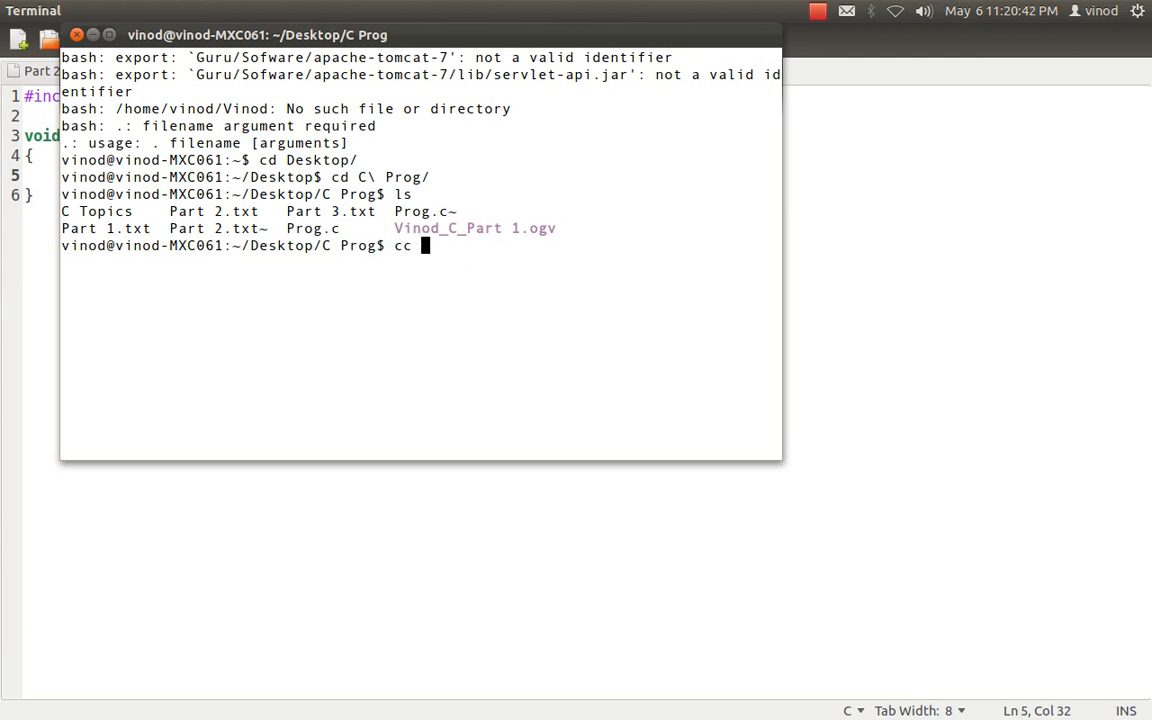
type("Prog.c -o P.out")
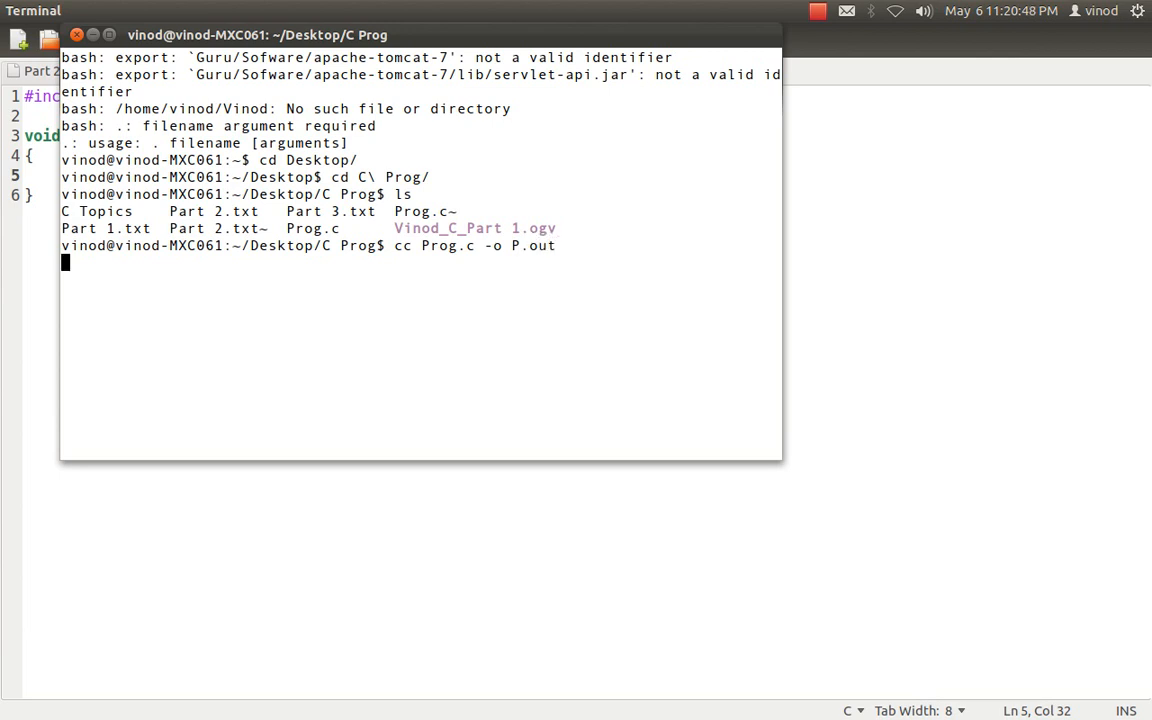
type("./P.out")
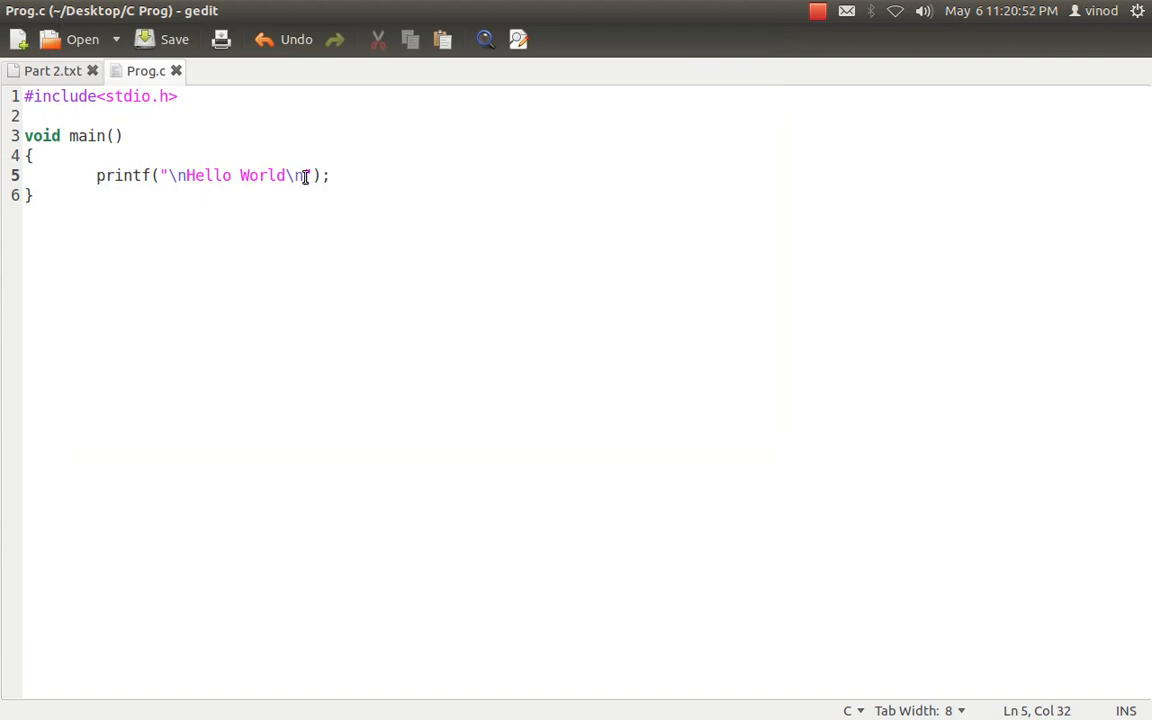
- Review the Part 2 notes and the printf line in Prog.c
left_click(44, 72)
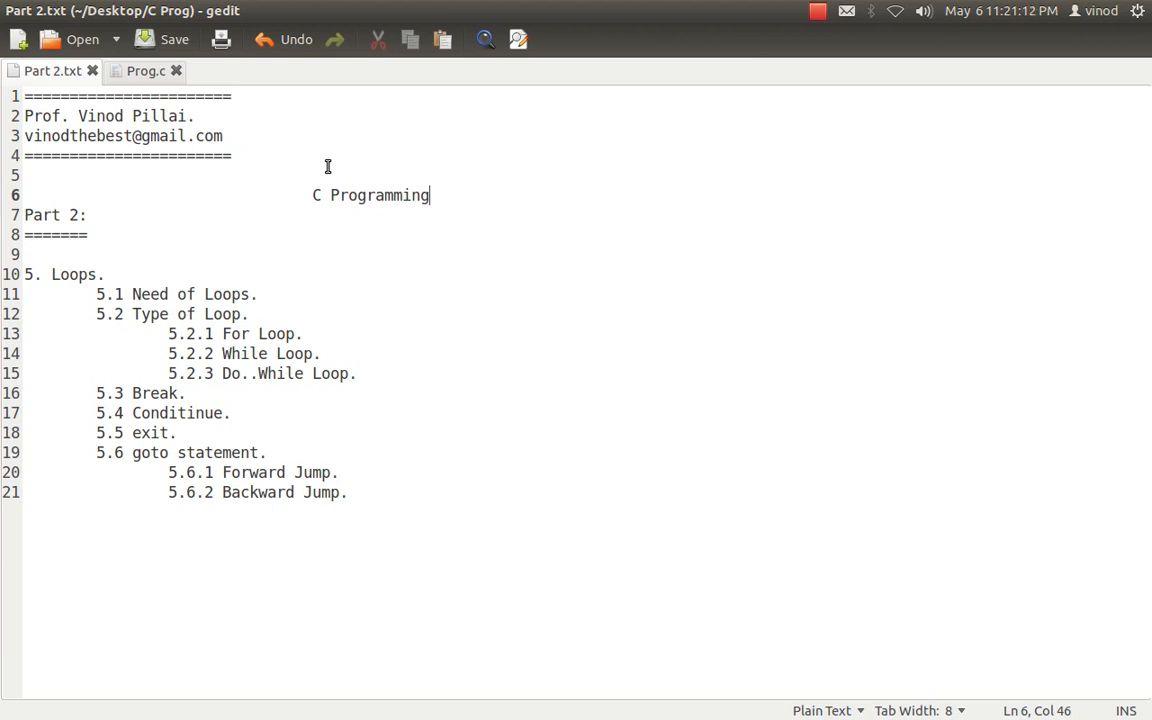
left_click(146, 72)
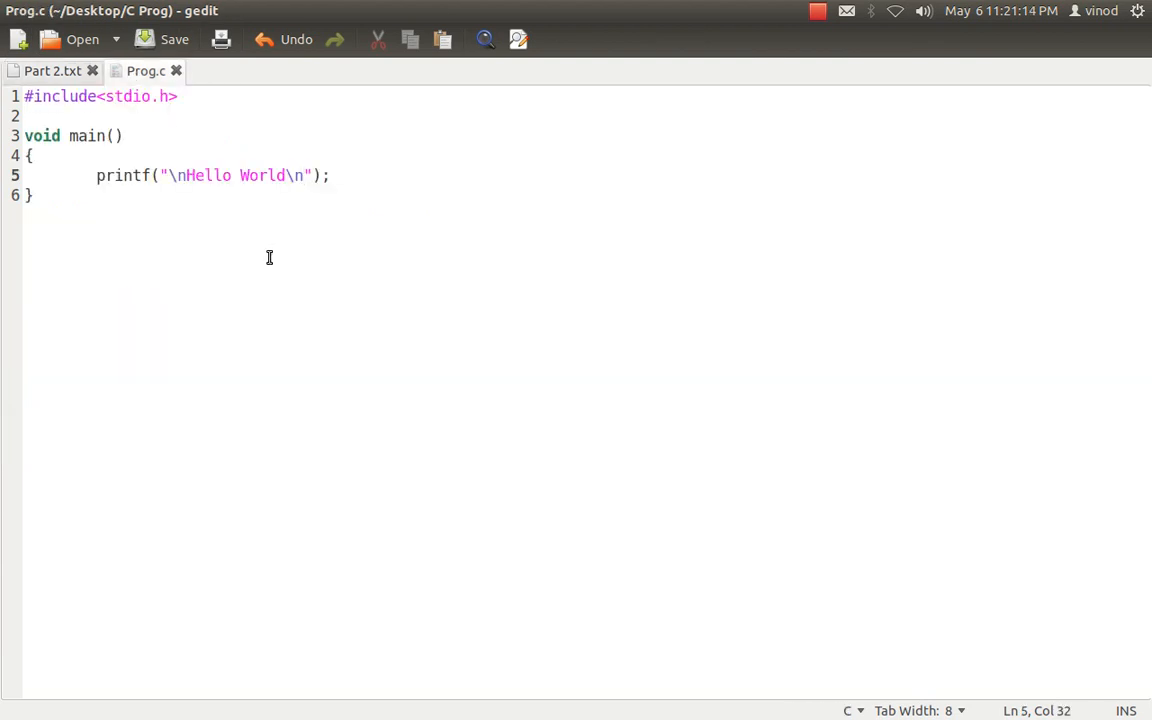
left_click_drag(96, 176, 330, 176)
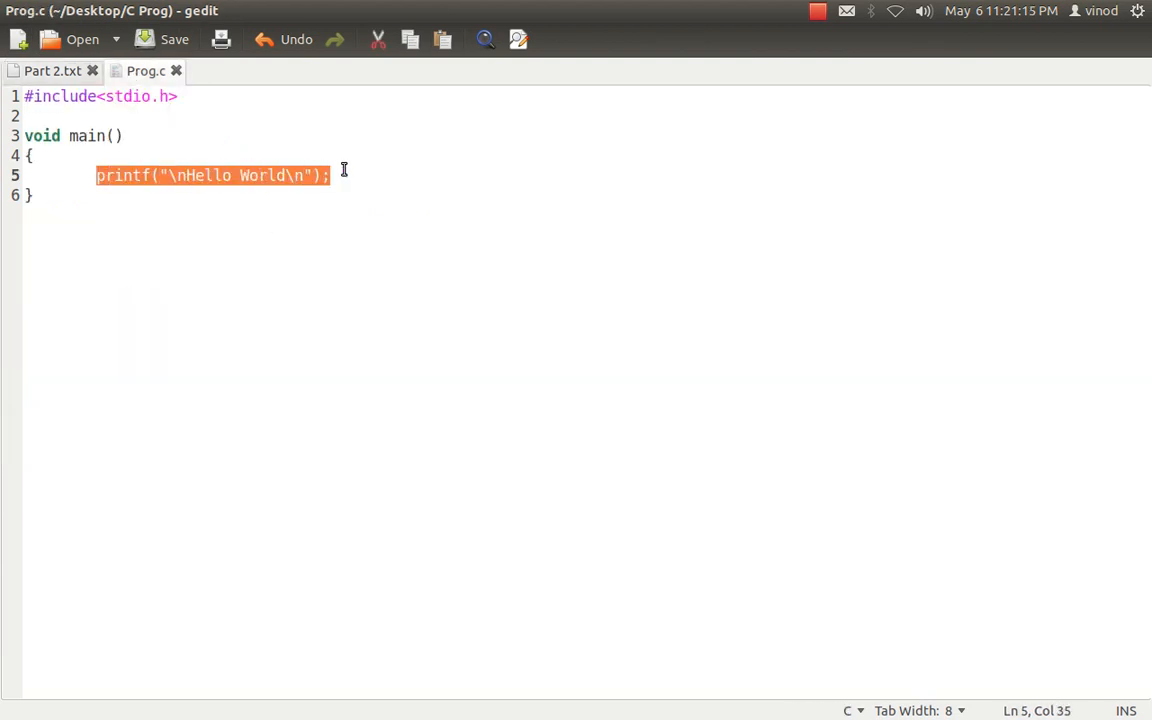
left_click(332, 176)
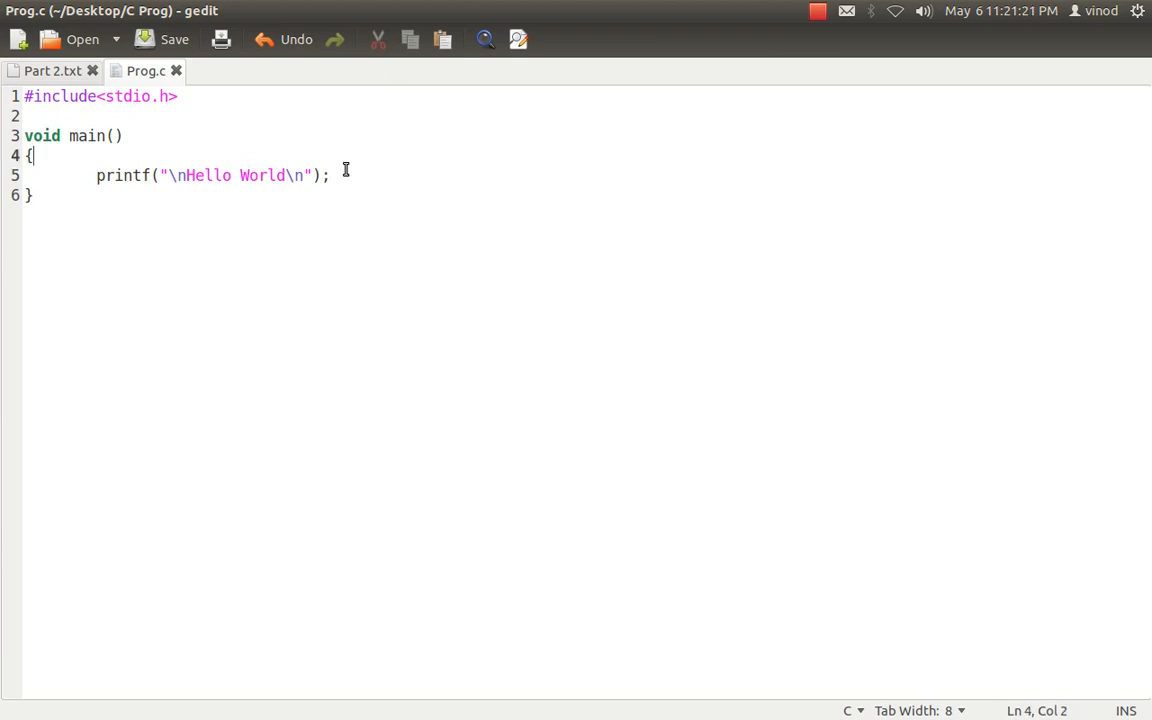
- Check the Do..While Loop item in the notes and return to Prog.c for a new line above printf
left_click(44, 70)
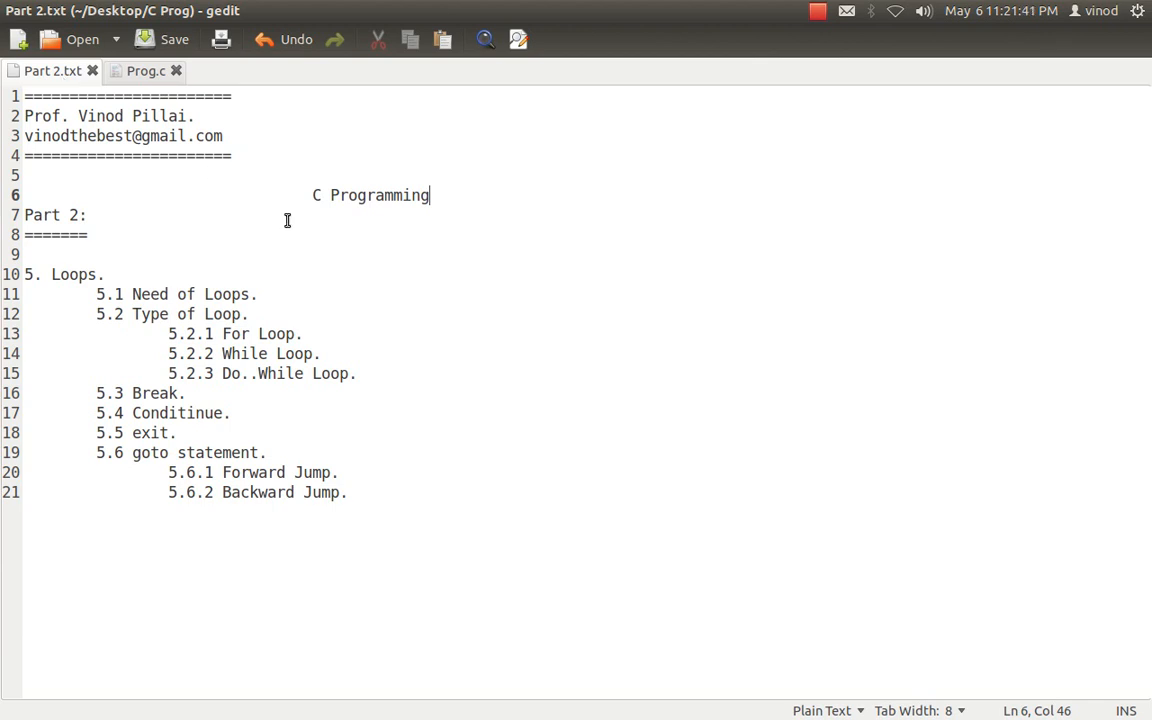
left_click(358, 374)
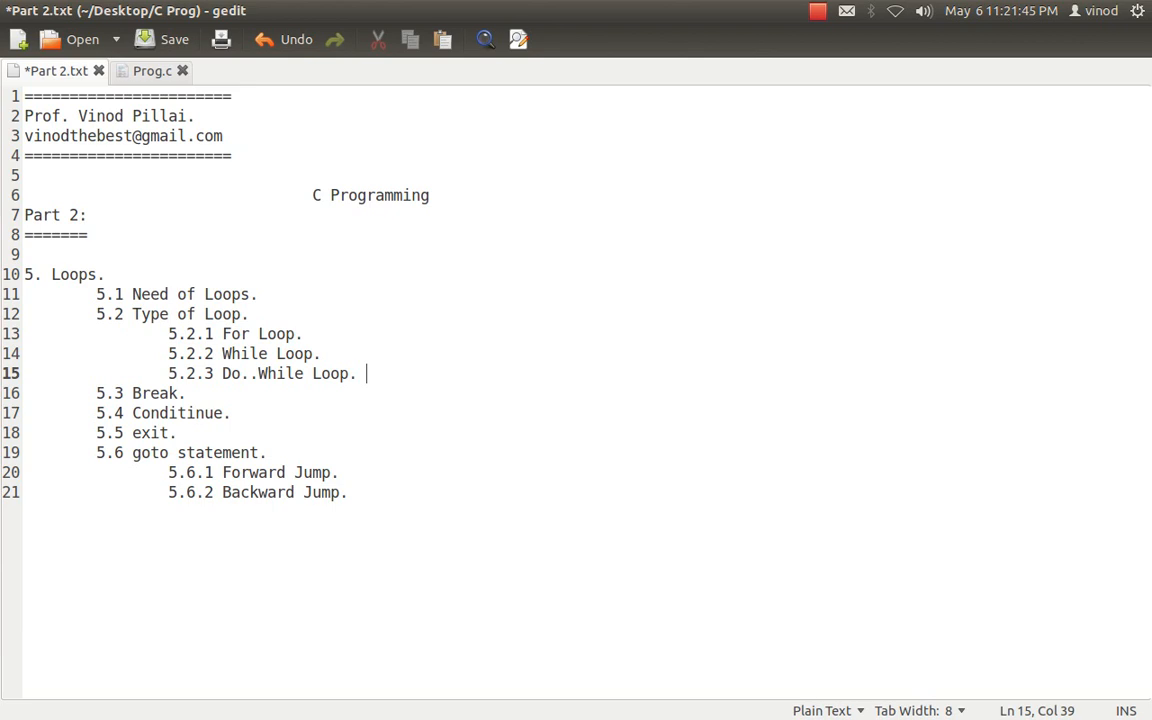
left_click(164, 40)
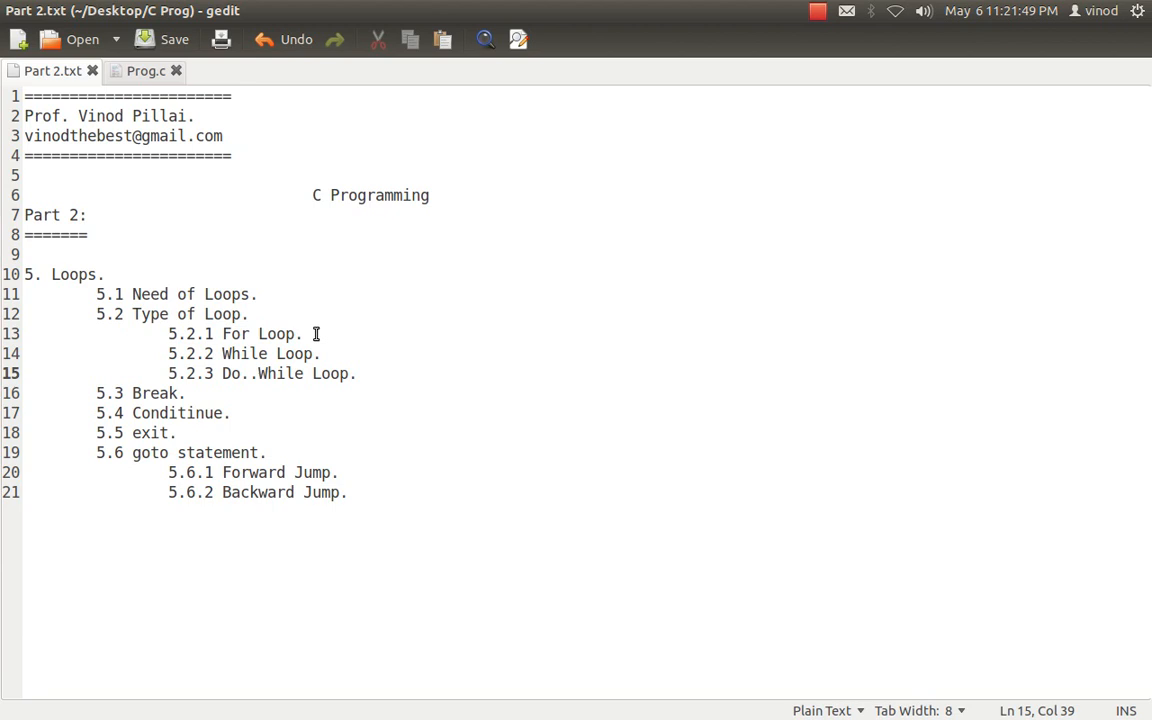
left_click(144, 70)
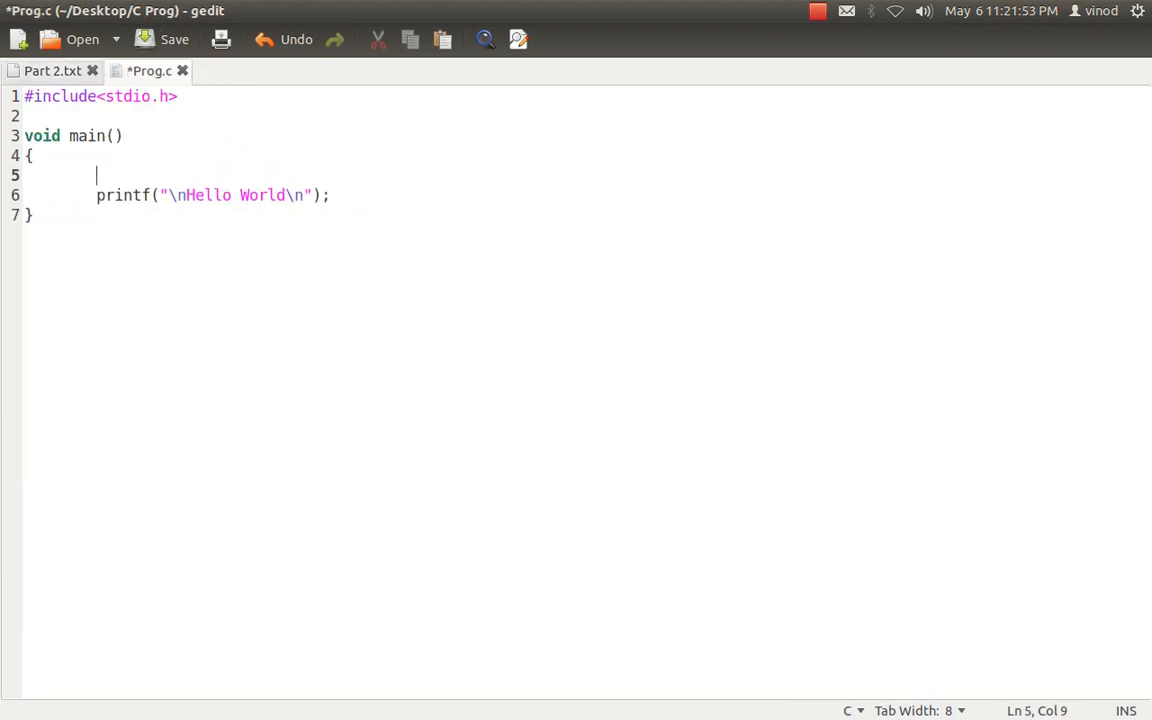
- Declare int i and wrap printf in for(i=0;i<5;i++) with braces, then save Prog.c
type("int i;")
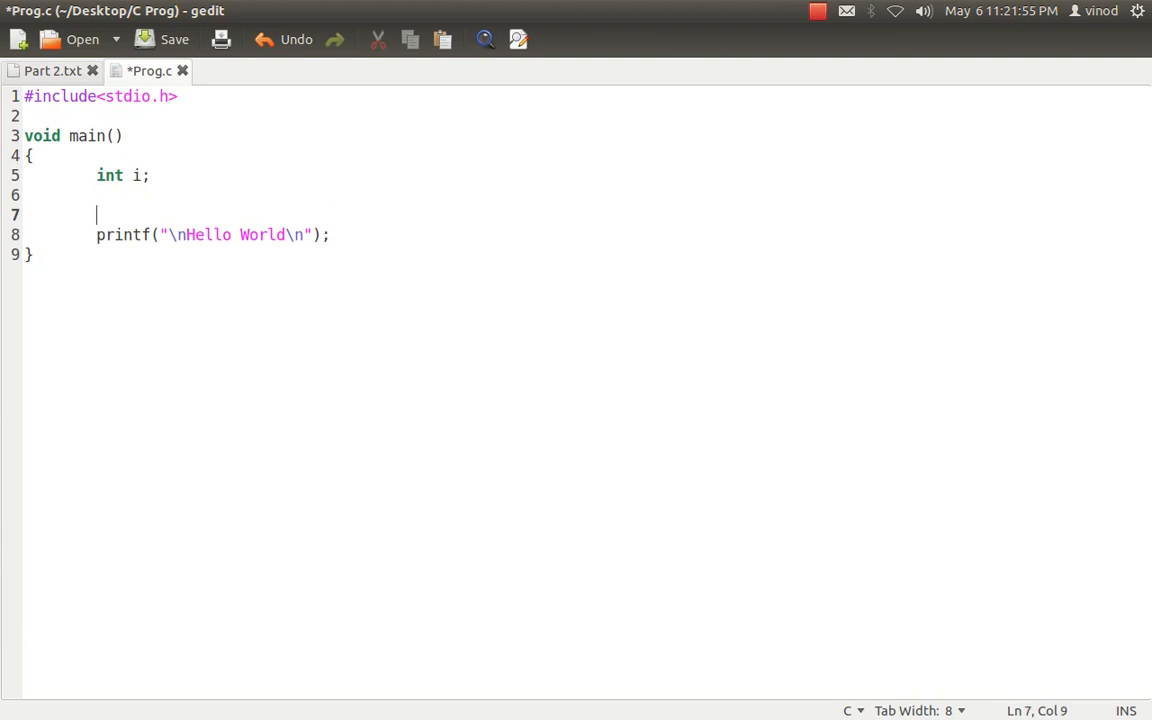
type("for(")
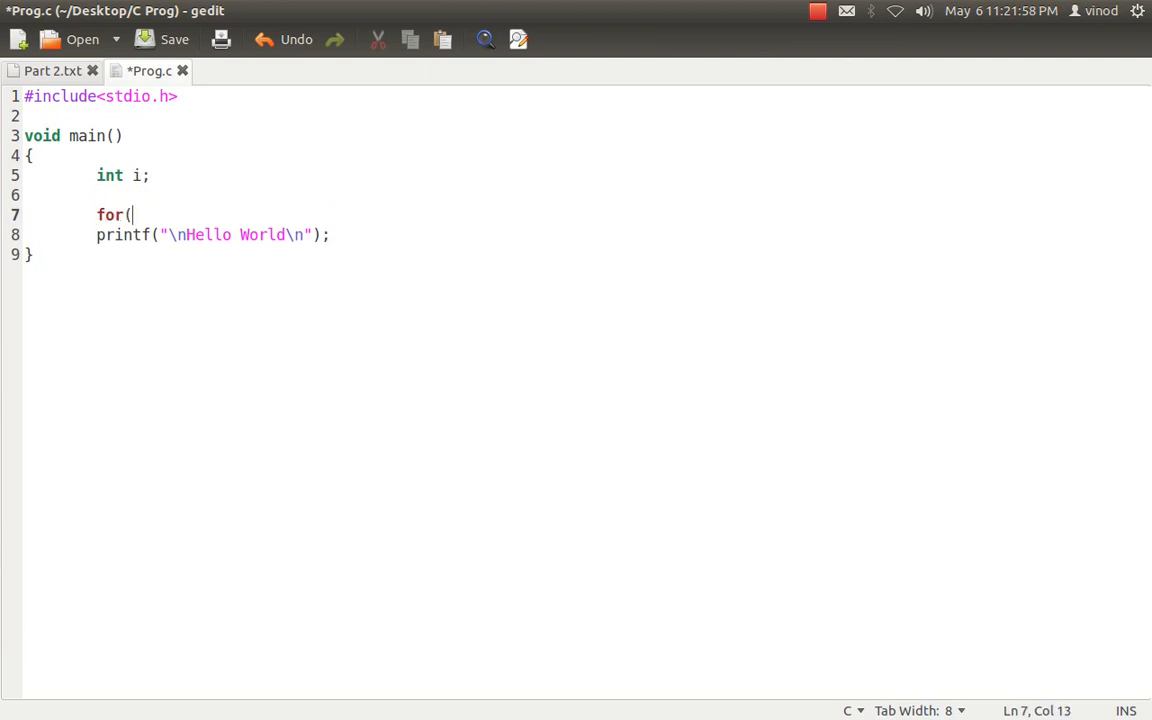
type("i=")
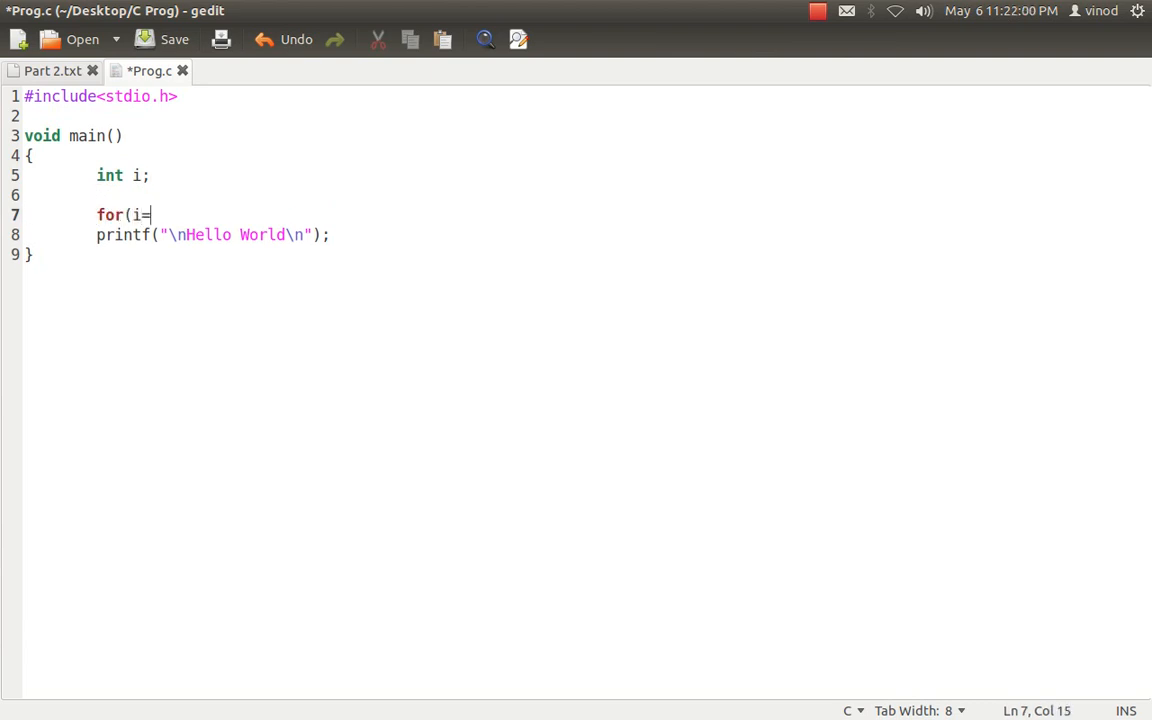
type("0;i<")
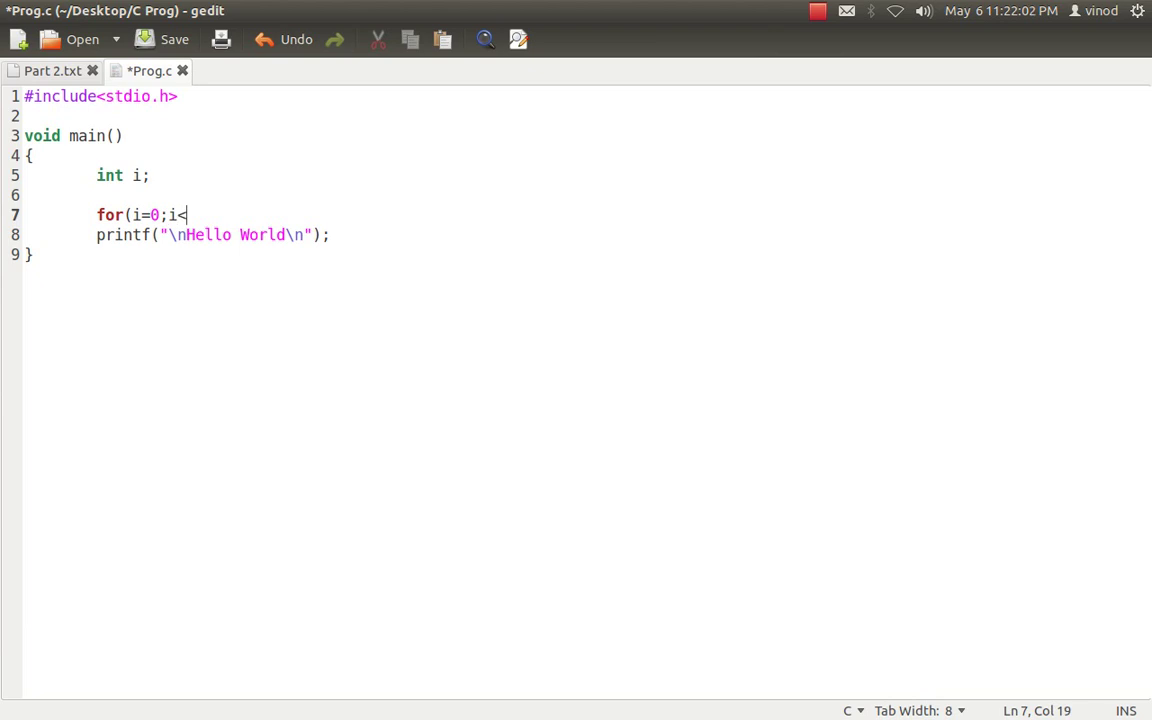
type("5")
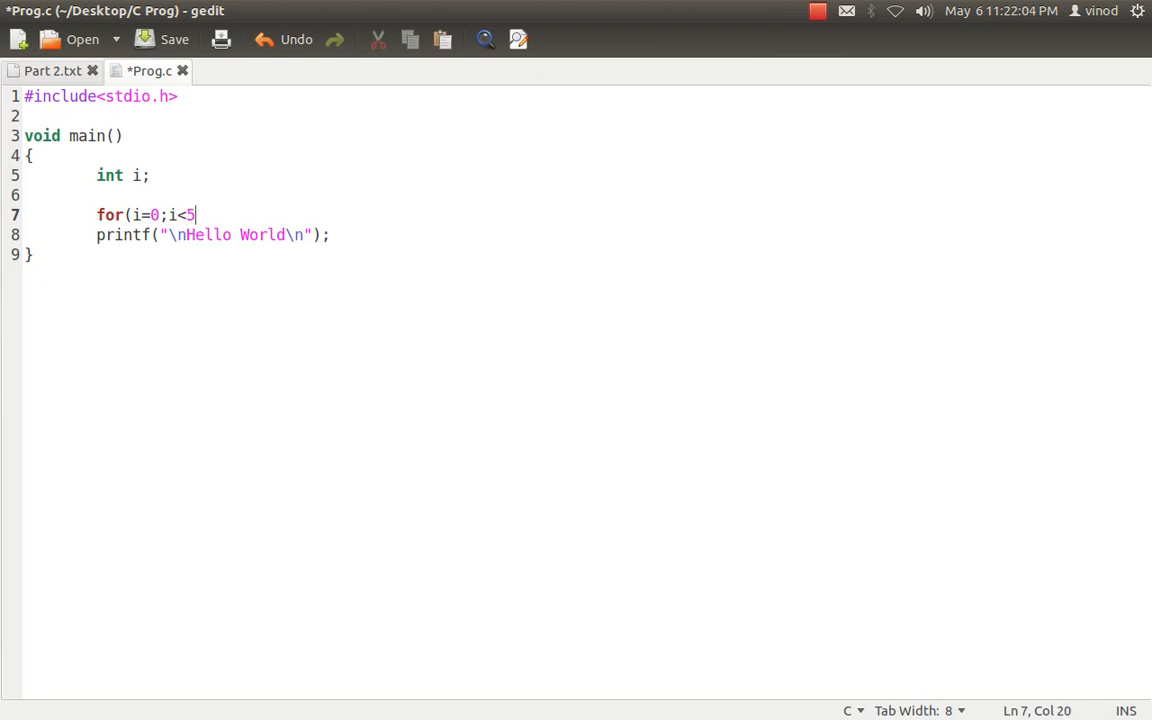
type(";i++)")
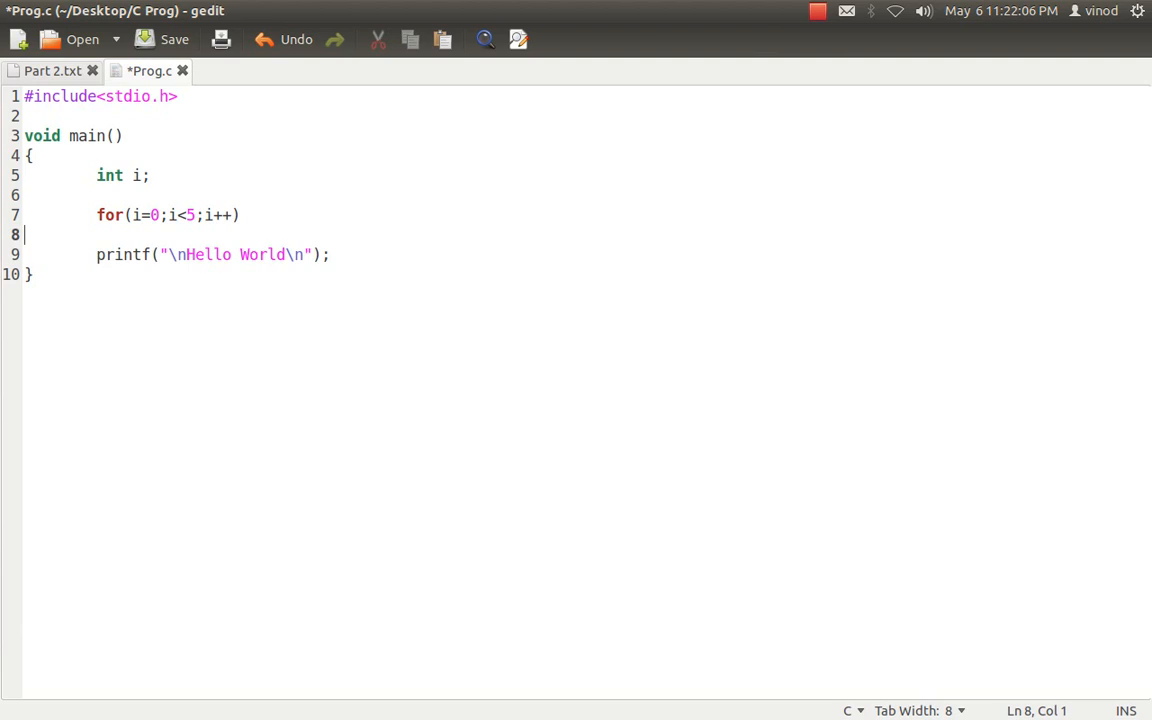
type("{")
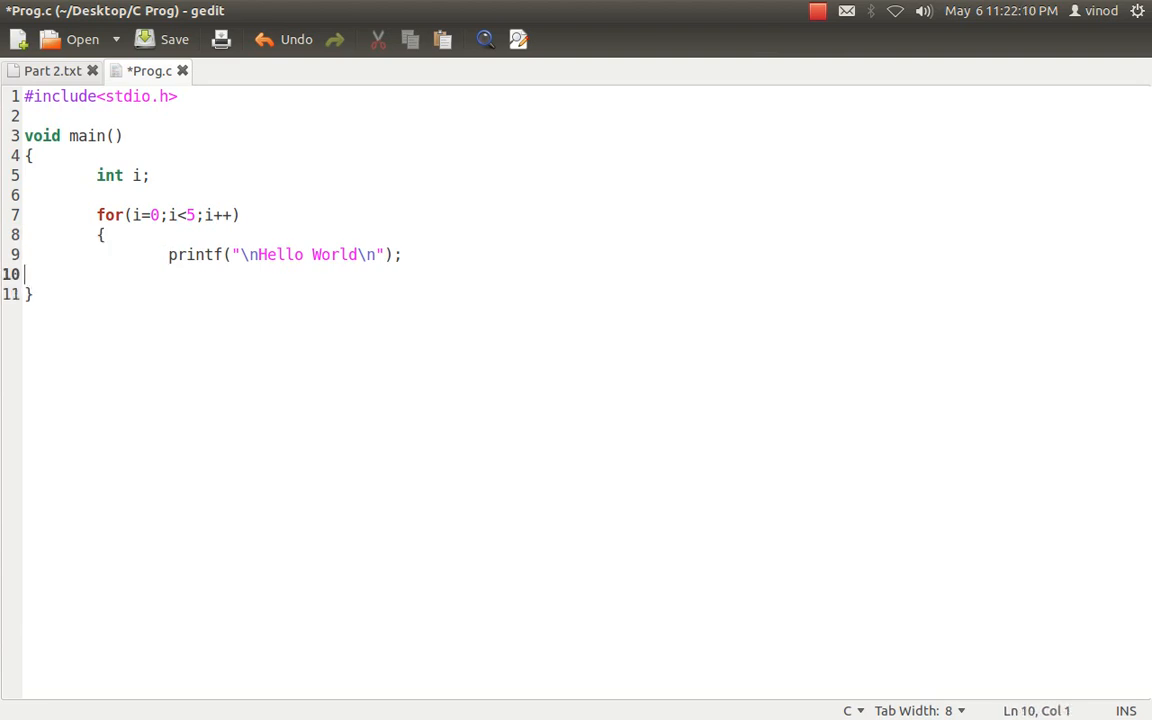
type("}")
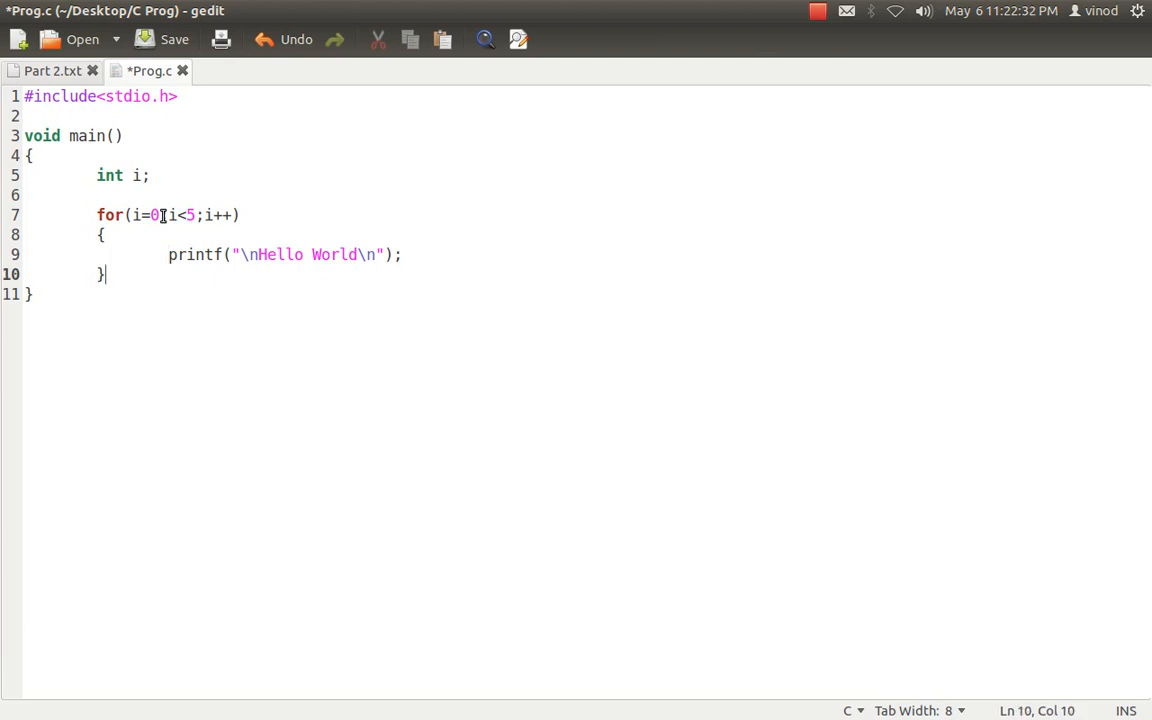
left_click(160, 40)
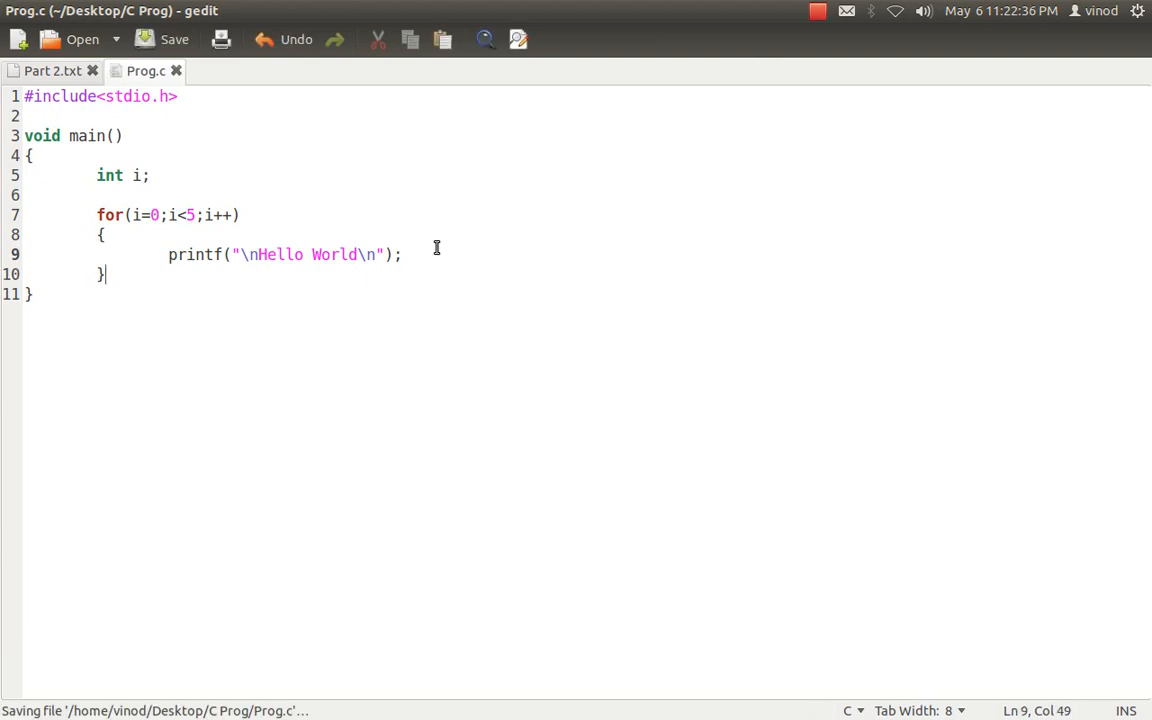
- Add a //1 comment after the printf and rerun the cc compile command in Terminal
type("//1")
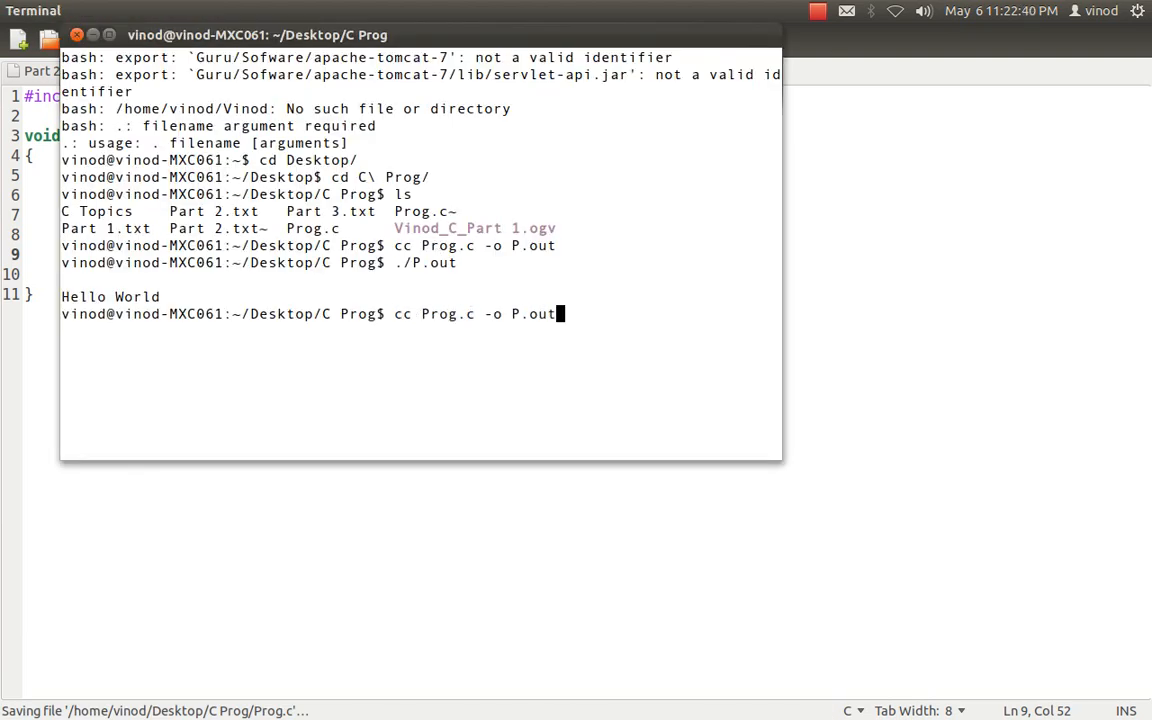
key("Return")
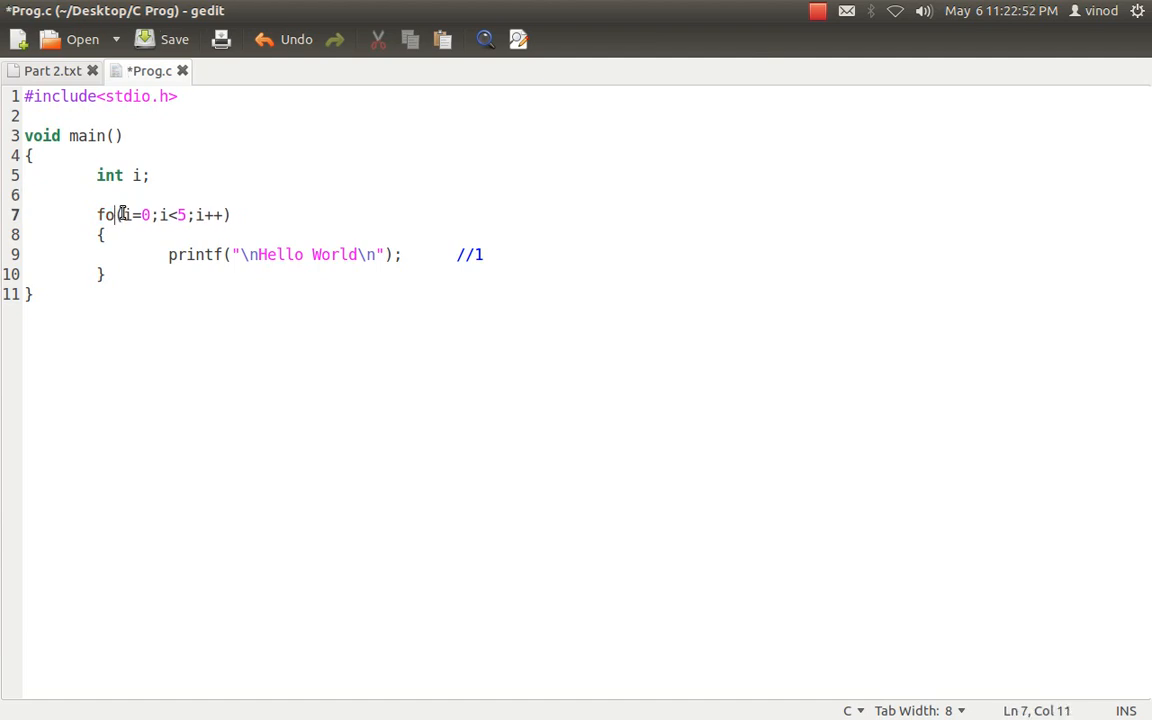
- Turn the for loop into while(i<5) with i=0; before it and i++; inside
type("while")
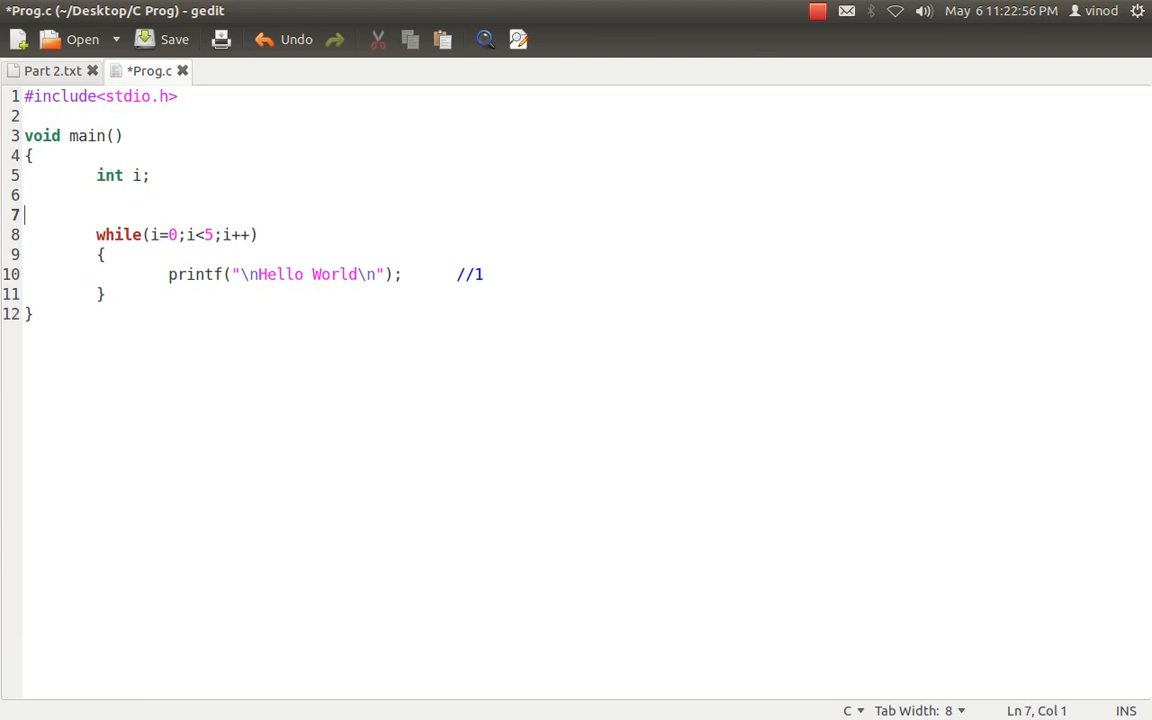
type("i=0;")
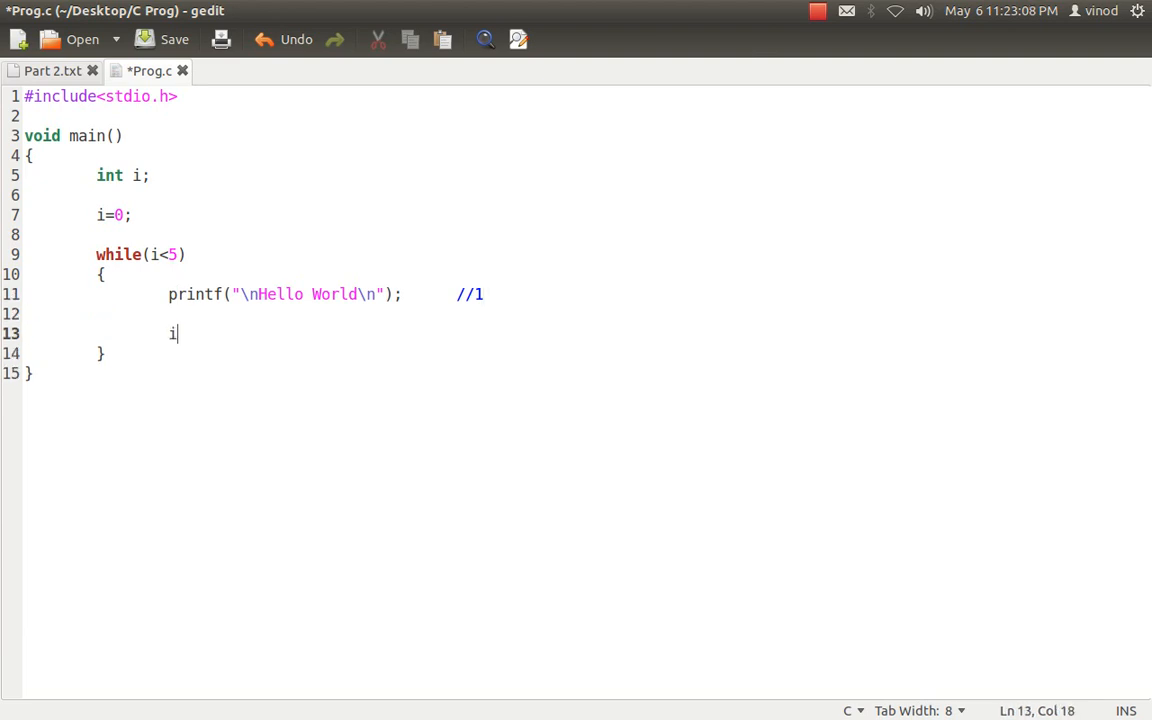
type("++;")
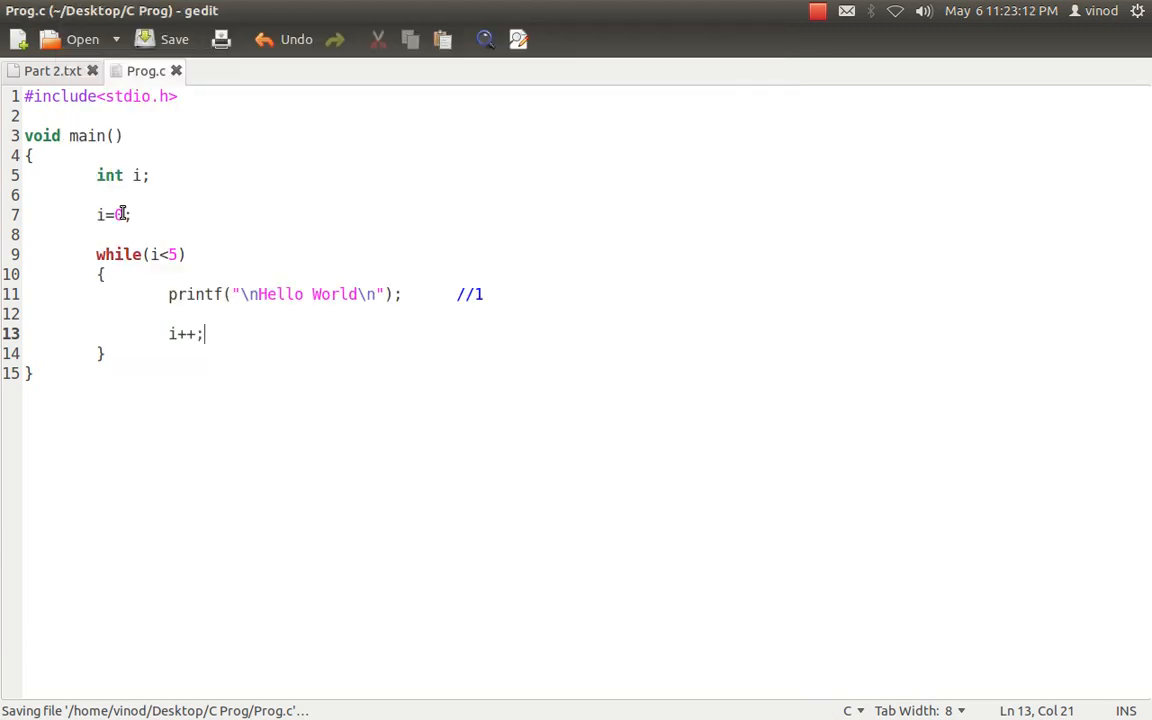
- Change the message to While Hello World, add a //Forget comment and save with Ctrl+S
left_click(260, 294)
type(" While ")
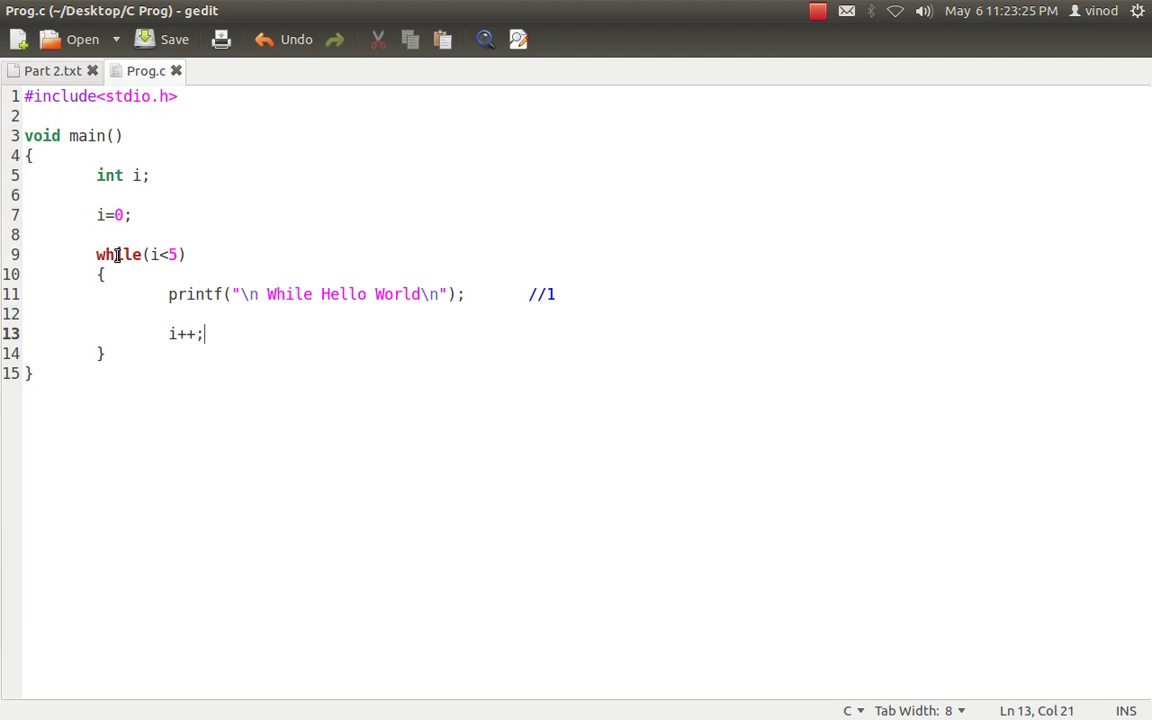
type("//Forg")
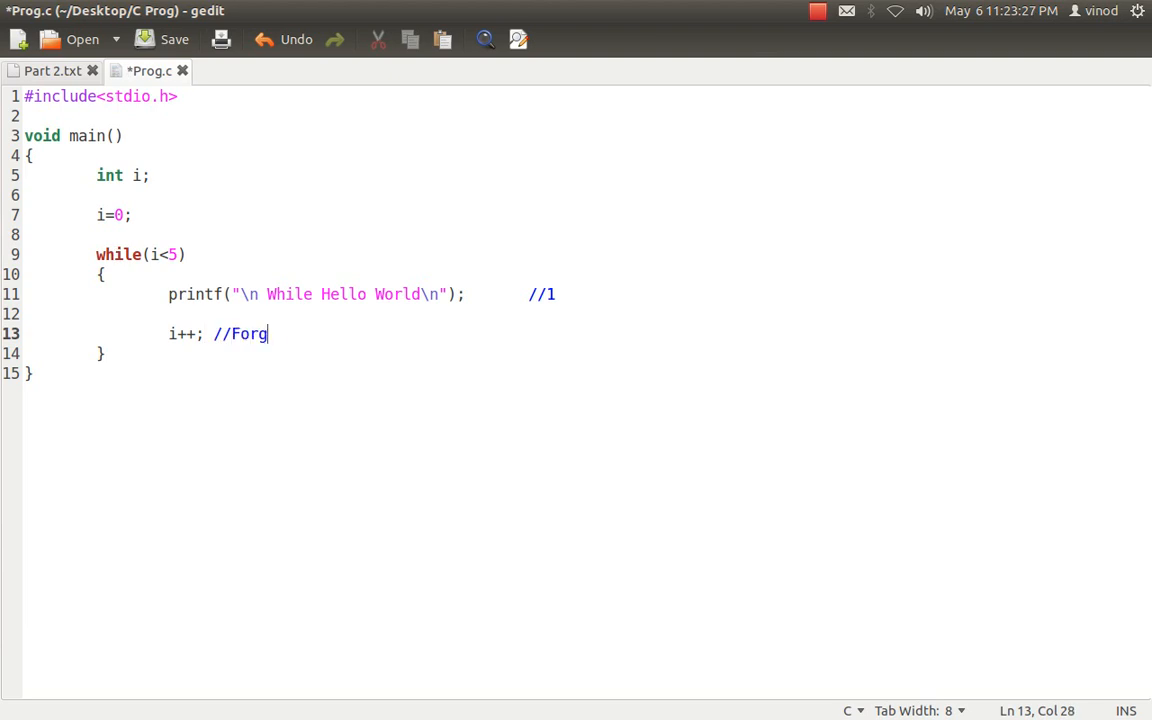
type("et")
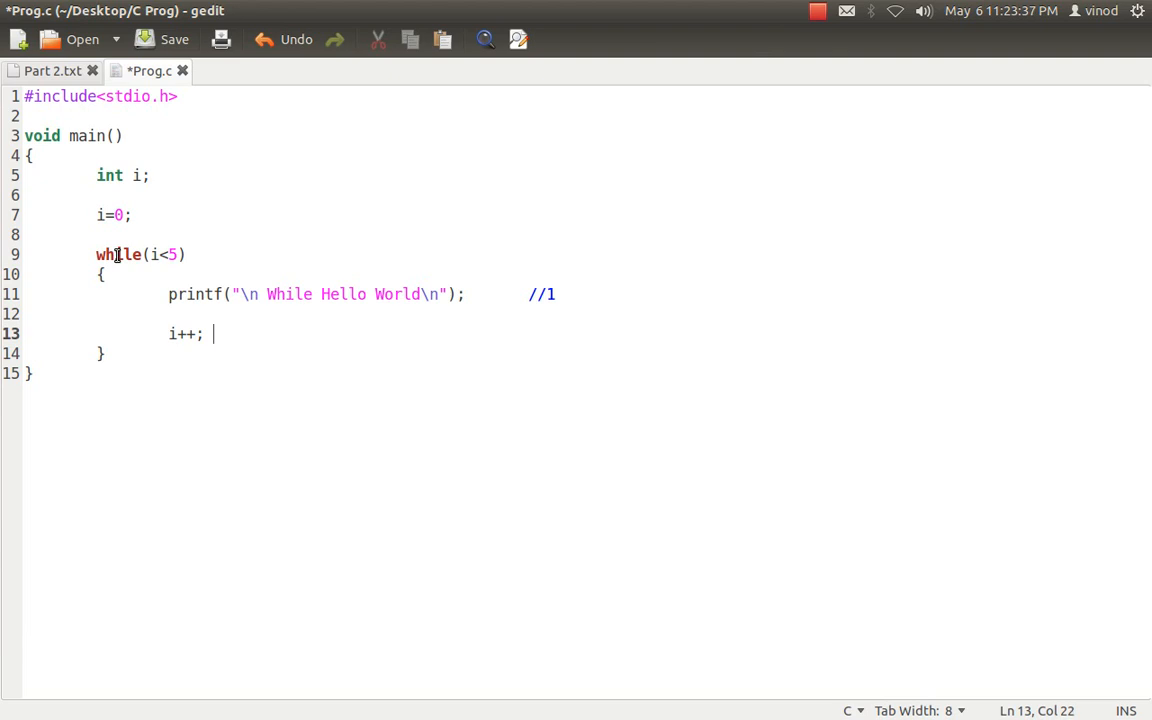
key("ctrl+s")
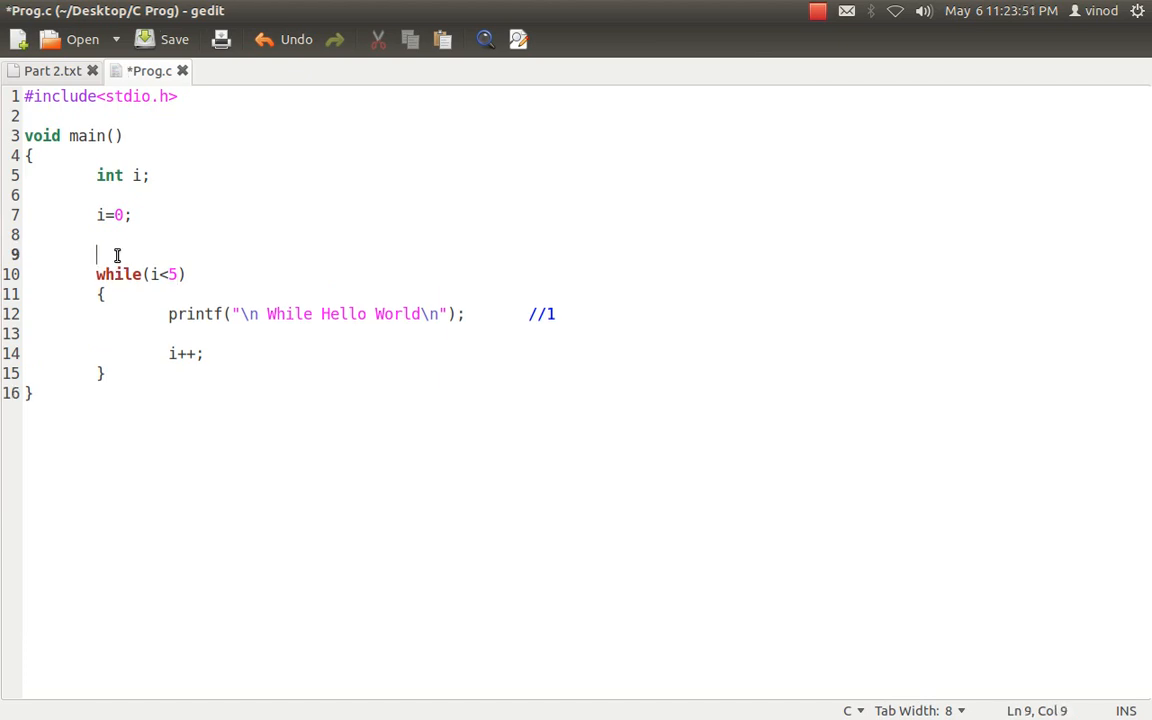
- Write for(i=0;i<10;i++); and copy the printf line into its braces without the //1 comment
type("for(i=")
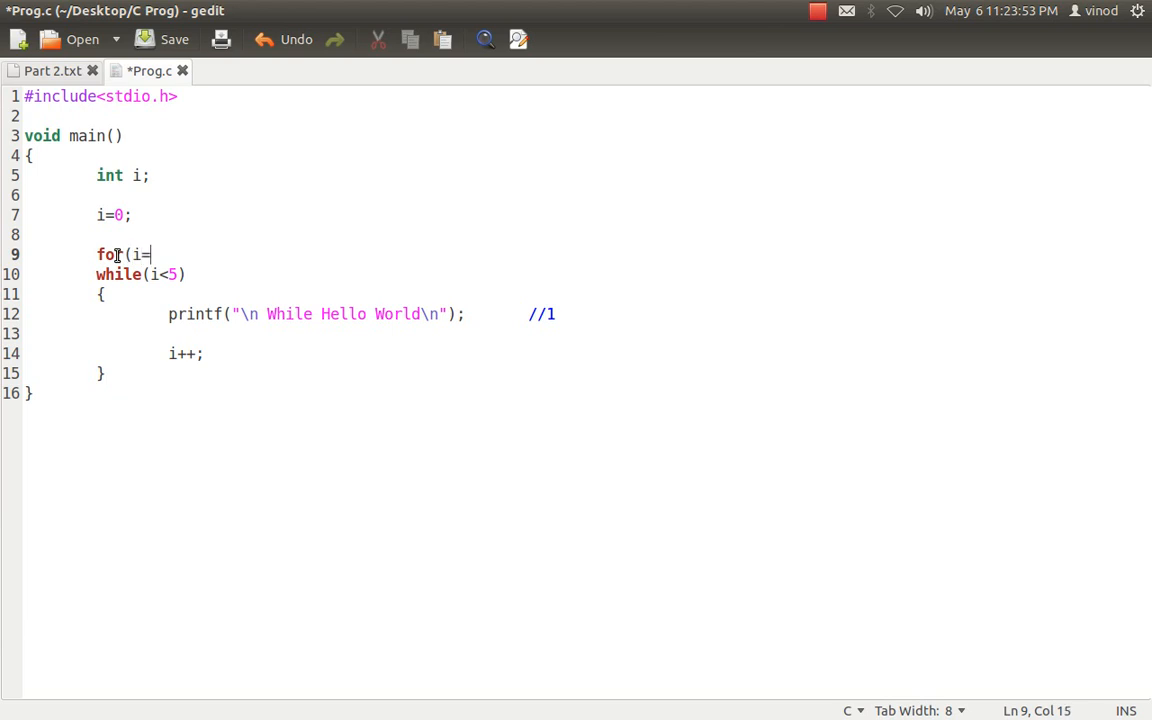
type("0;i<10")
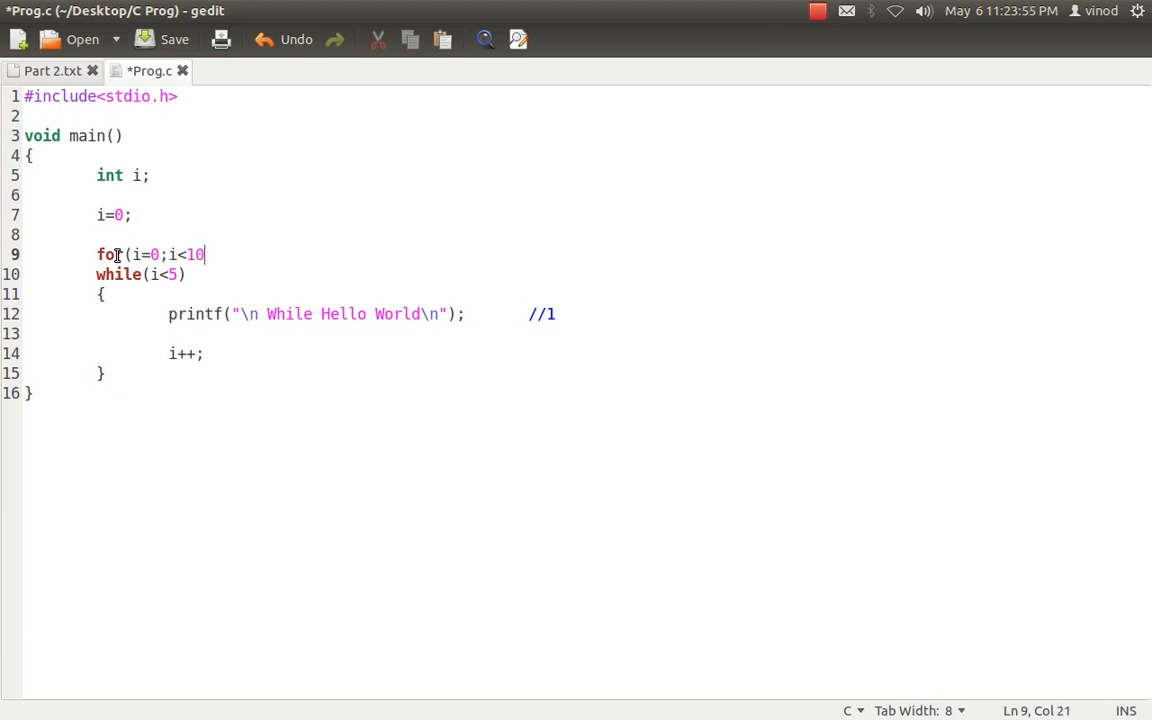
type(";i++")
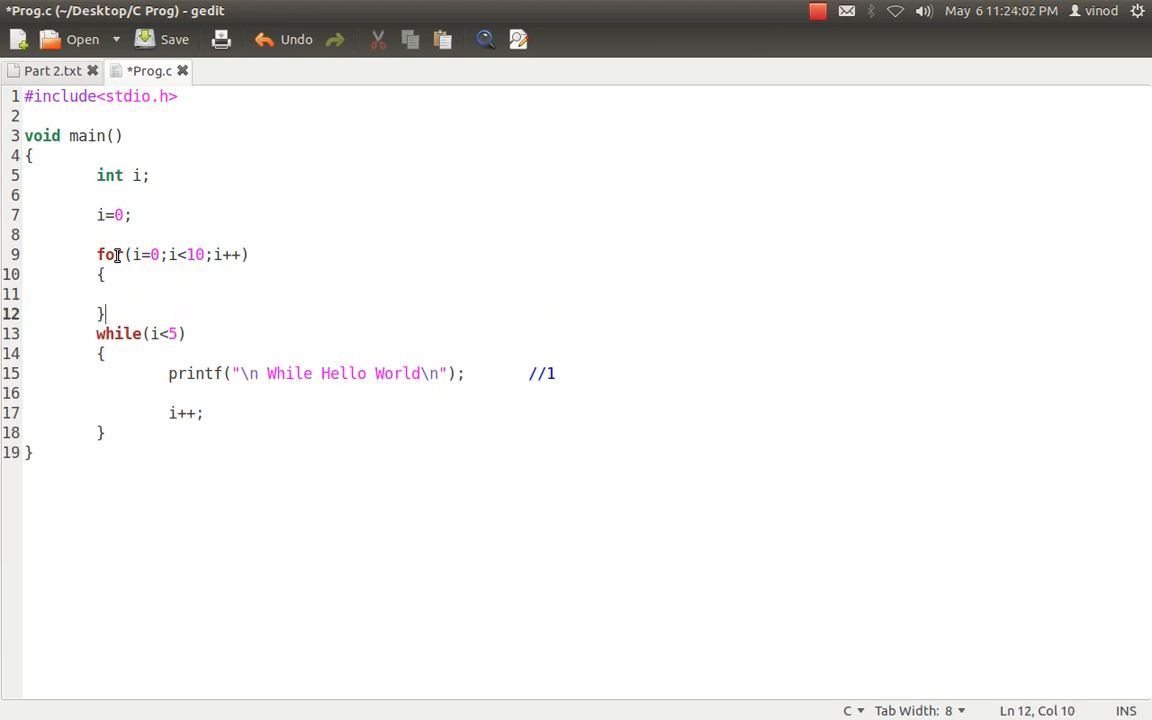
triple_click(300, 374)
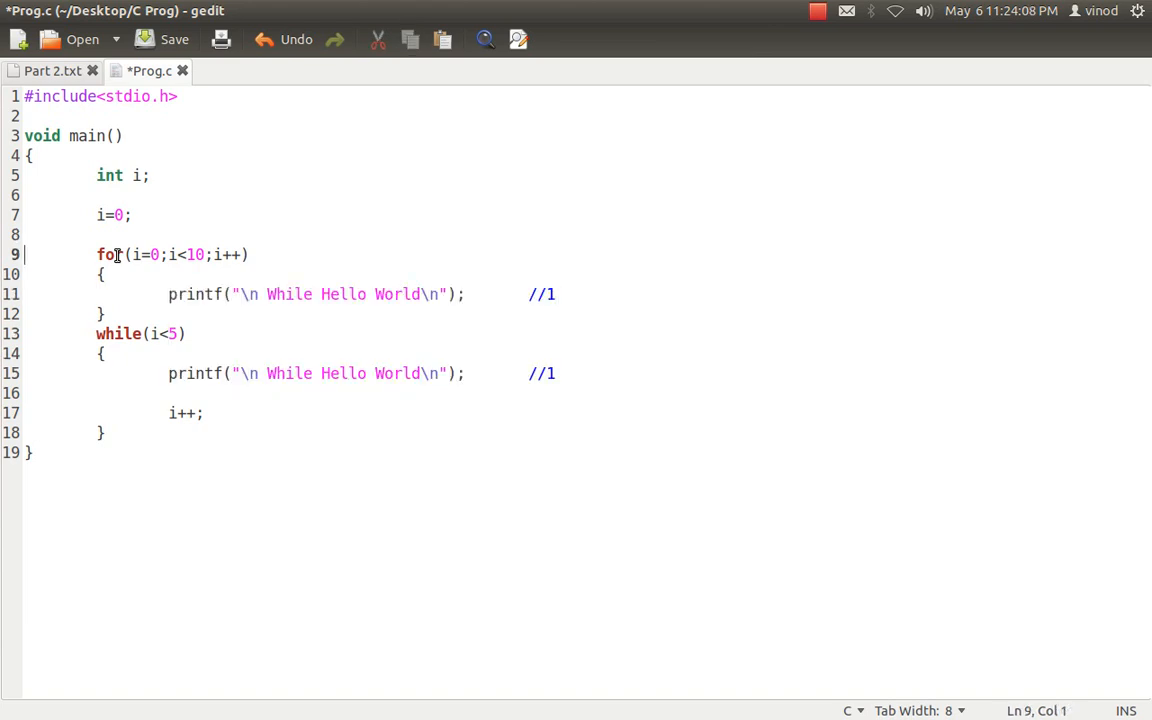
type(";")
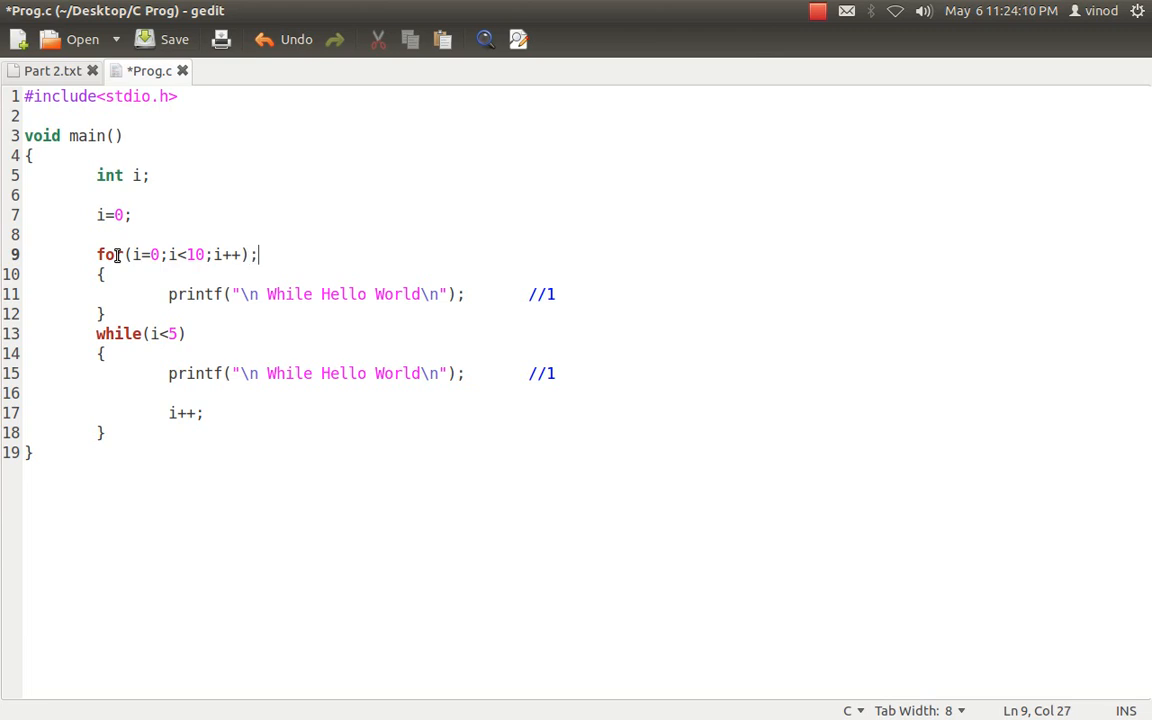
key("BackSpace")
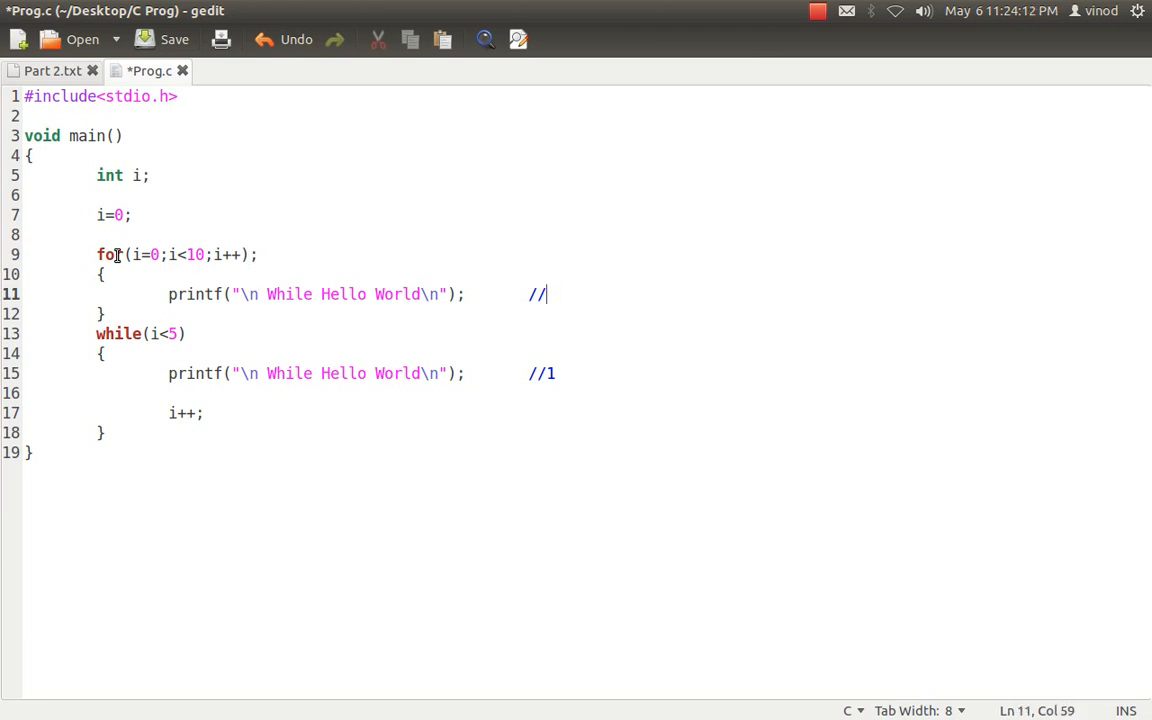
key("BackSpace")
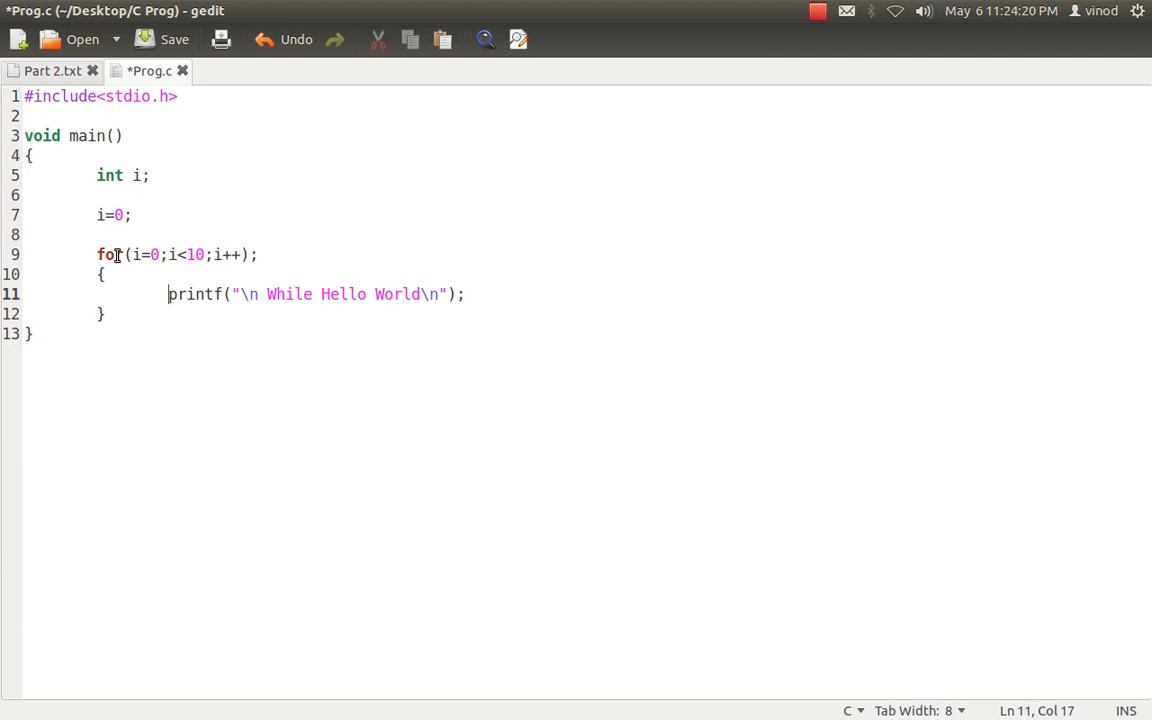
- Remove the word While from the message, save Prog.c and recompile in Terminal
left_click(320, 294)
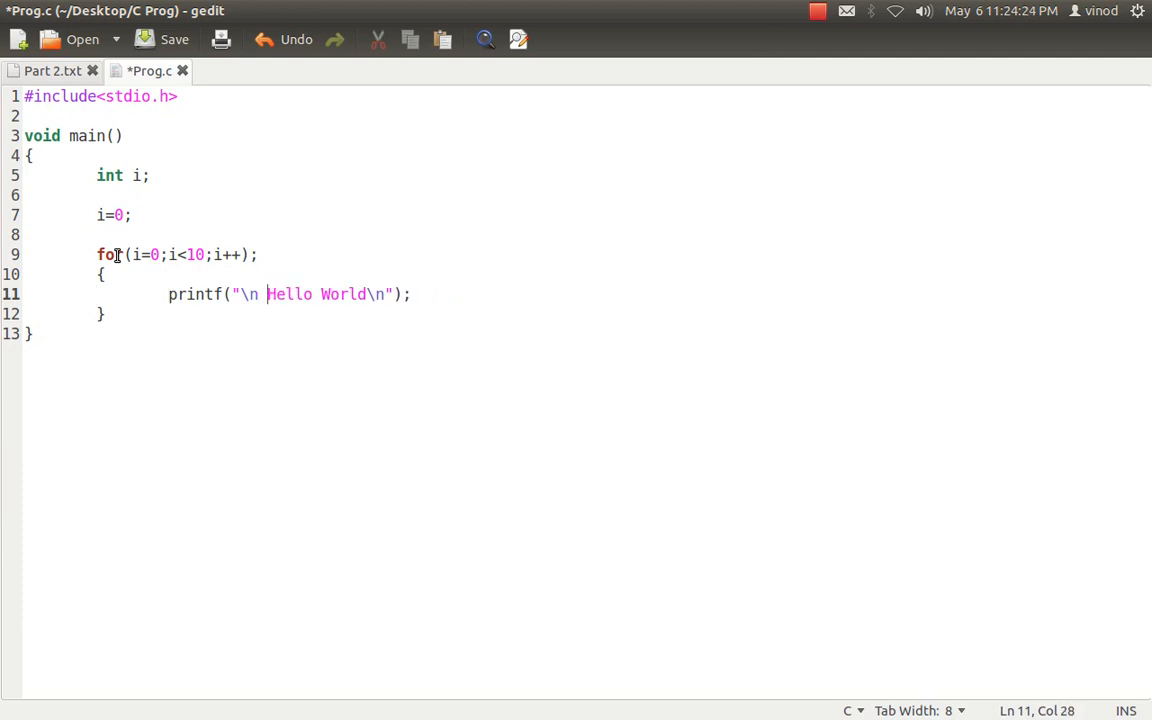
left_click(160, 40)
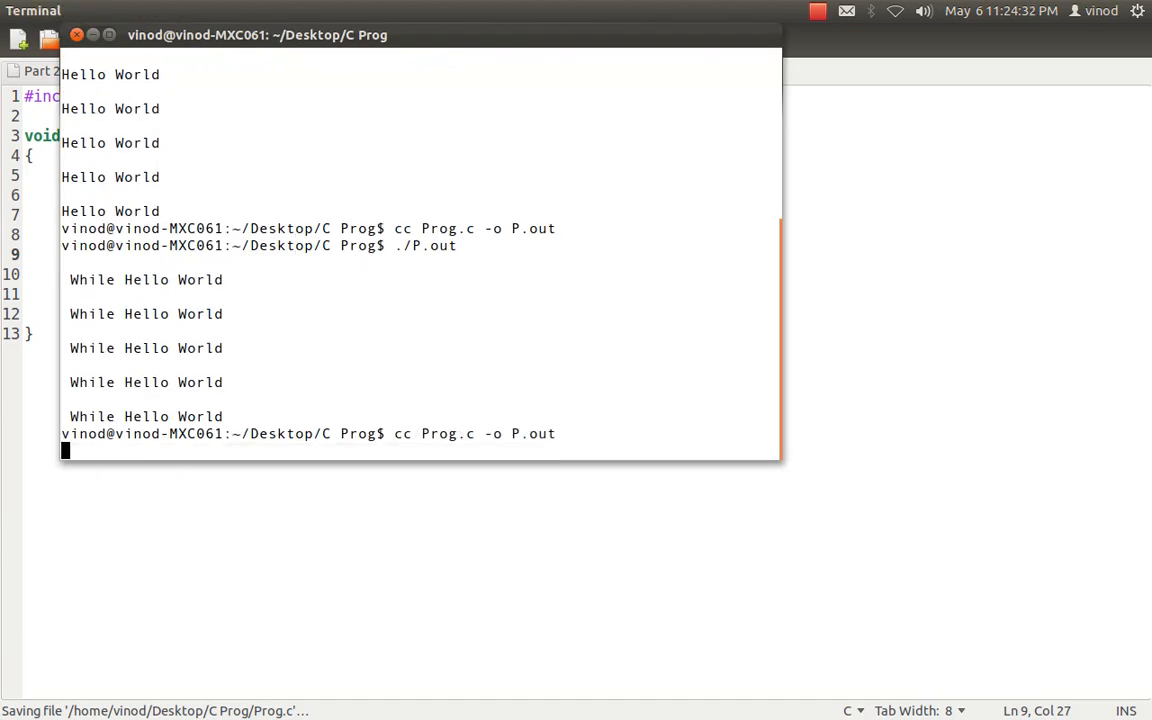
key("Return")
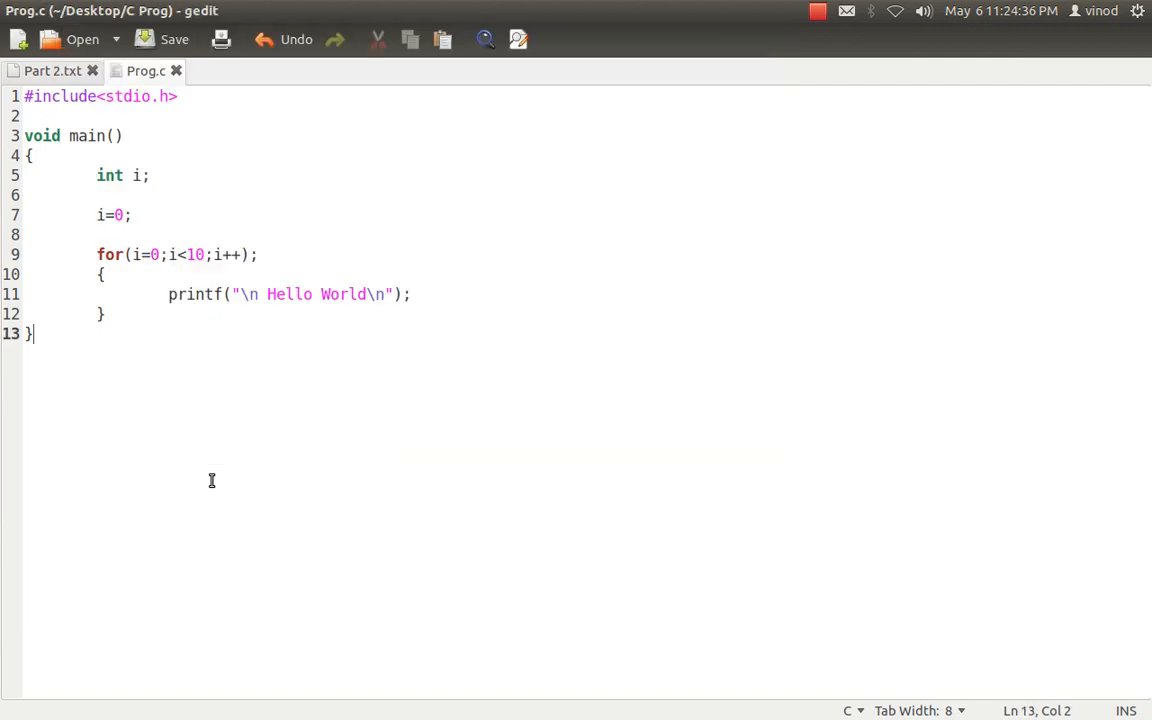
- Save Prog.c without the stray semicolon and clear the for loop header line
left_click(204, 254)
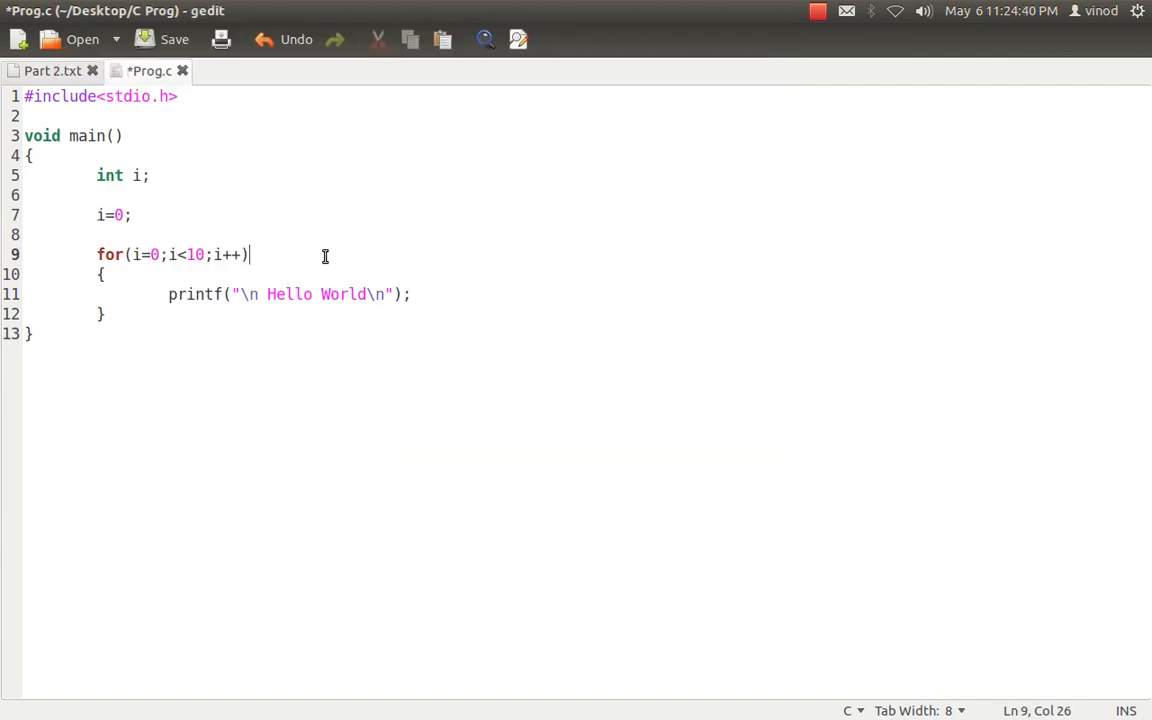
key("ctrl+s")
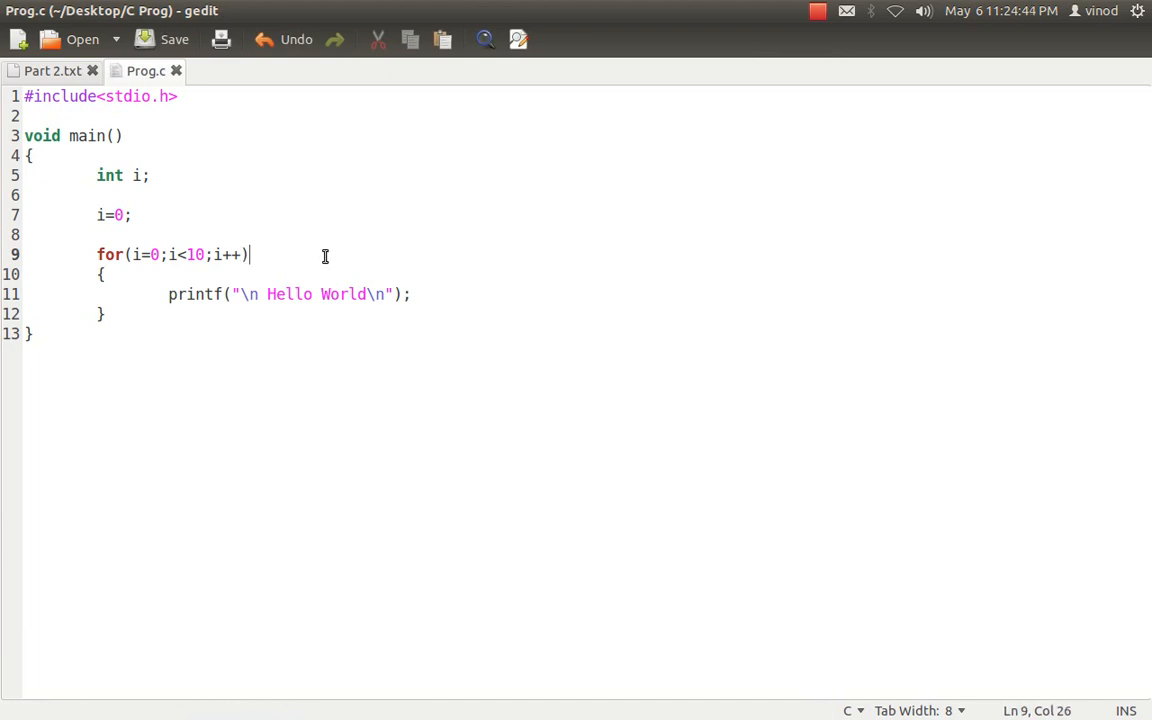
key("BackSpace")
type("whil")
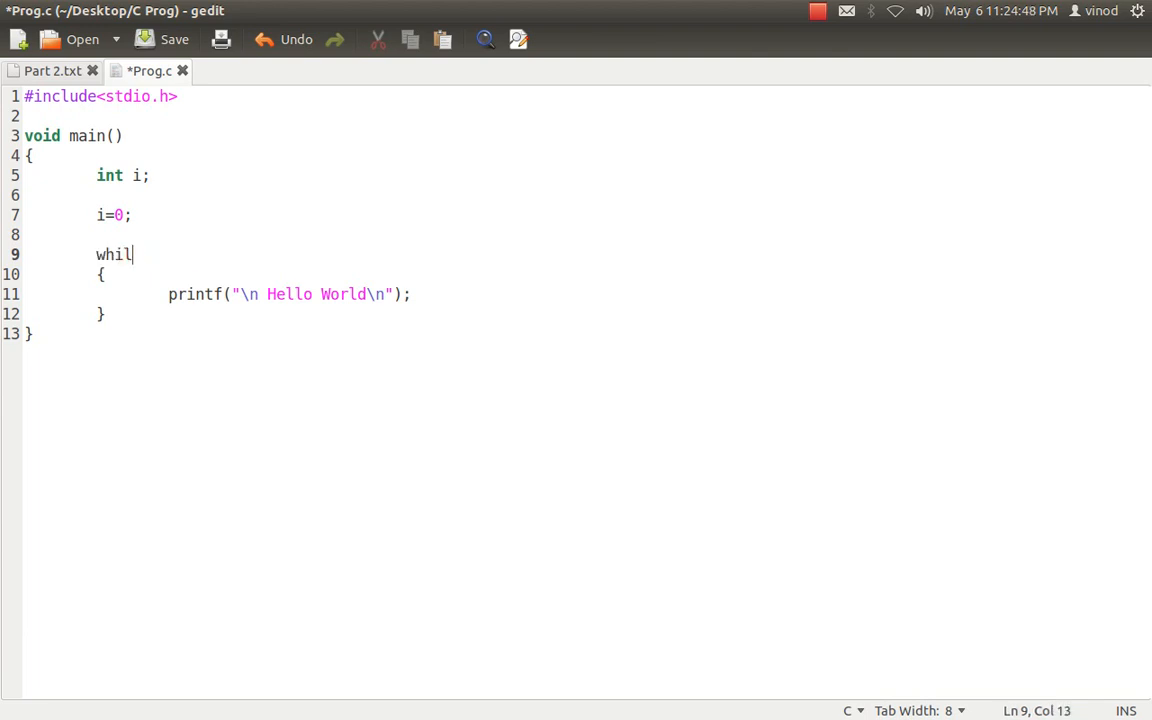
- Type an infinite for(;;) loop header with an //Infinite Loop comment on that line
type("e(")
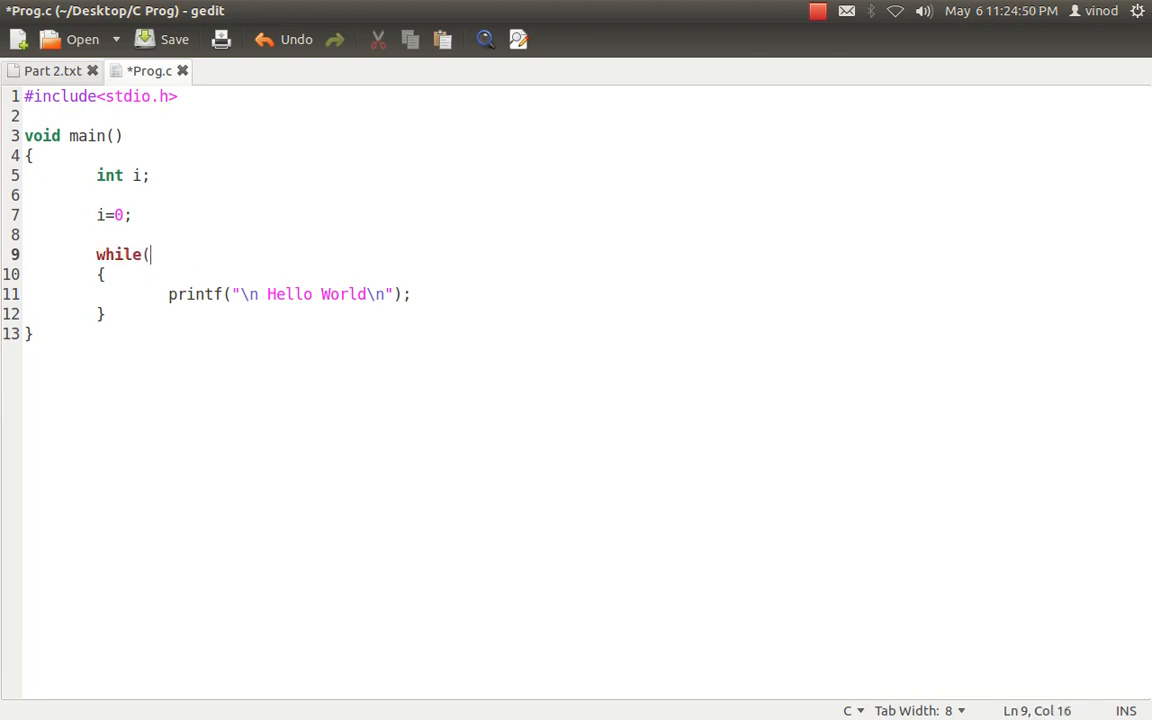
type("for(")
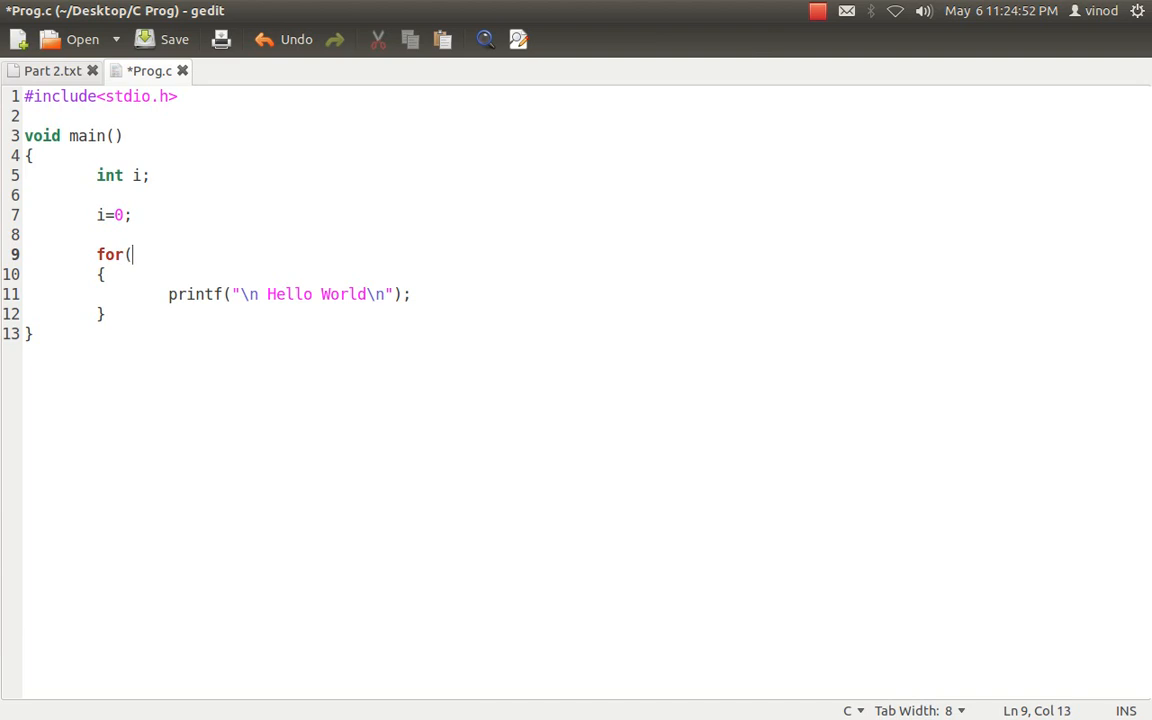
type(";;)")
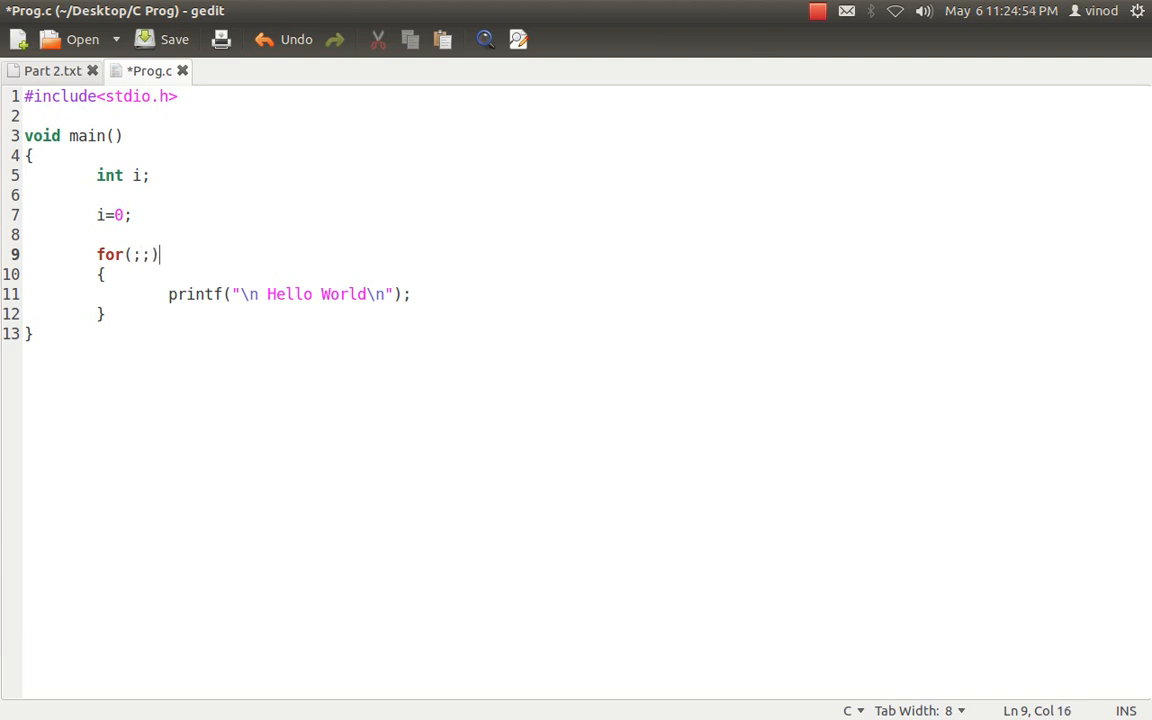
type("//")
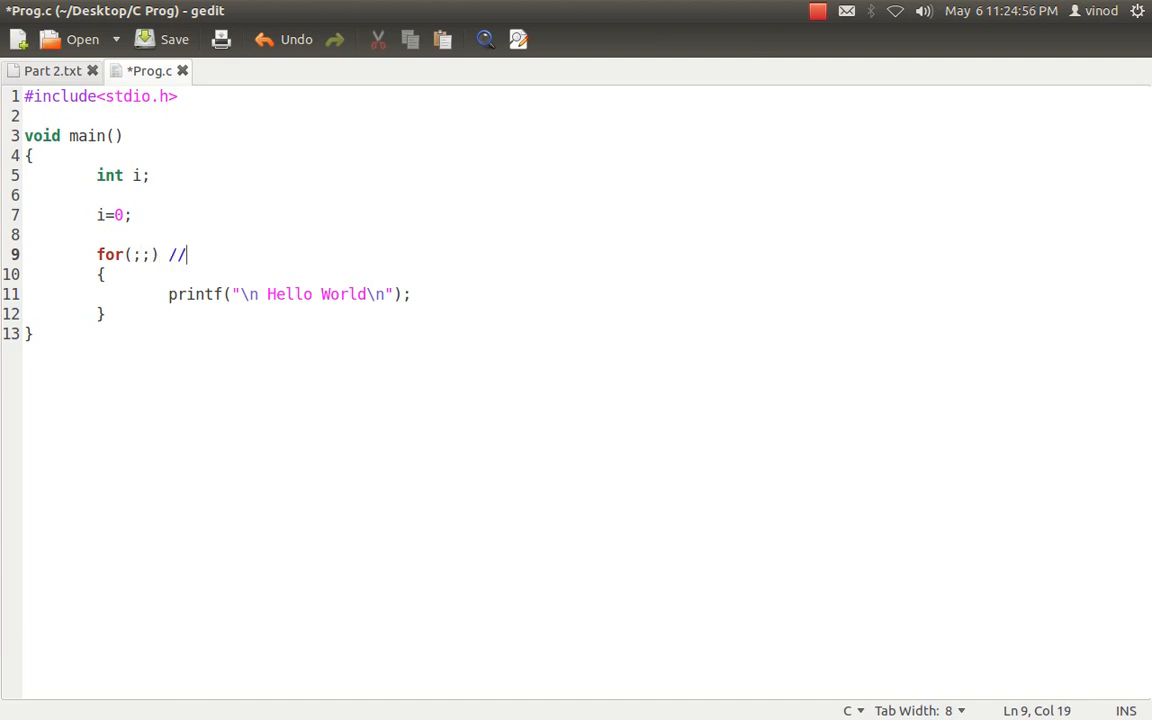
type("Inf")
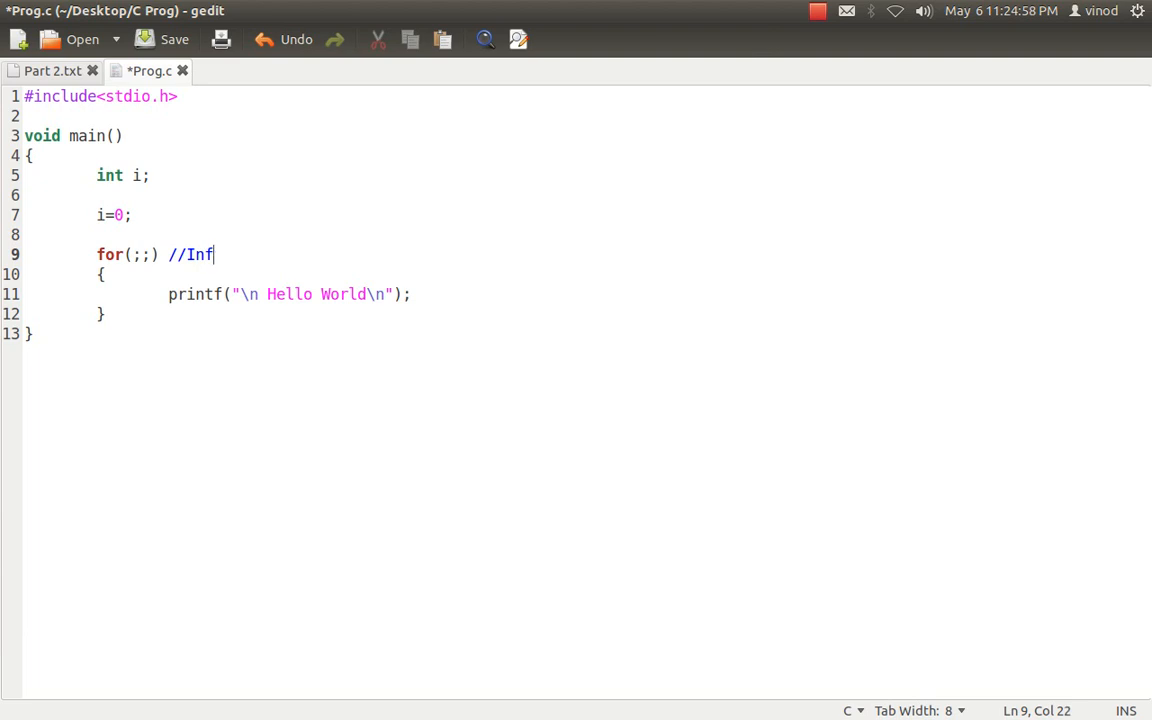
type("inite")
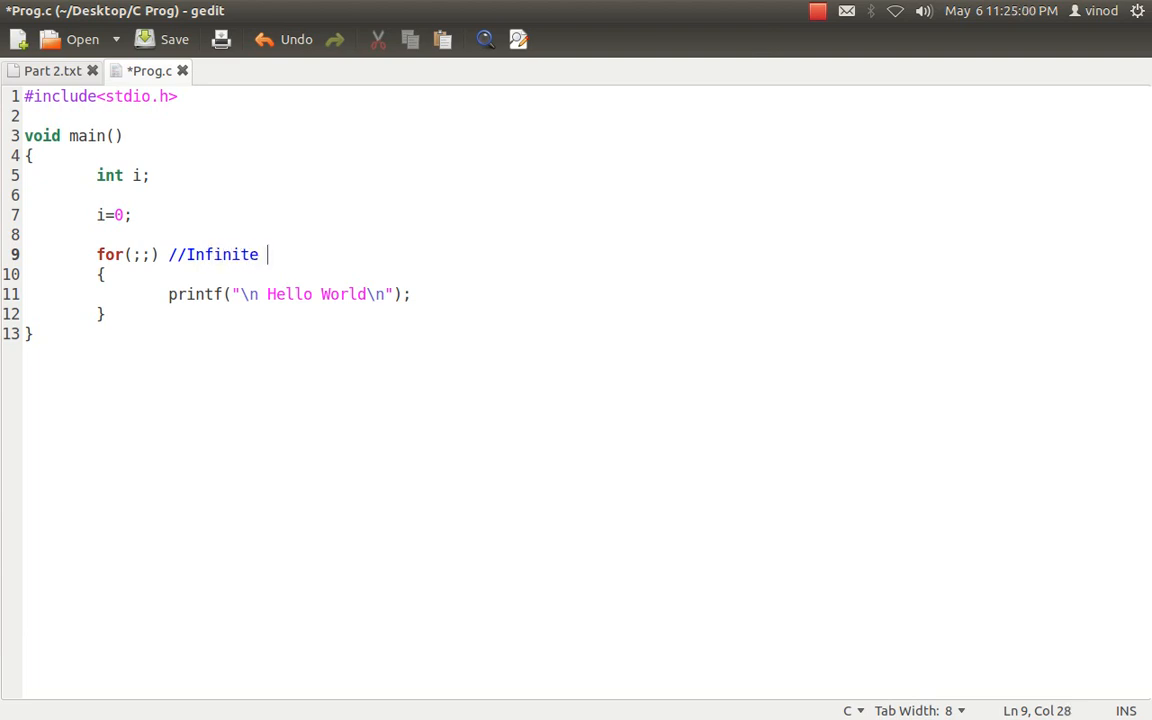
type("Loo")
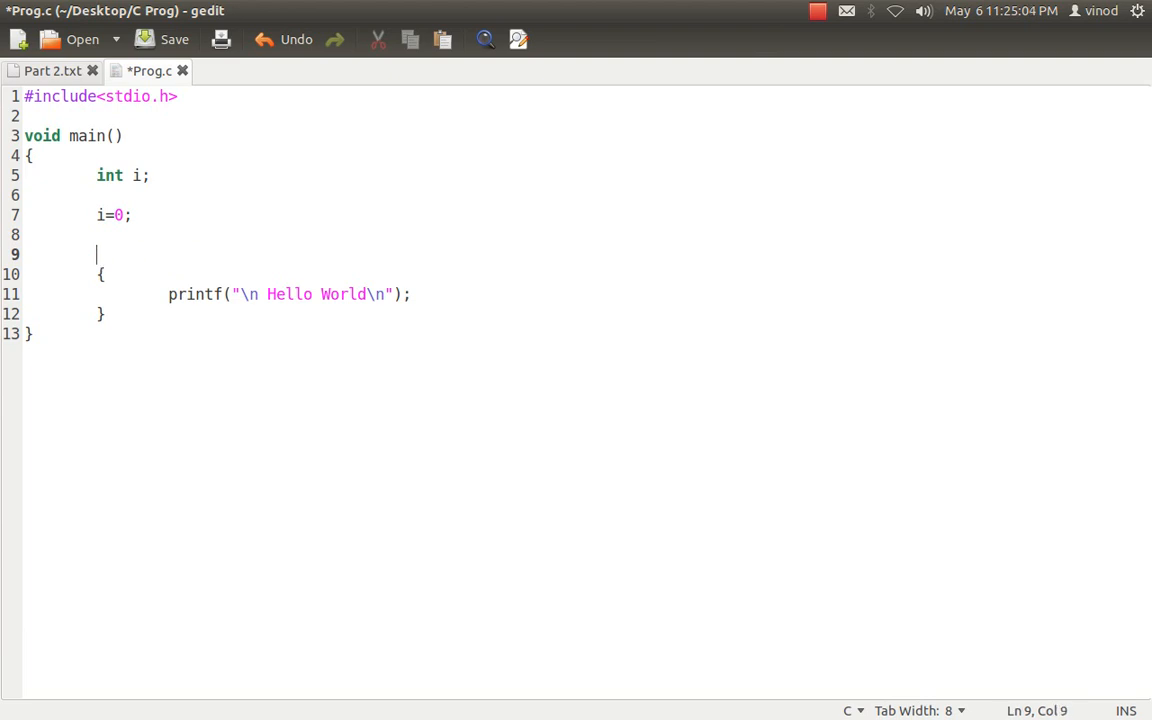
- Make the printf block a do-while loop with i++; inside and while(i<5); after the brace, then save
type("do")
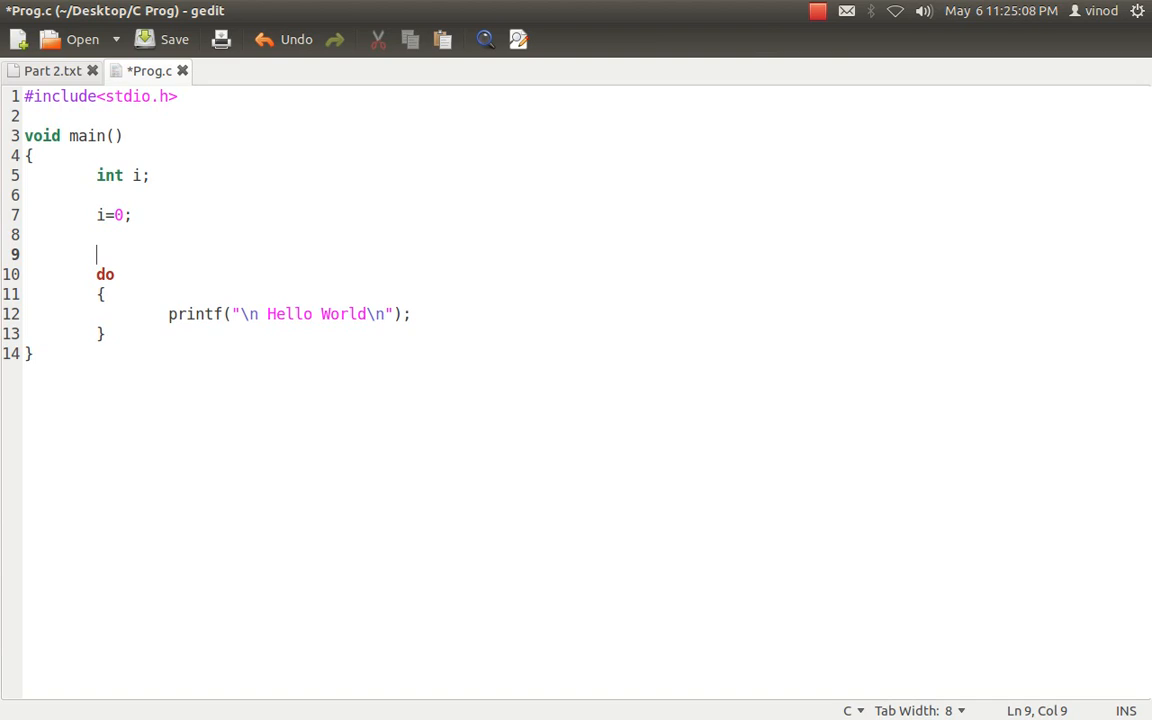
key("BackSpace")
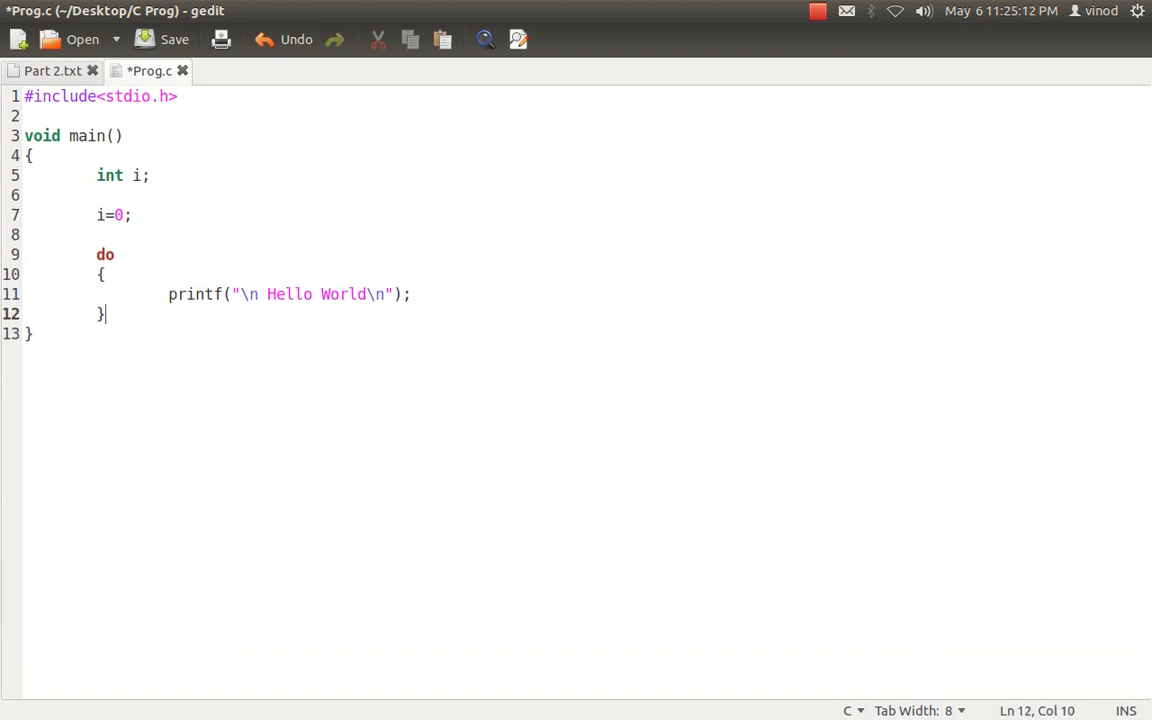
type("while(")
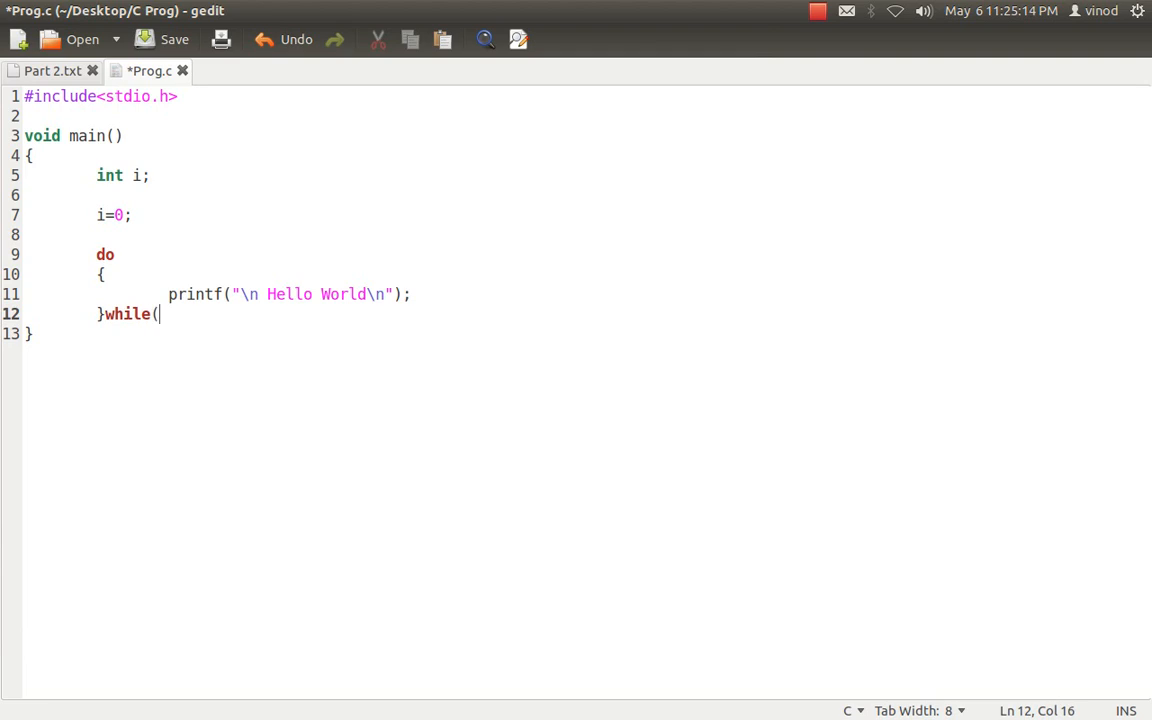
type("i<5);")
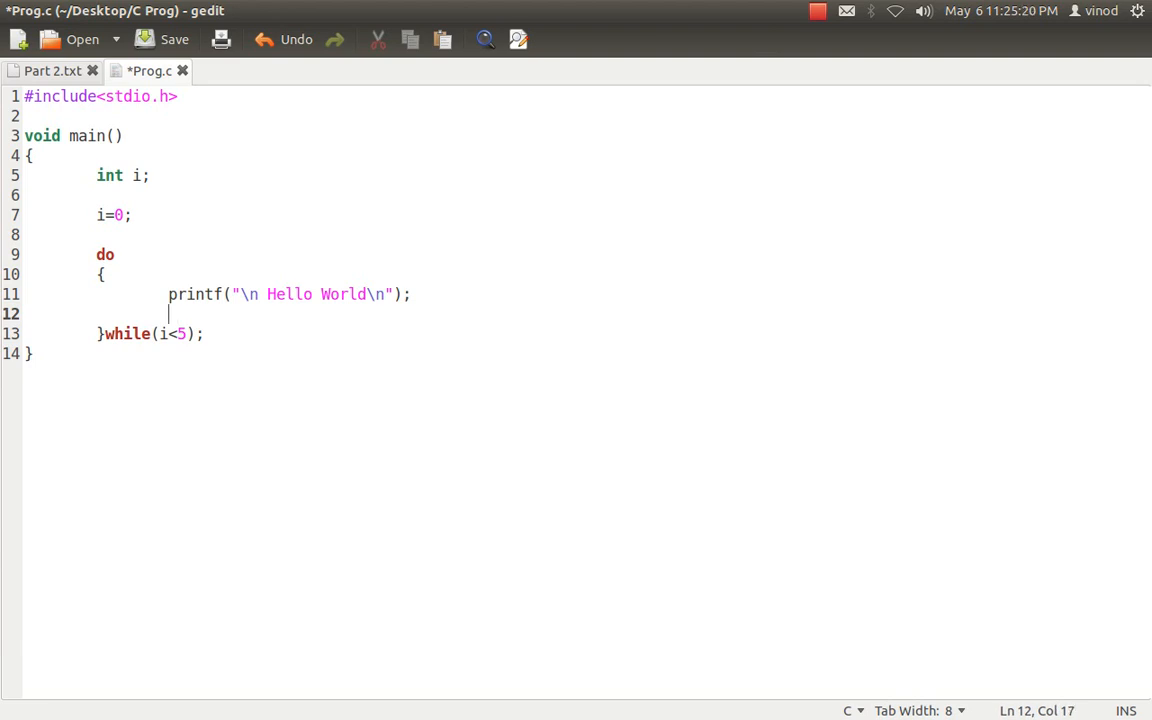
type("i++;")
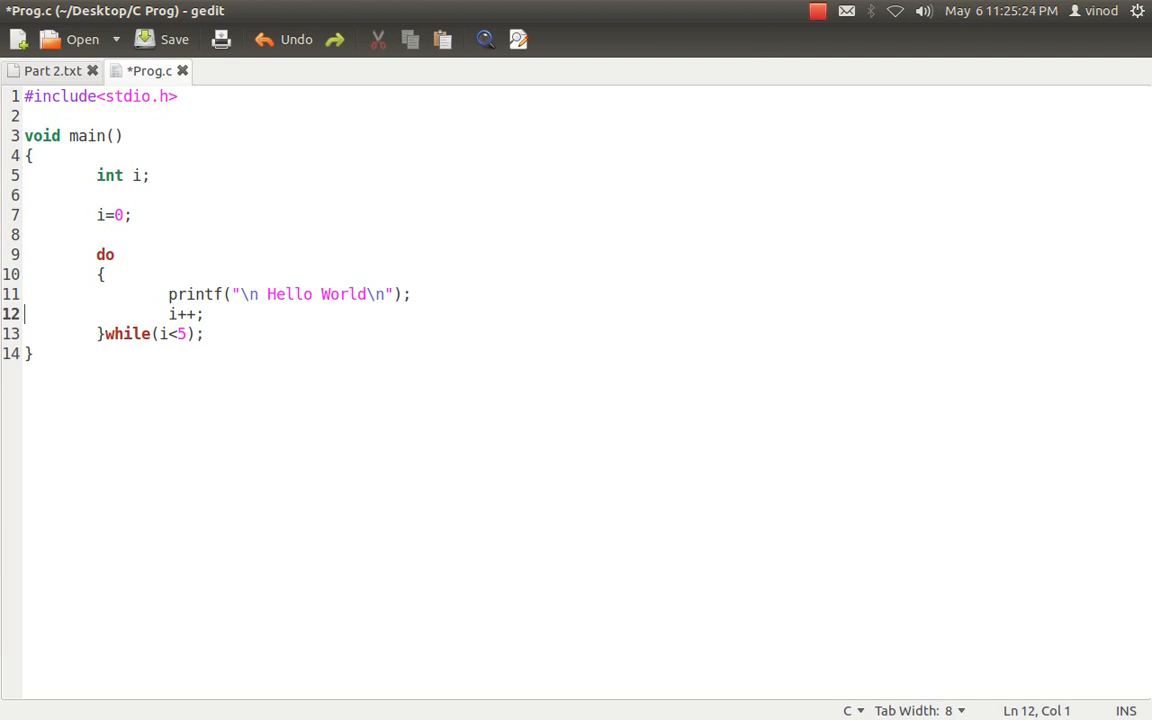
left_click(170, 40)
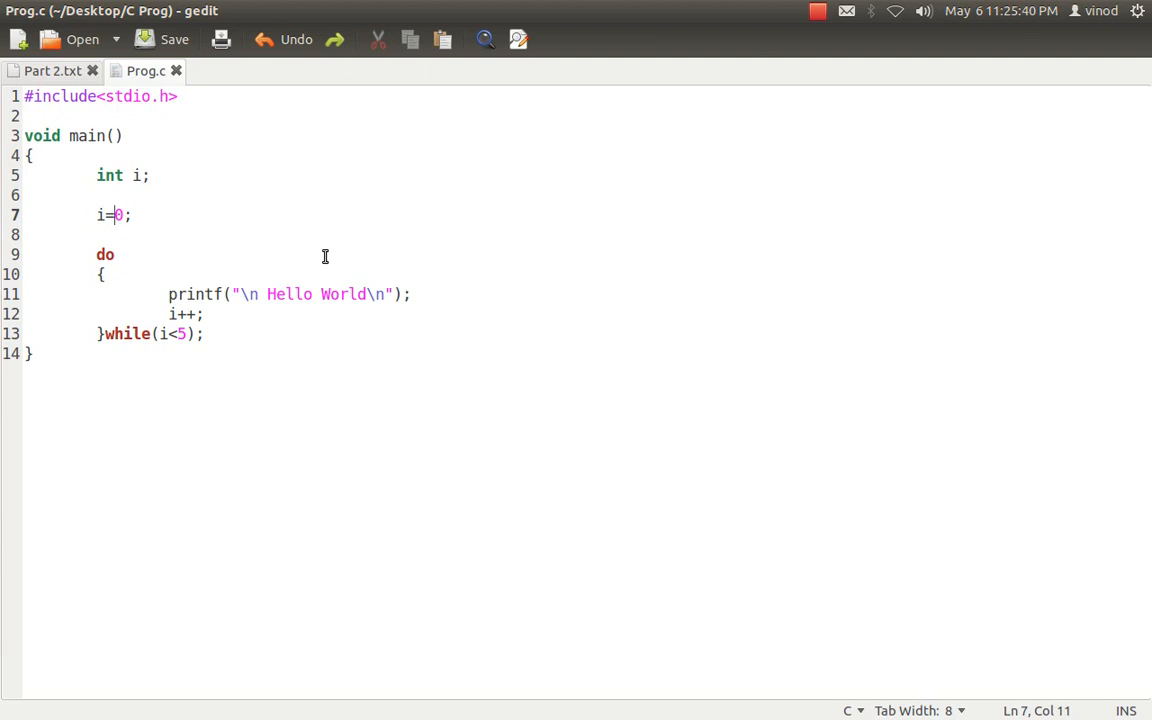
- Change i=0 to i=10, save Prog.c and switch back to the Part 2 notes
type("1")
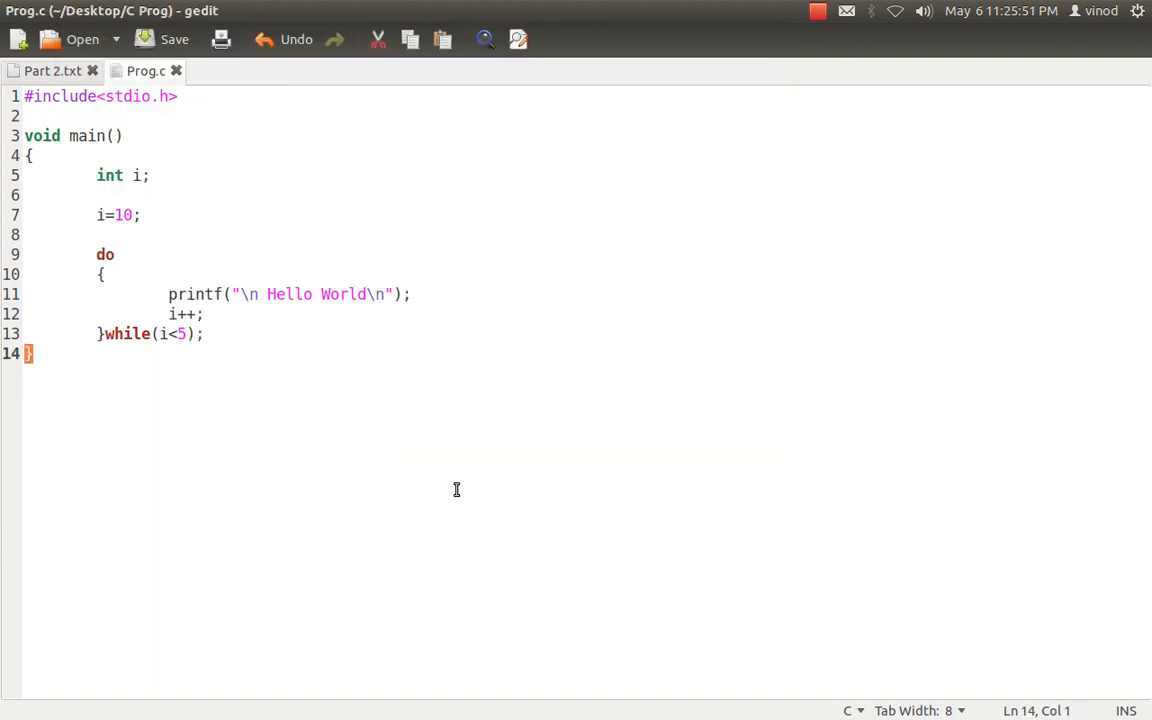
left_click(204, 332)
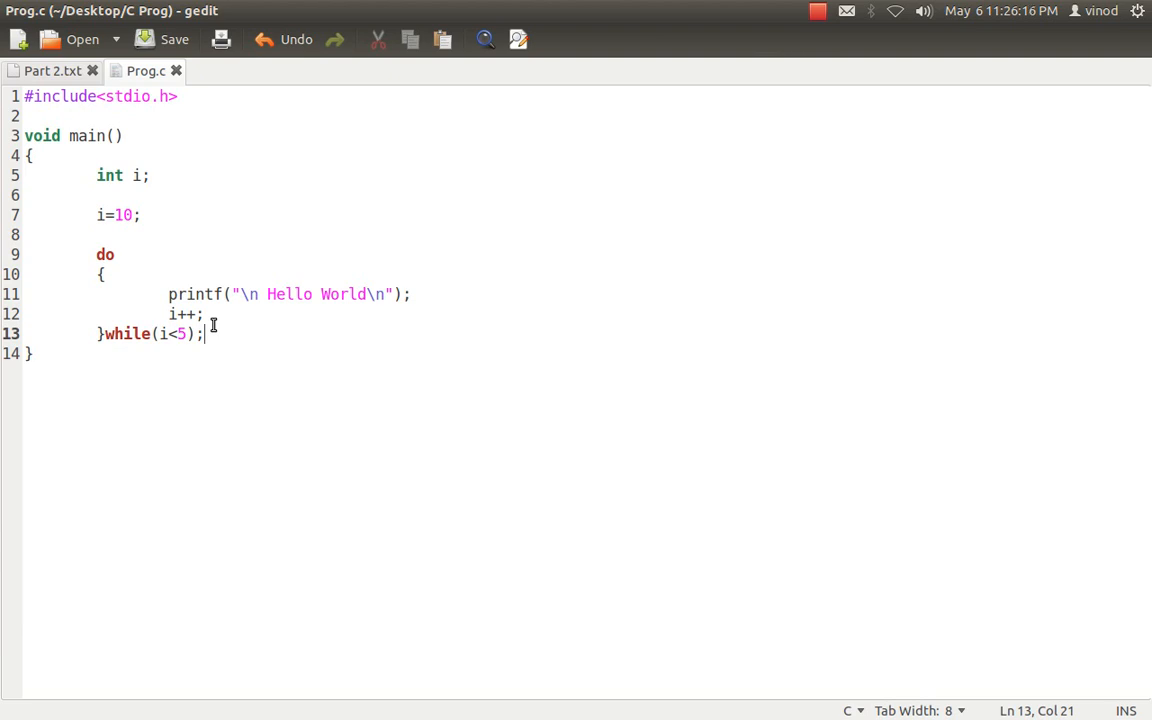
mouse_move(16, 238)
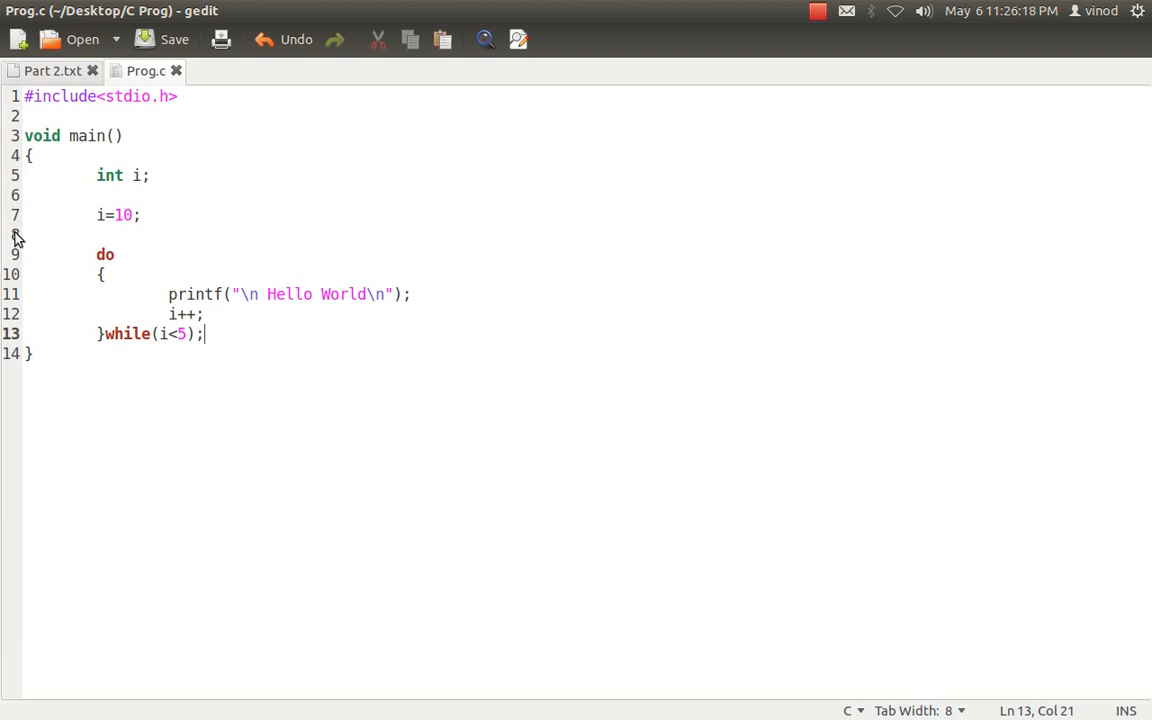
left_click(44, 72)
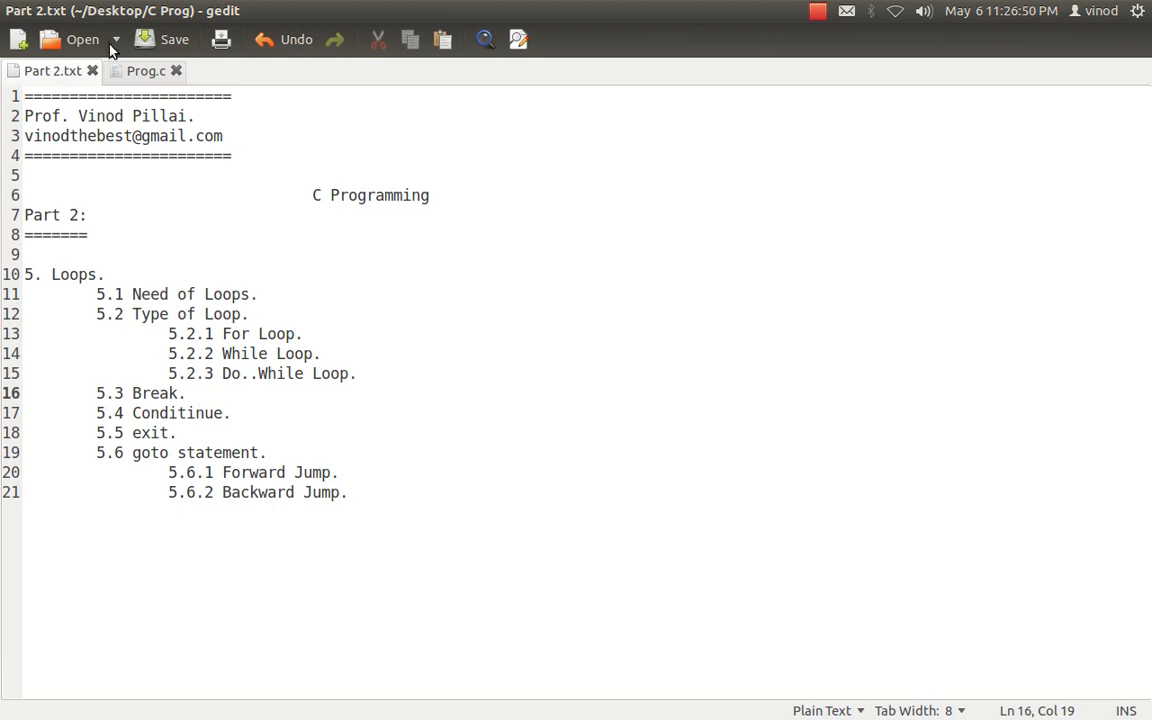
left_click(144, 72)
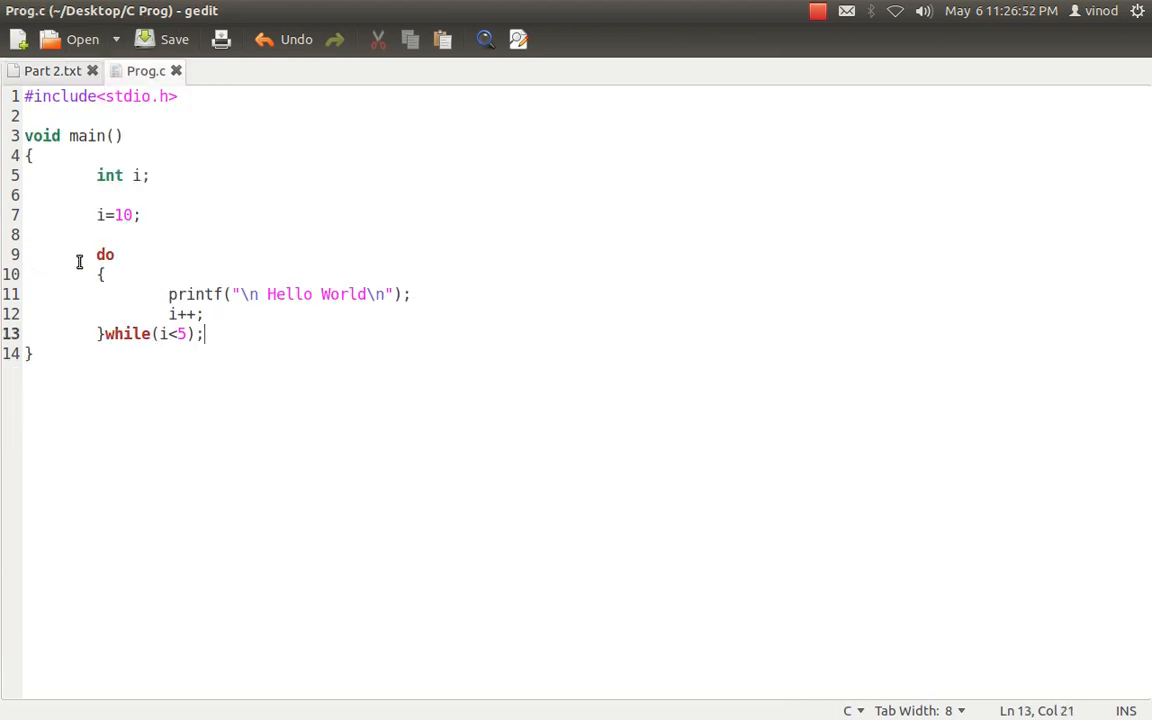
- Replace the do-while block with an empty for(i=0;i<10;i++) loop
left_click_drag(96, 254, 200, 332)
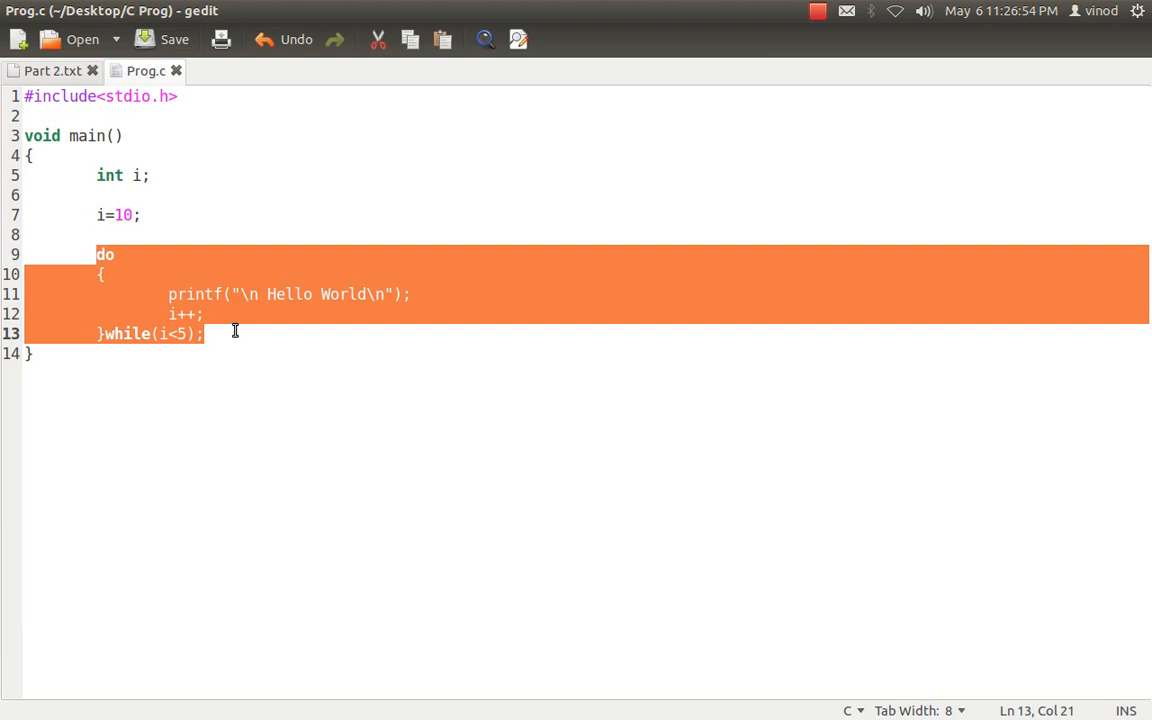
type("for(i")
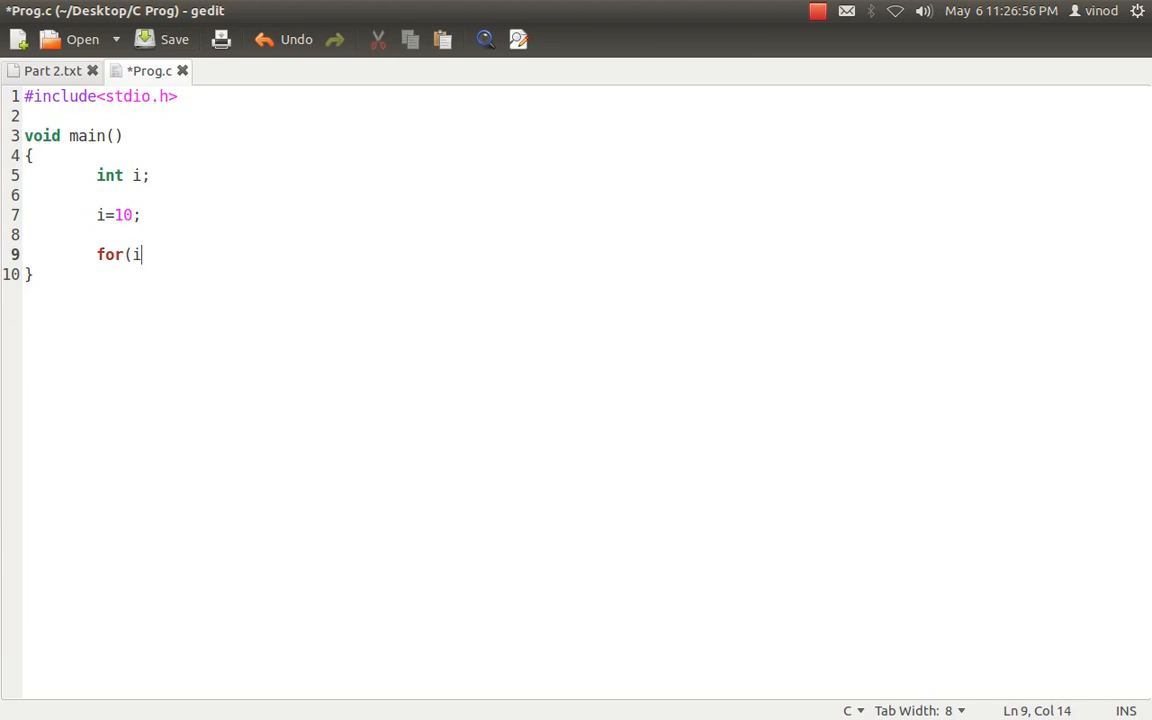
type("=0;i")
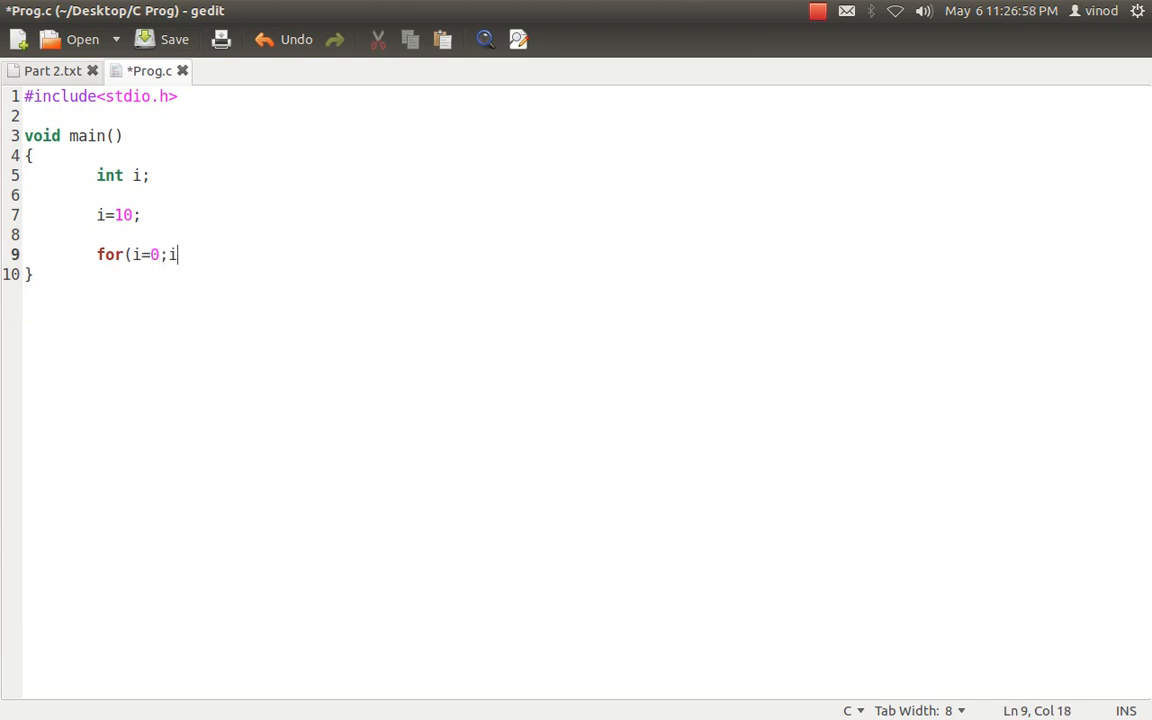
type("<10;i")
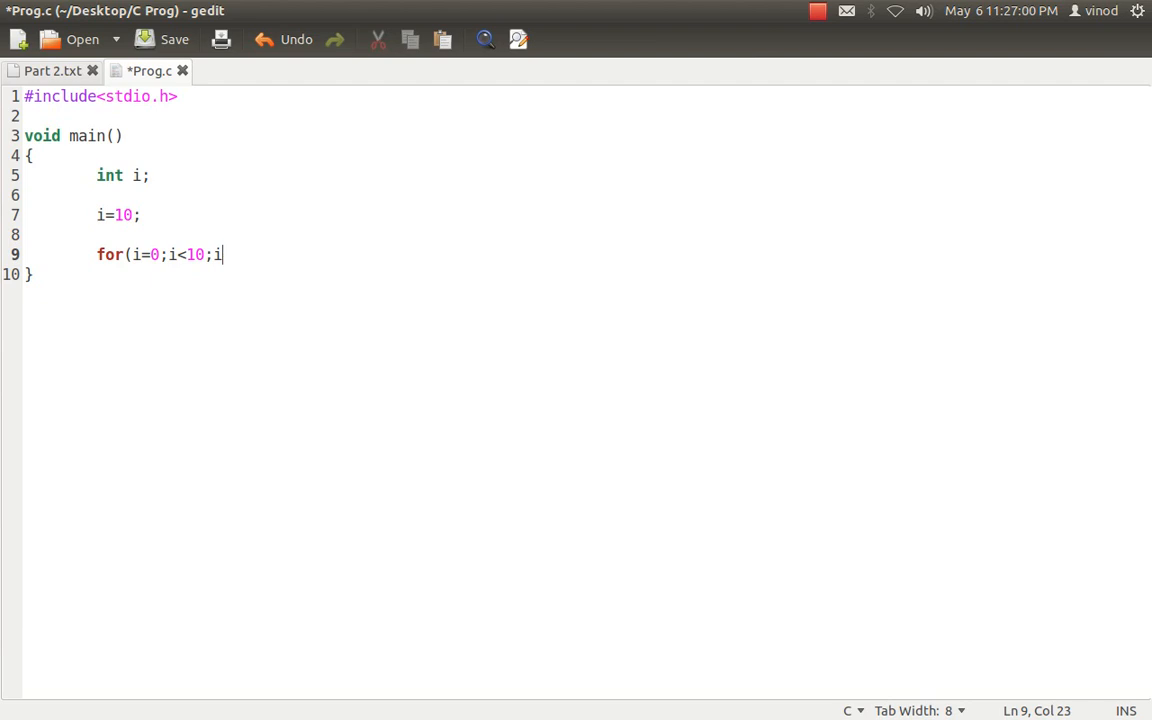
type("++)")
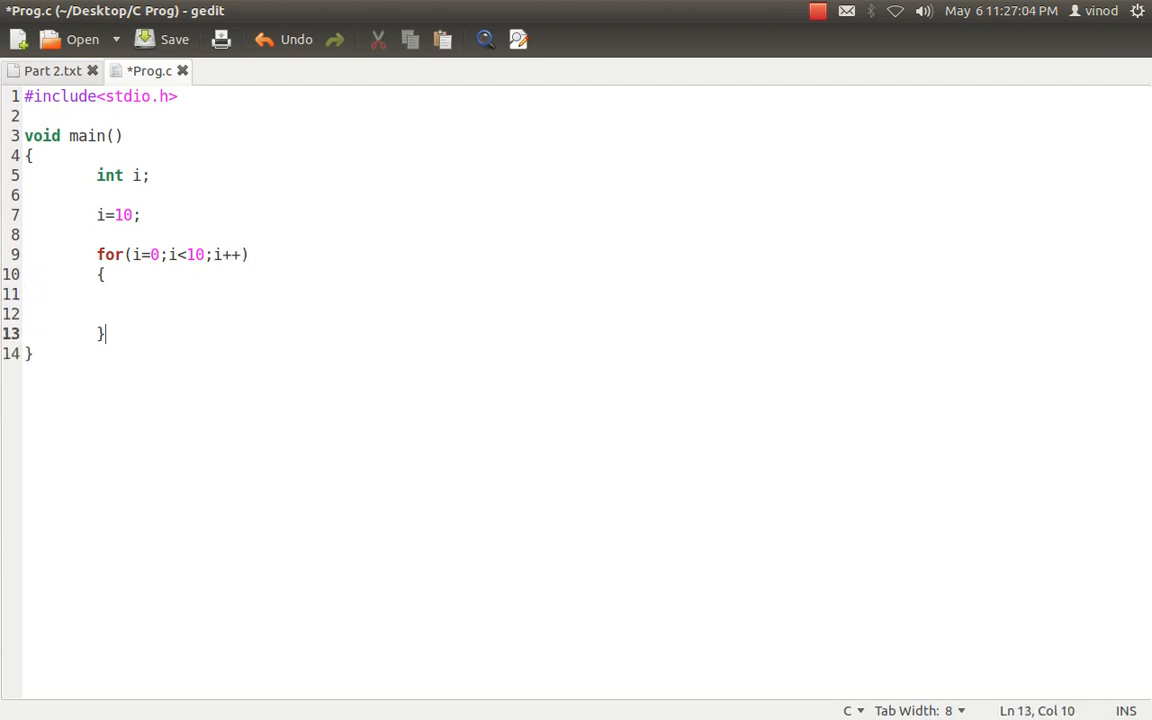
- Declare int val; below int i and begin a printf statement
left_click(100, 196)
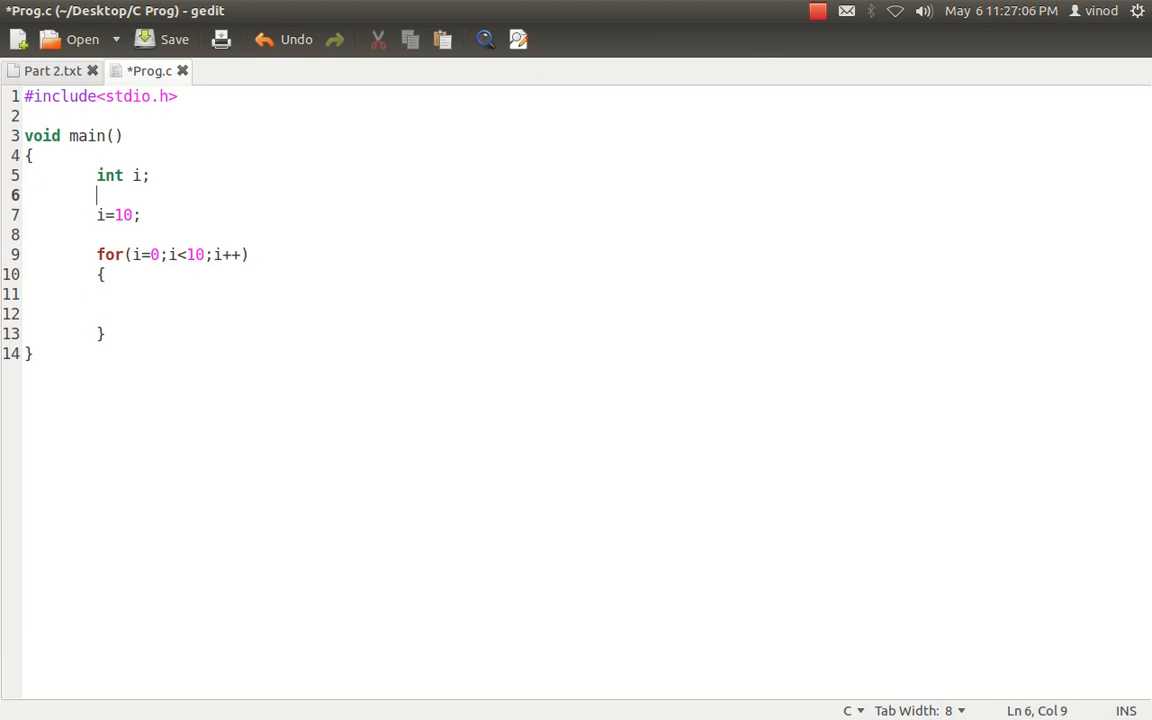
type("int val;")
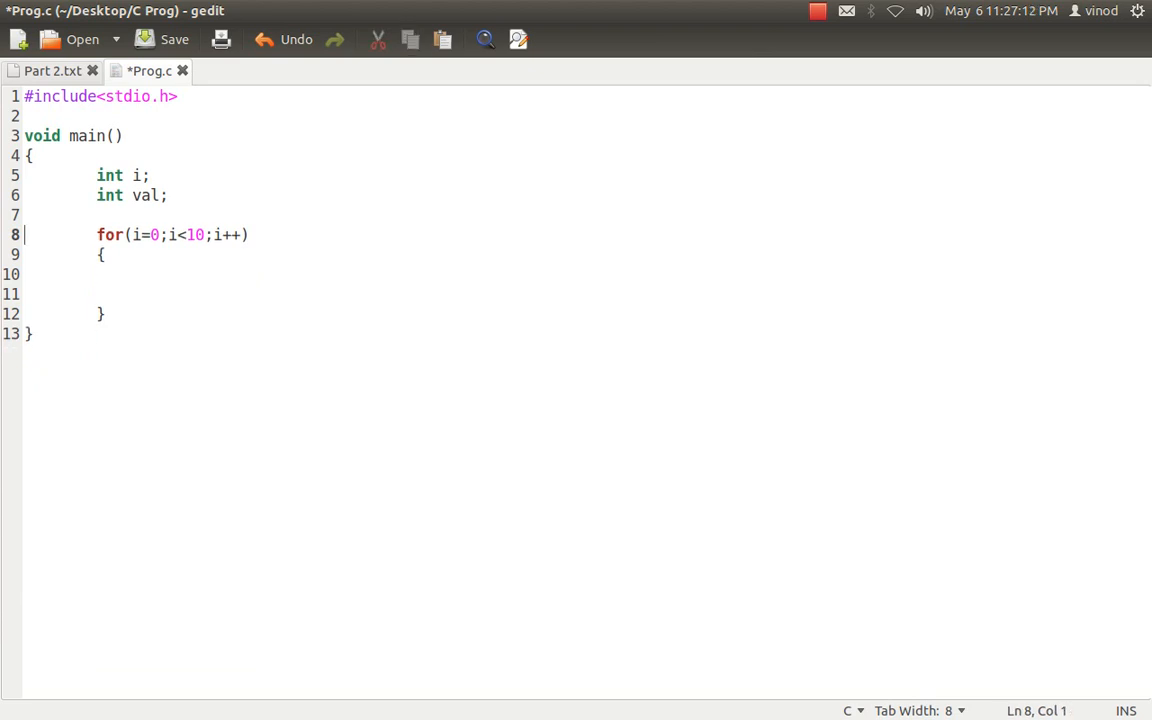
type("printf")
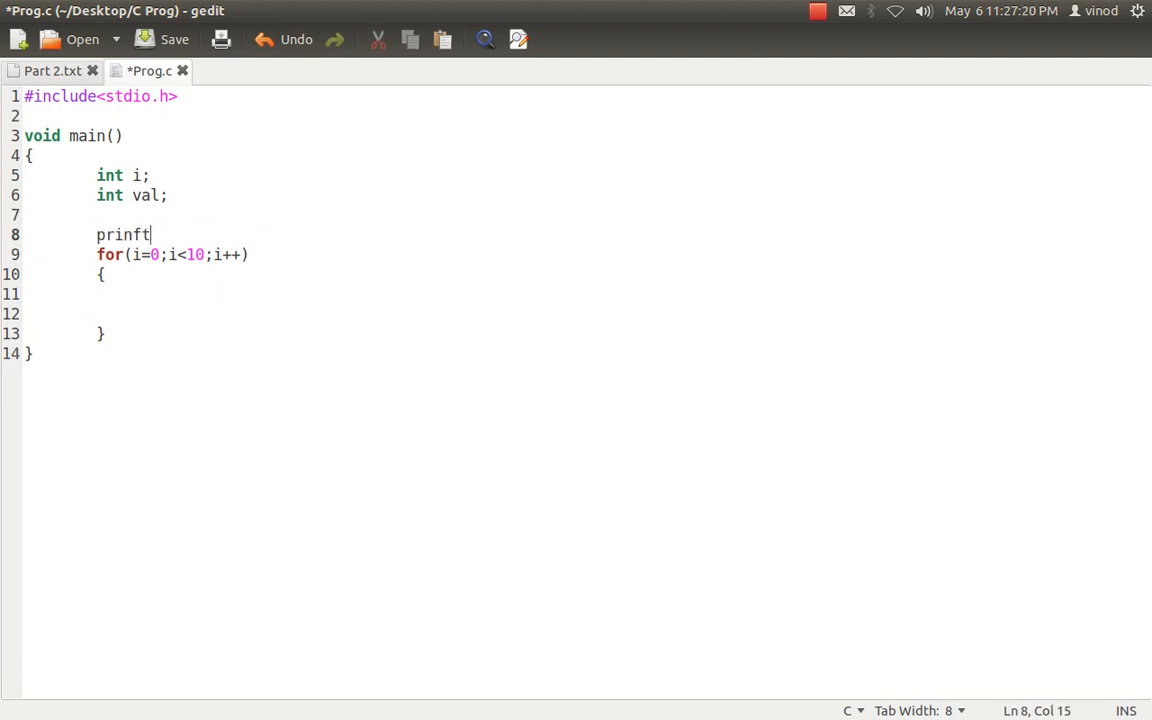
- Print "Enter the value:" and read val with scanf("%d",&val);
type("(\"E")
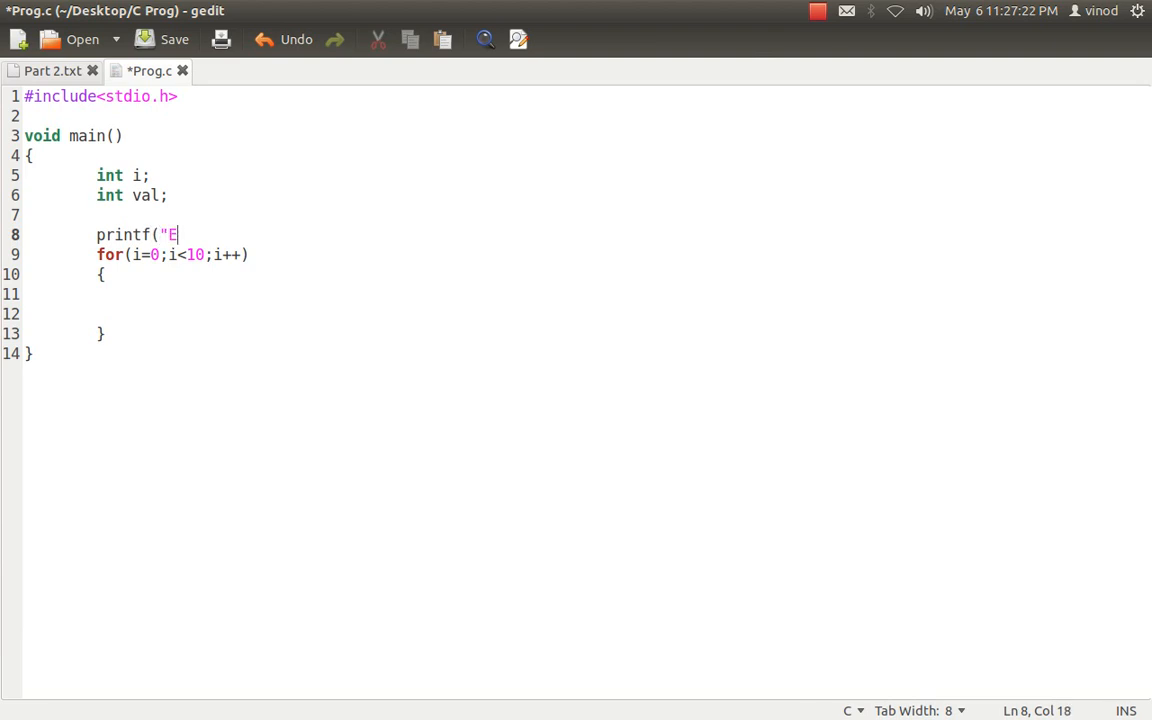
type("nter the value:\"")
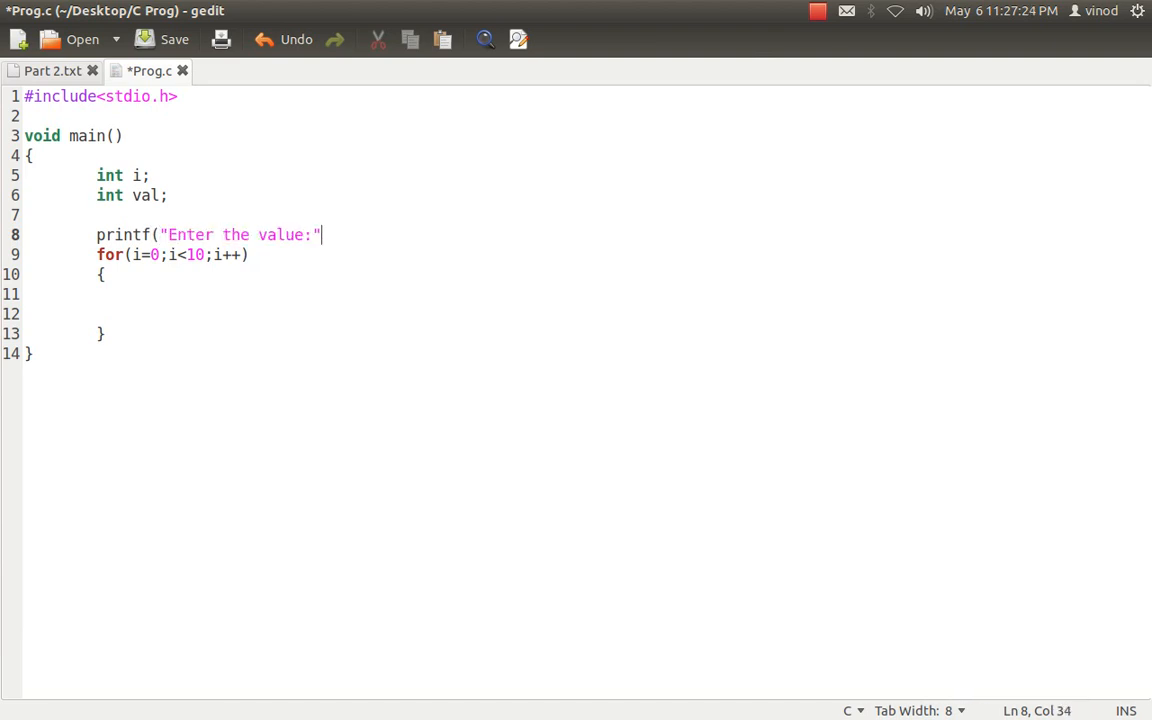
type(");")
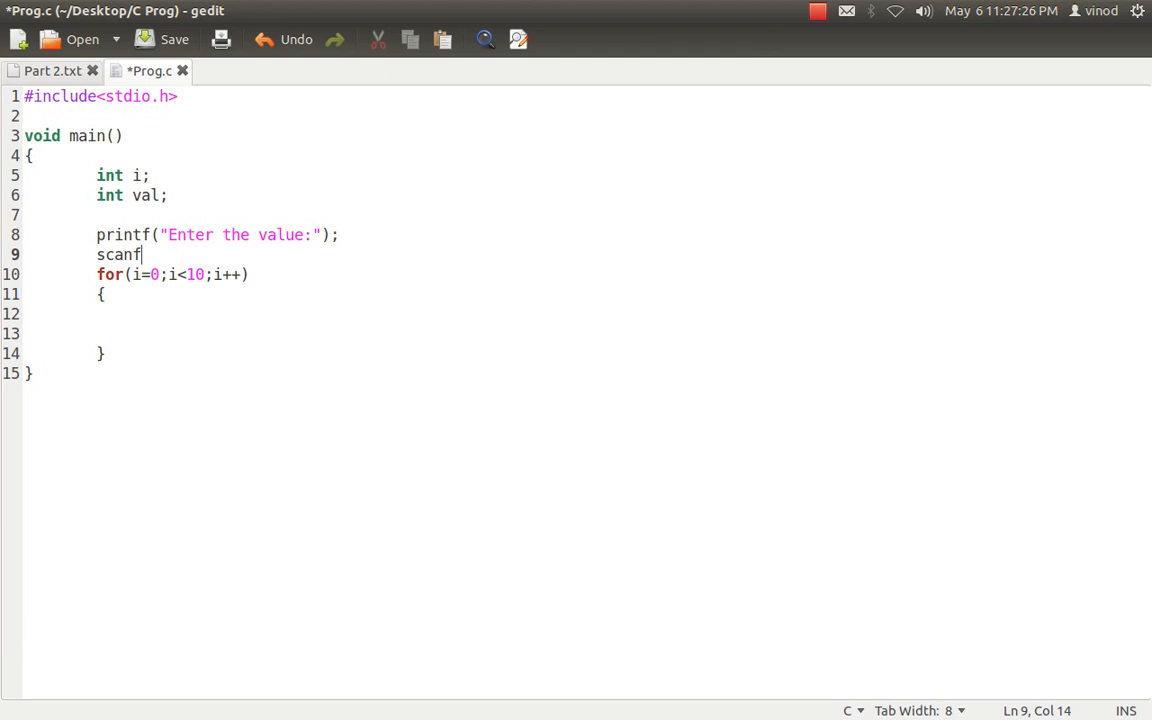
type("(\"%d\",")
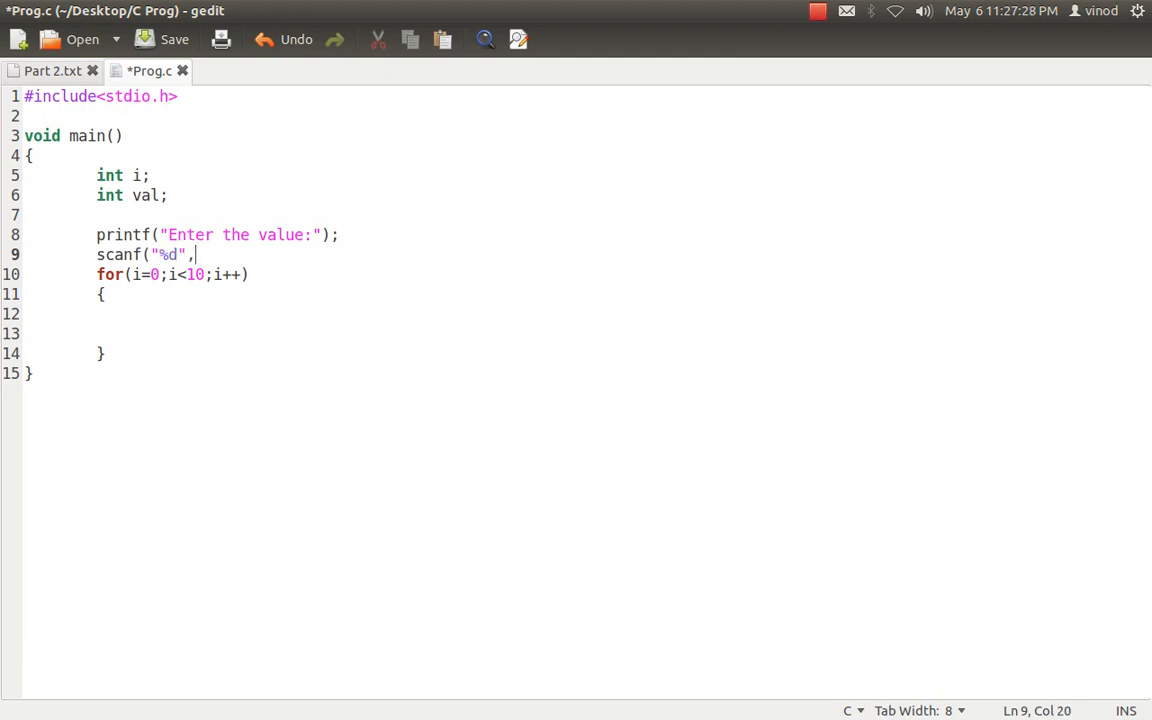
type("&")
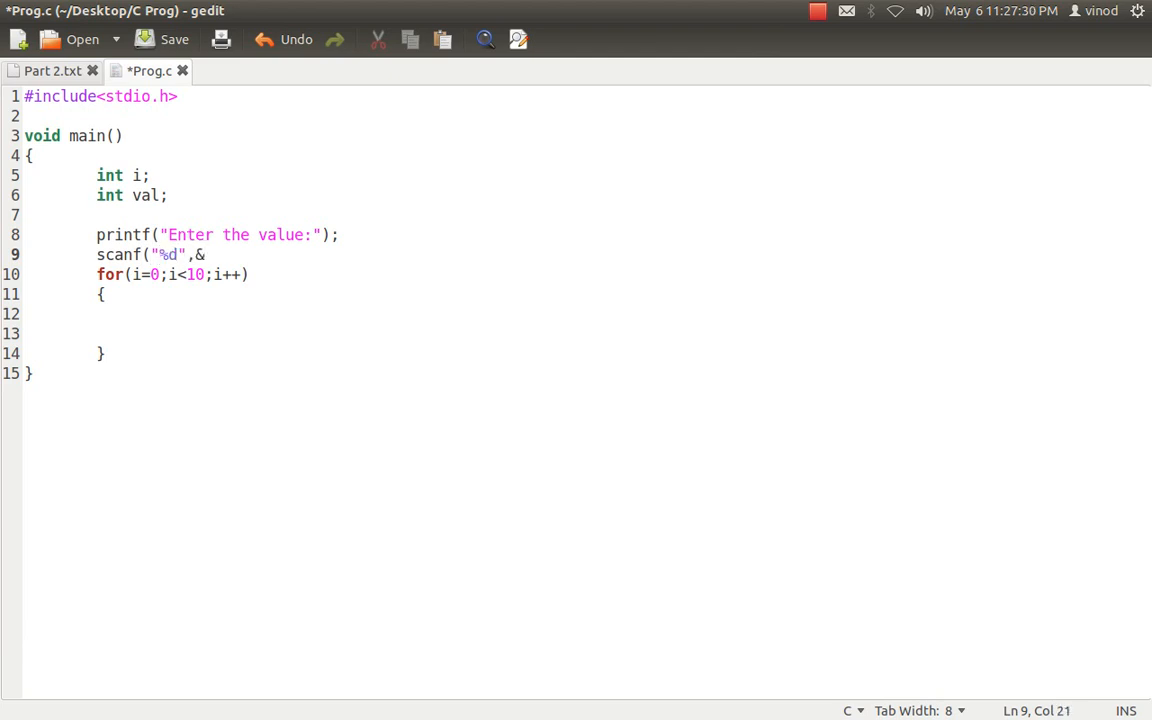
type("val)")
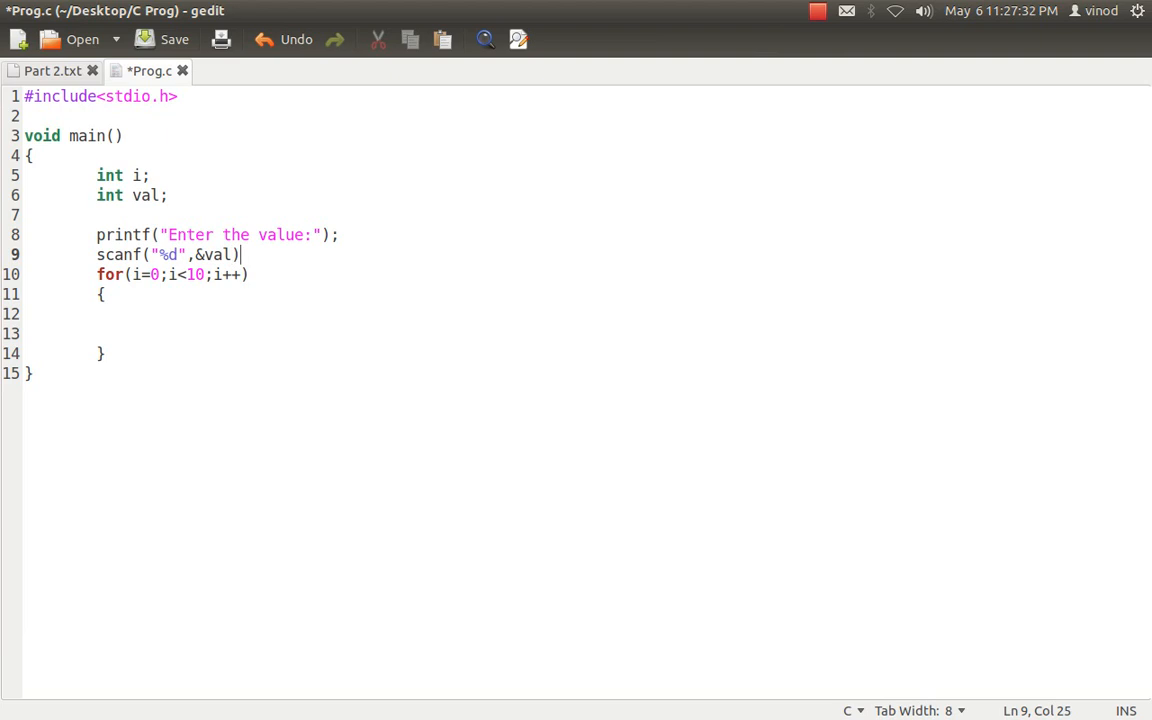
type(";")
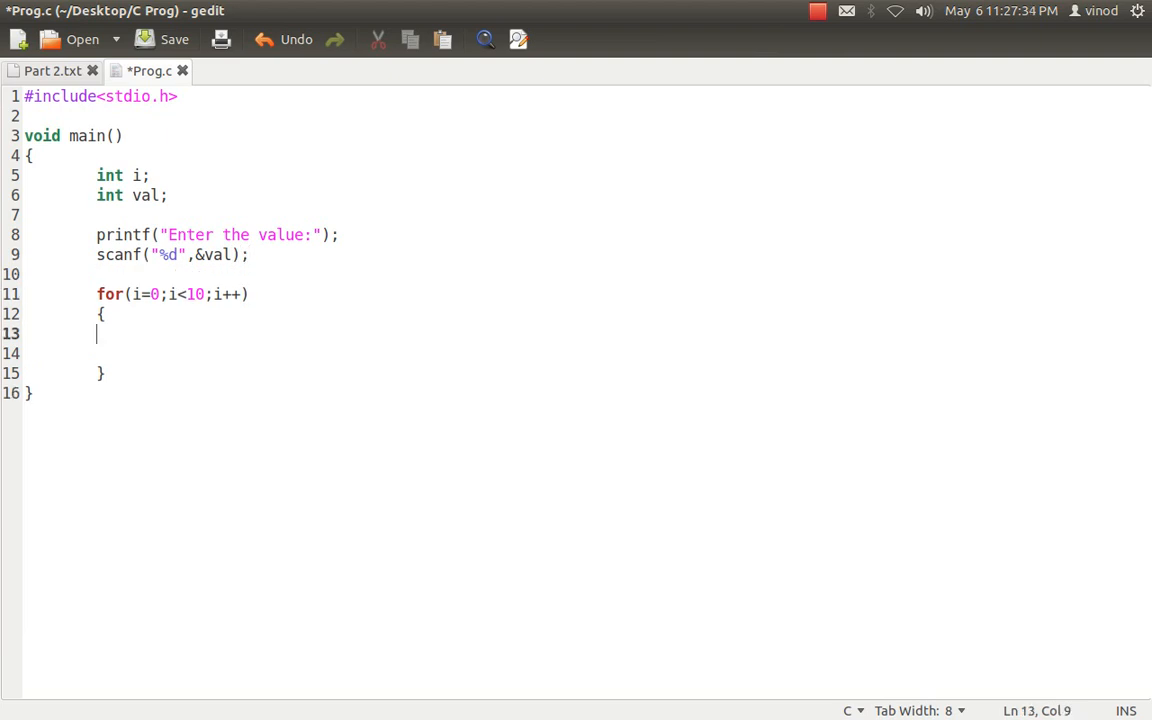
- Inside the loop add if(val==5 && i==5){ } with braces
key("Tab")
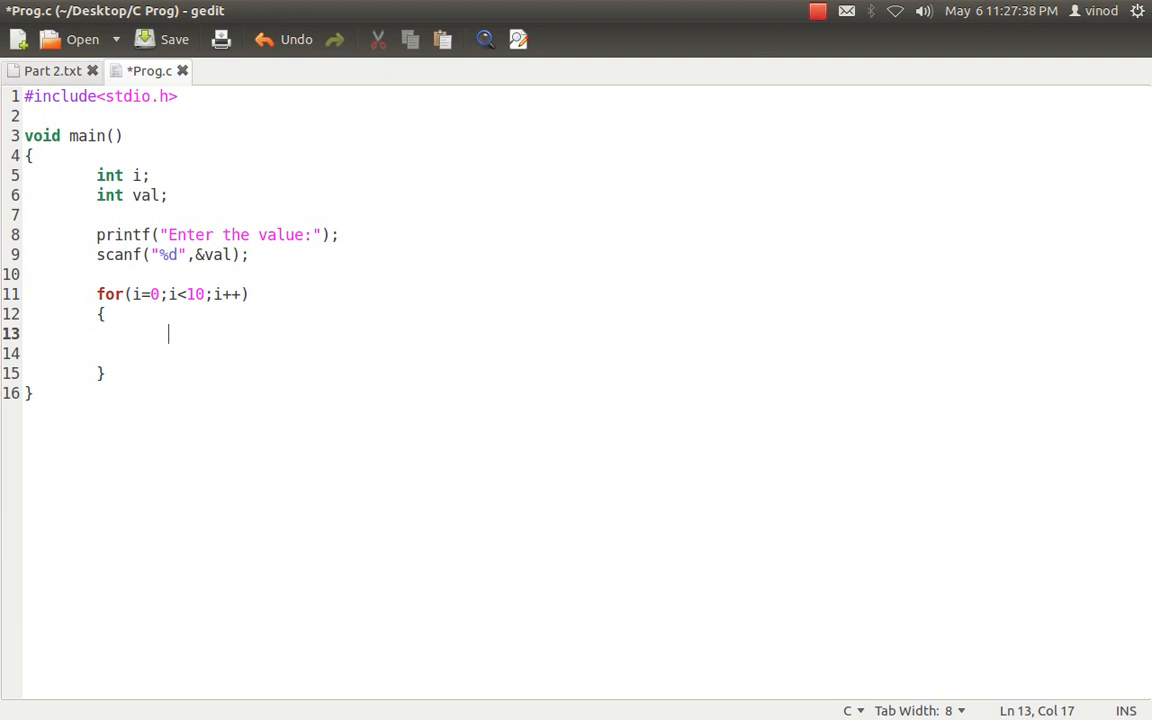
type("if")
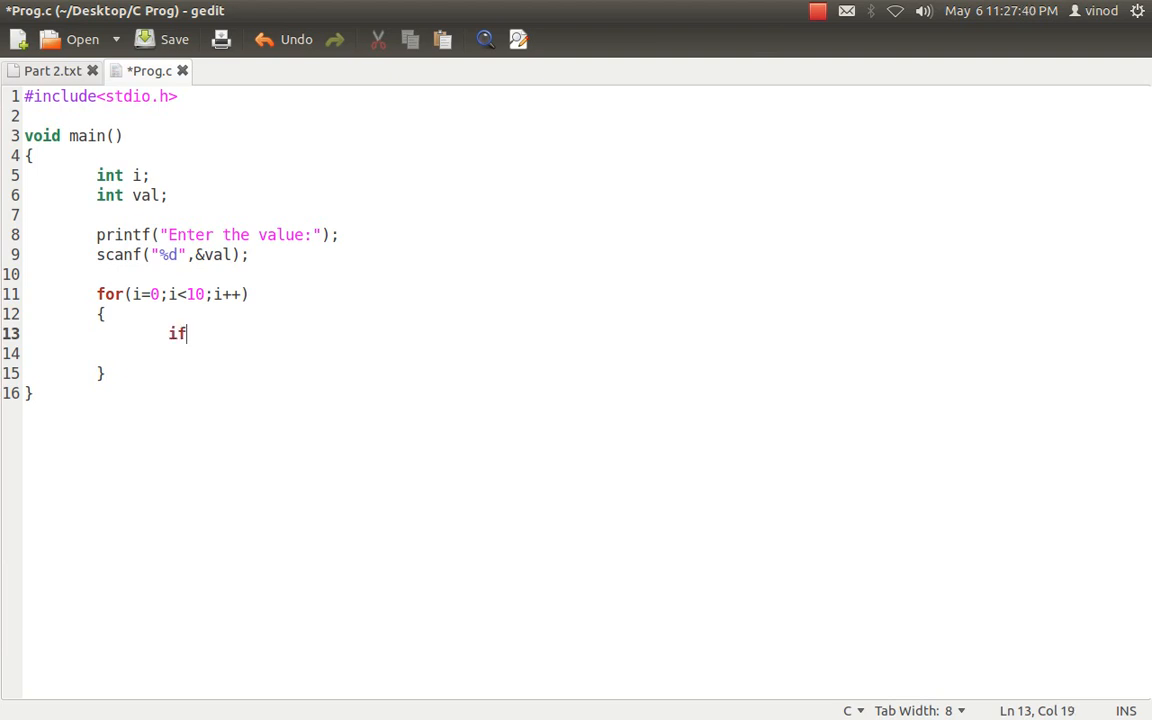
type("(val==")
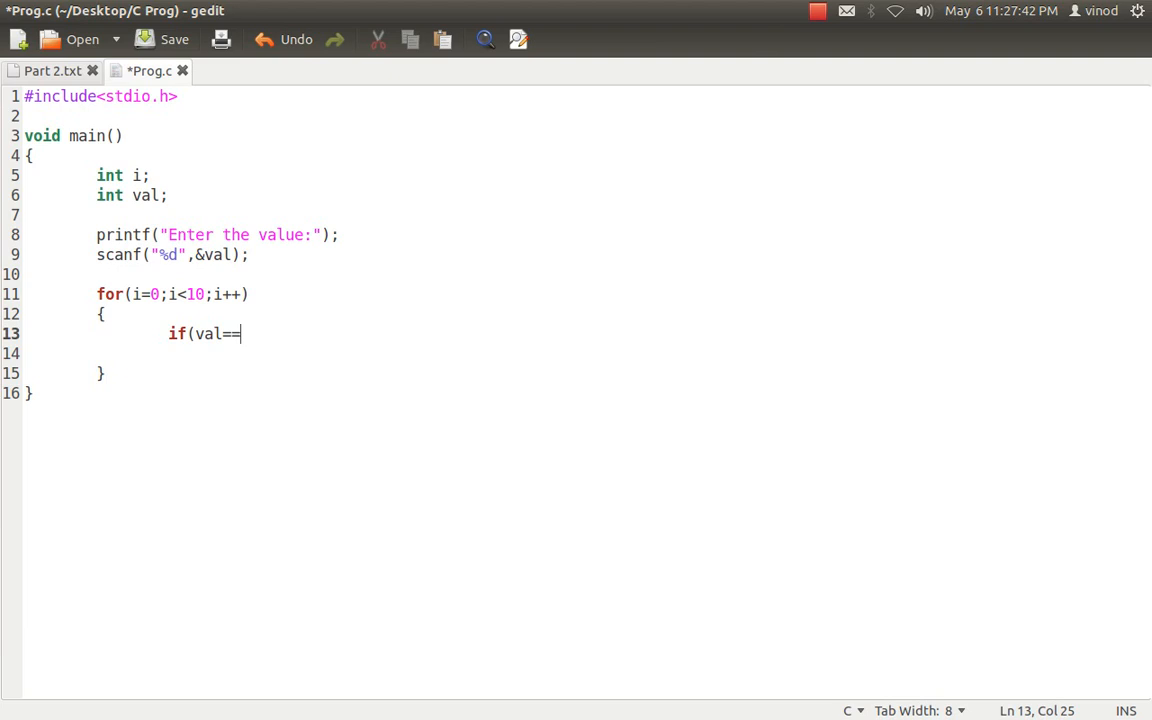
type("5 && i")
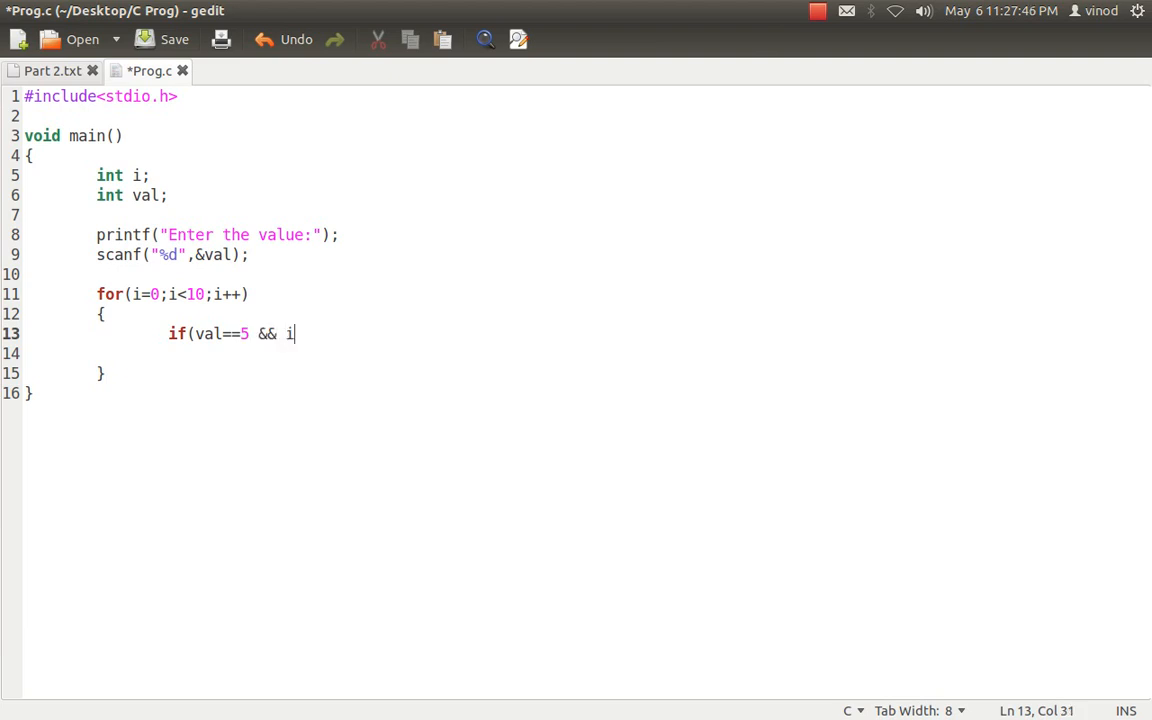
type("==5")
left_click(586, 354)
type("{")
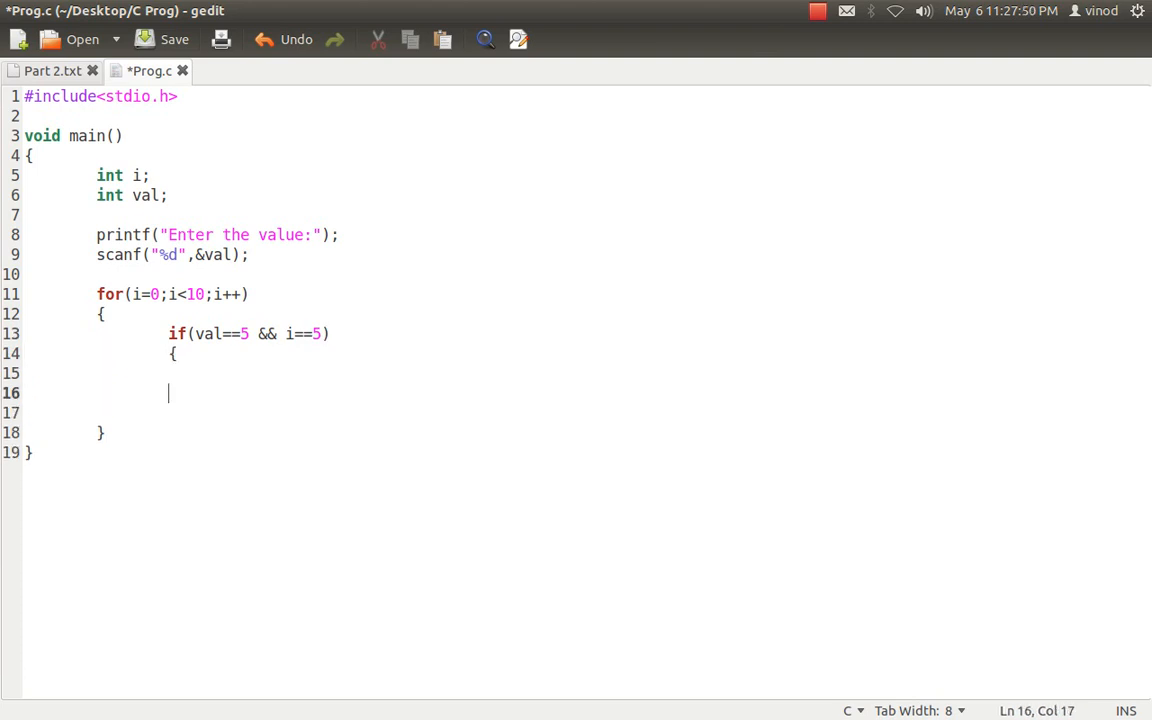
type("}")
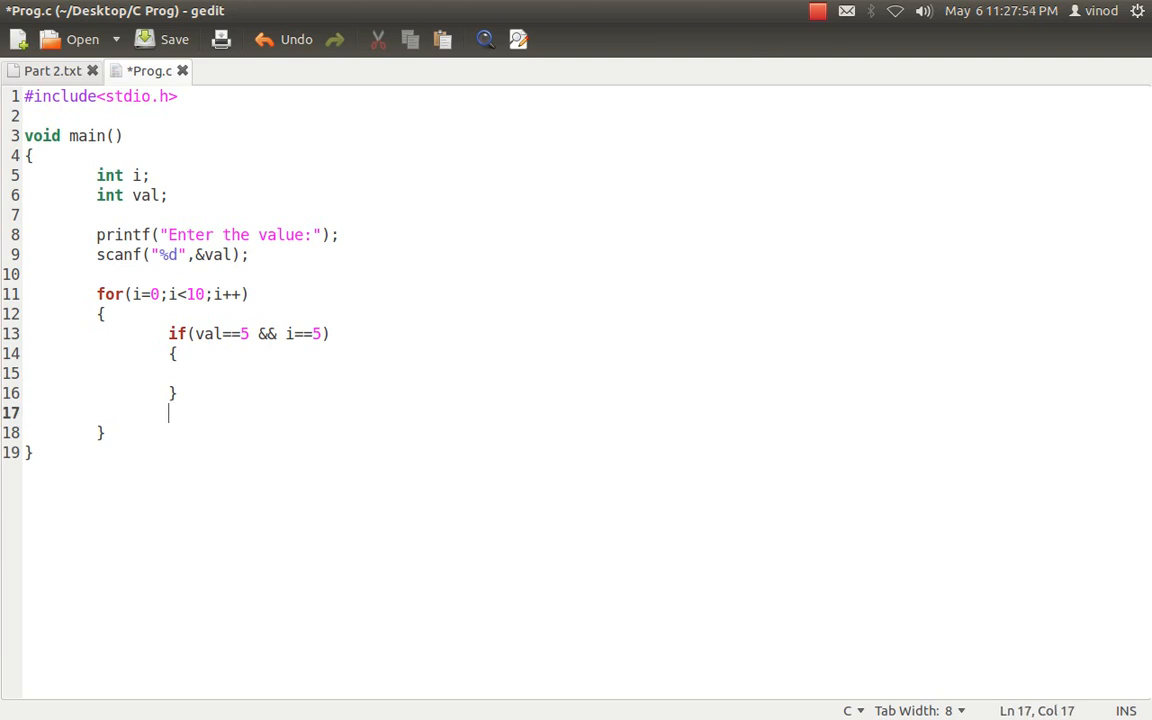
- Add printf("\nHello World\n"); each pass, put break; in the if block, and save Prog.c
type("printf(")
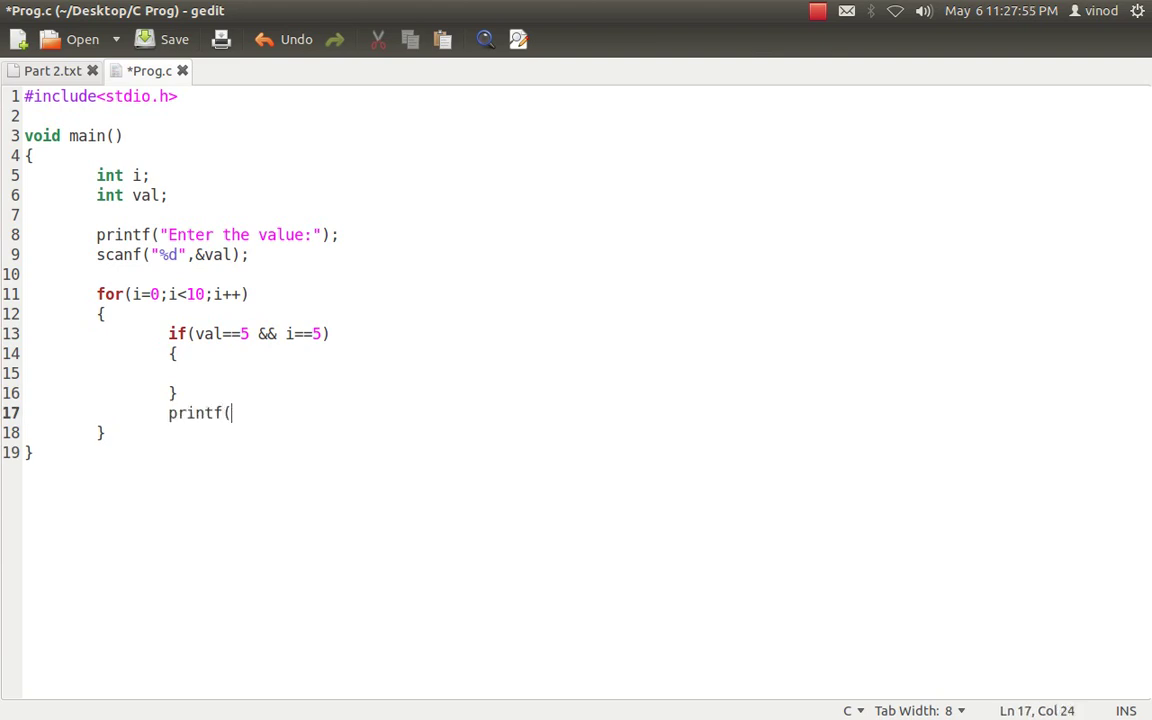
type("\"Hello W")
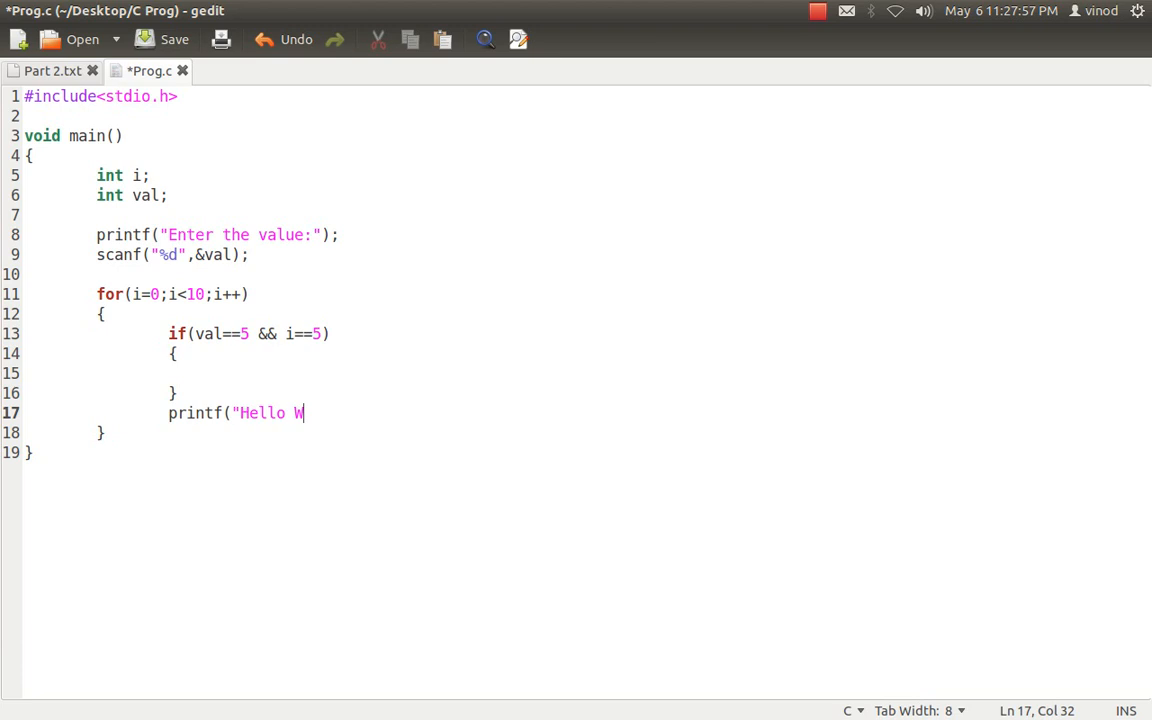
type("orld\\")
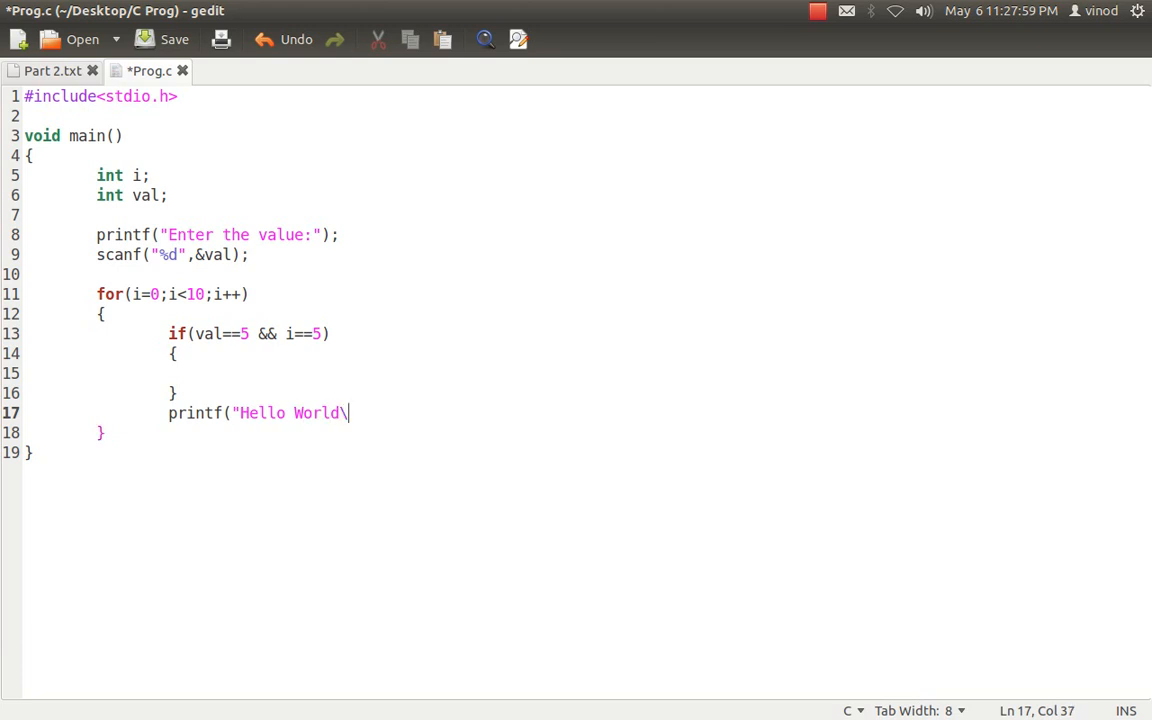
type("n\");")
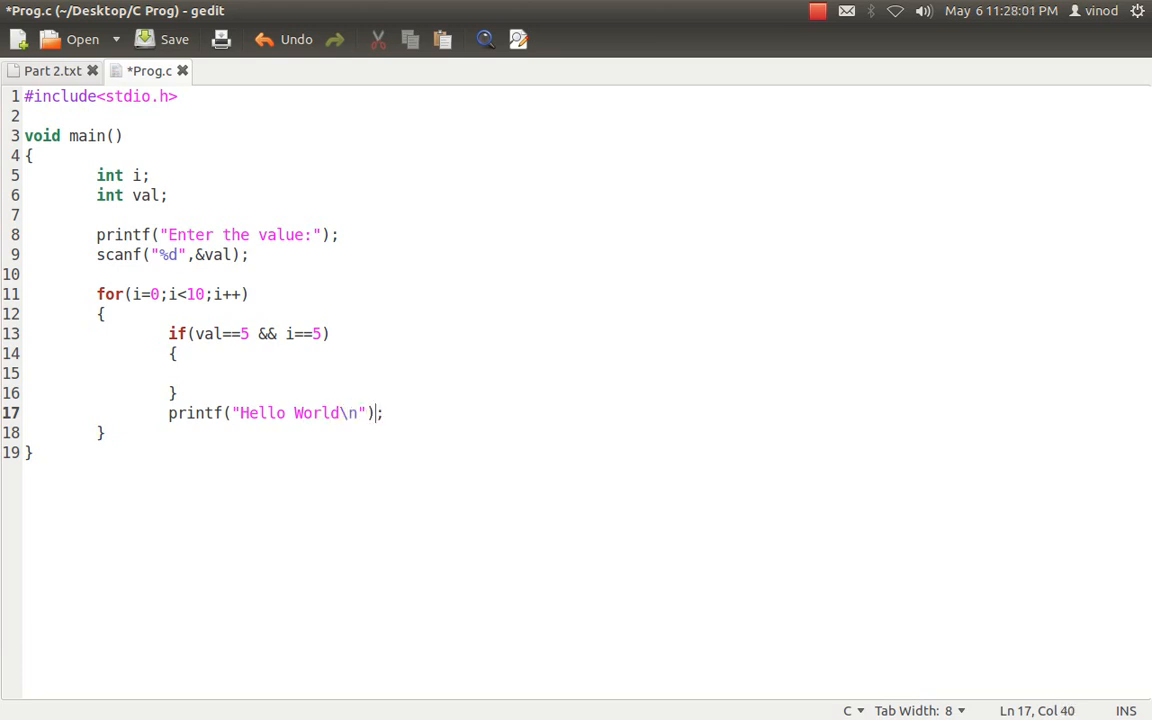
left_click(238, 412)
type("\\n")
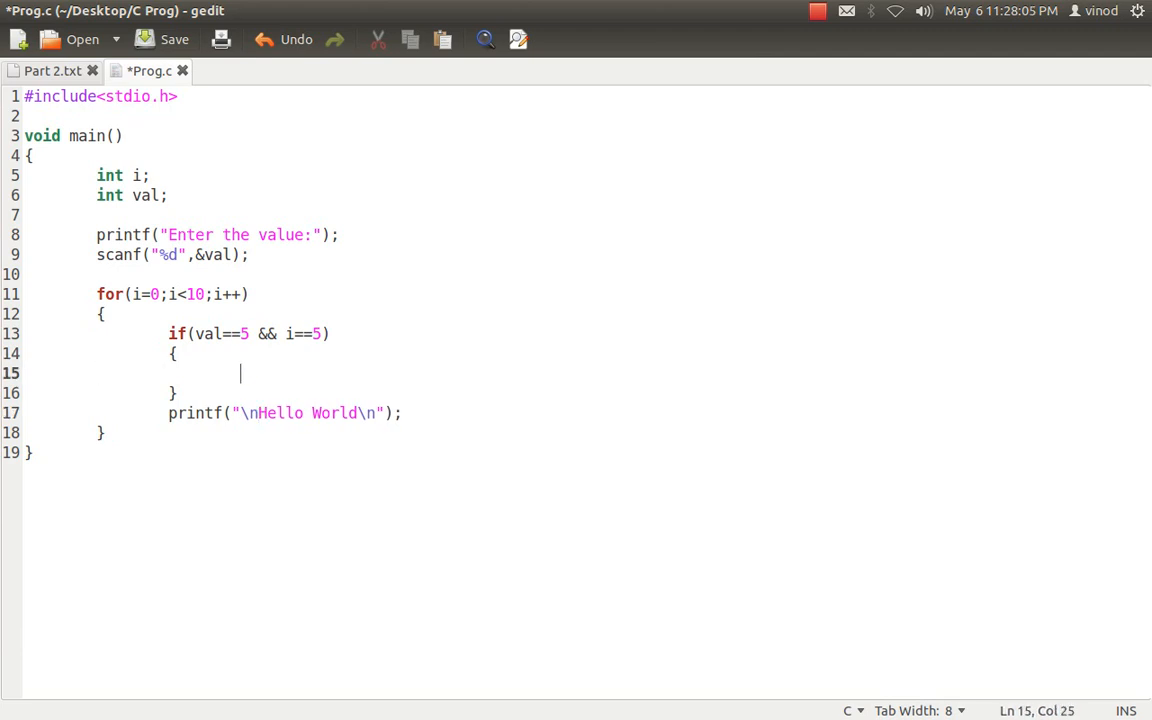
type("break;")
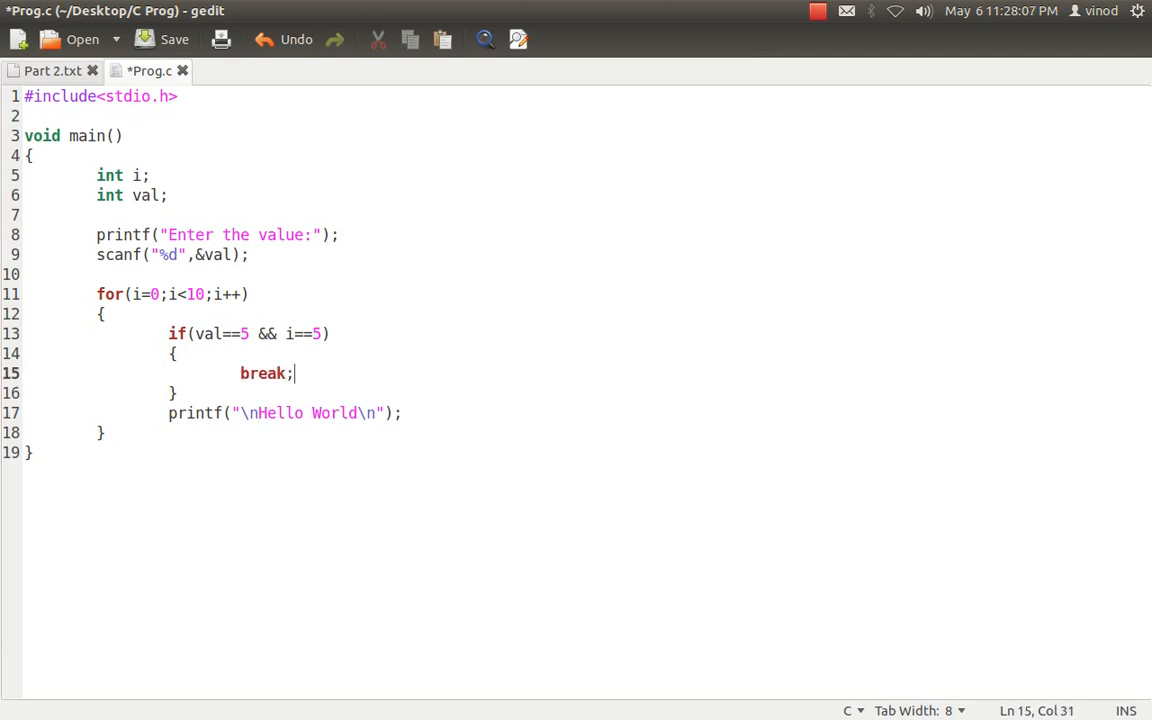
left_click(162, 40)
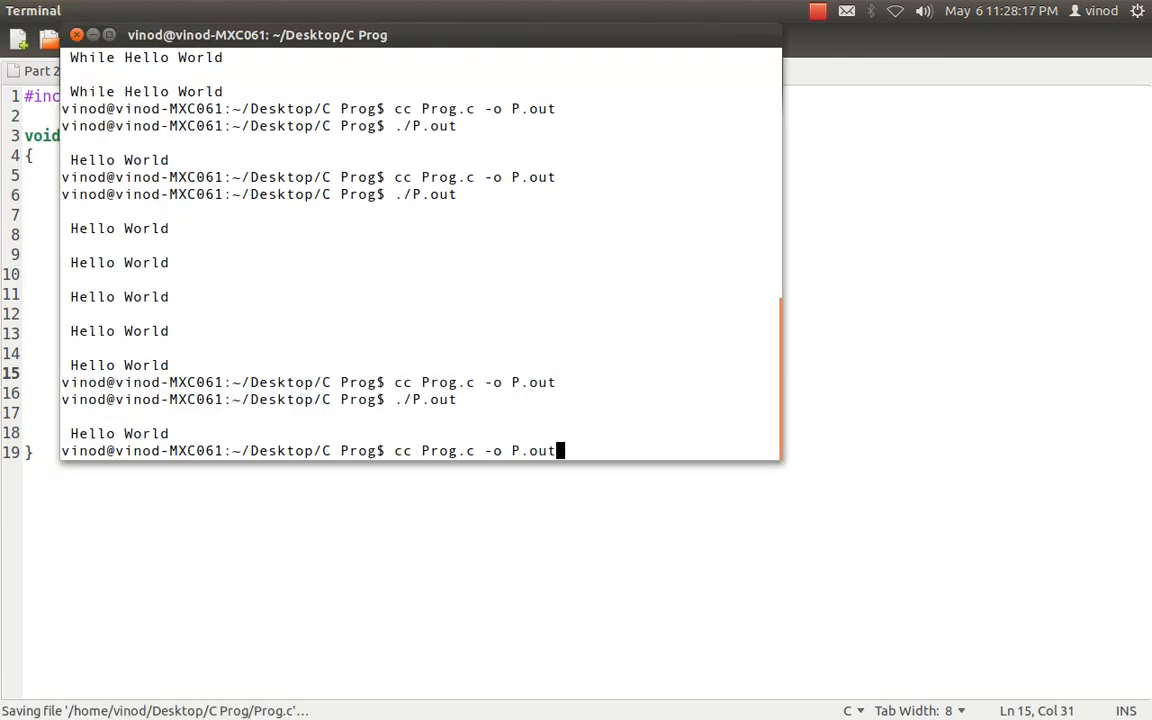
- Run cc Prog.c -o P.out in Terminal to compile the program
key("Return")
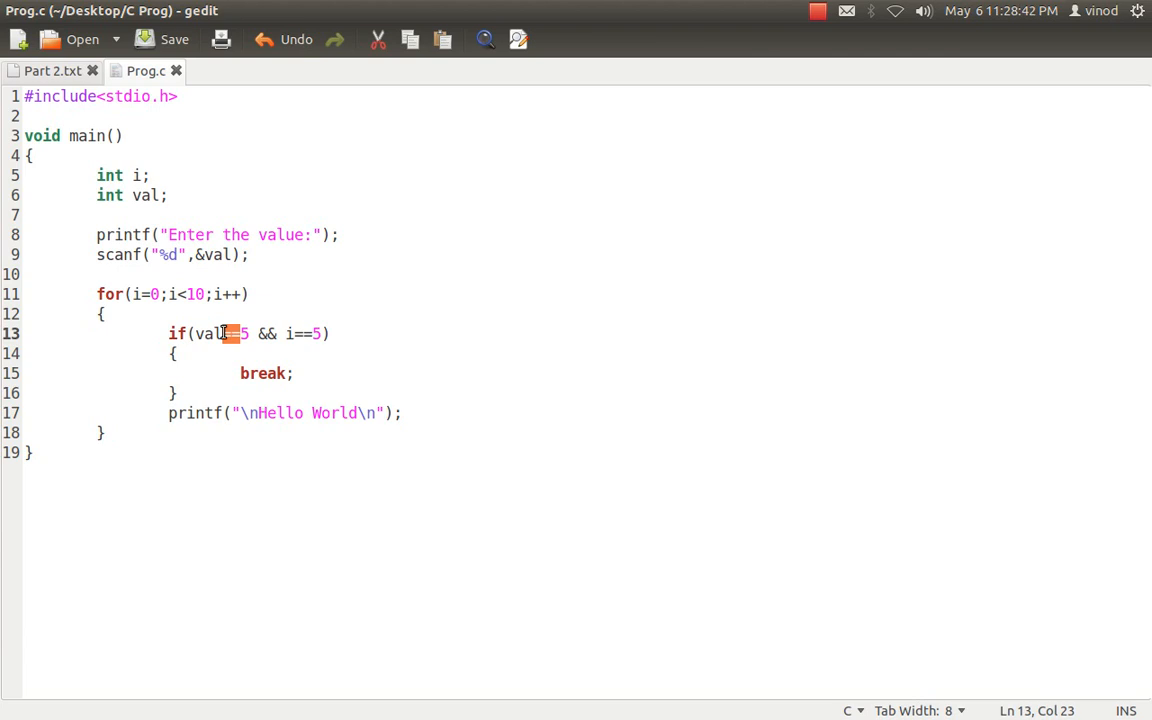
double_click(268, 332)
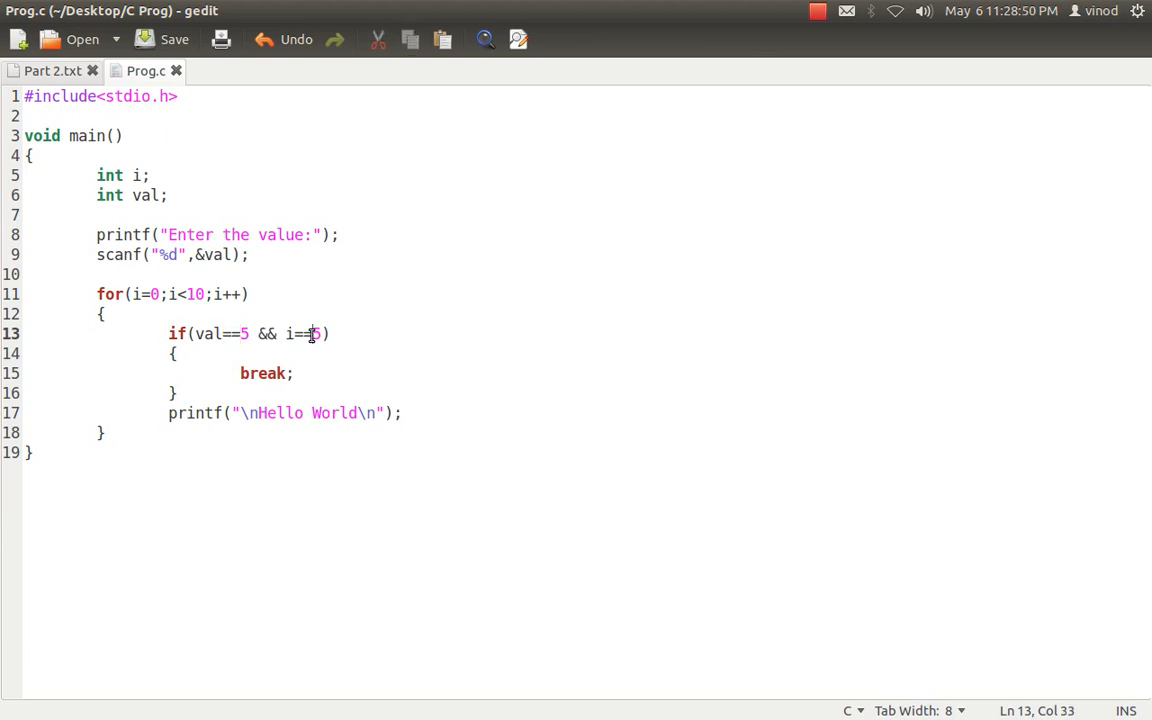
double_click(264, 374)
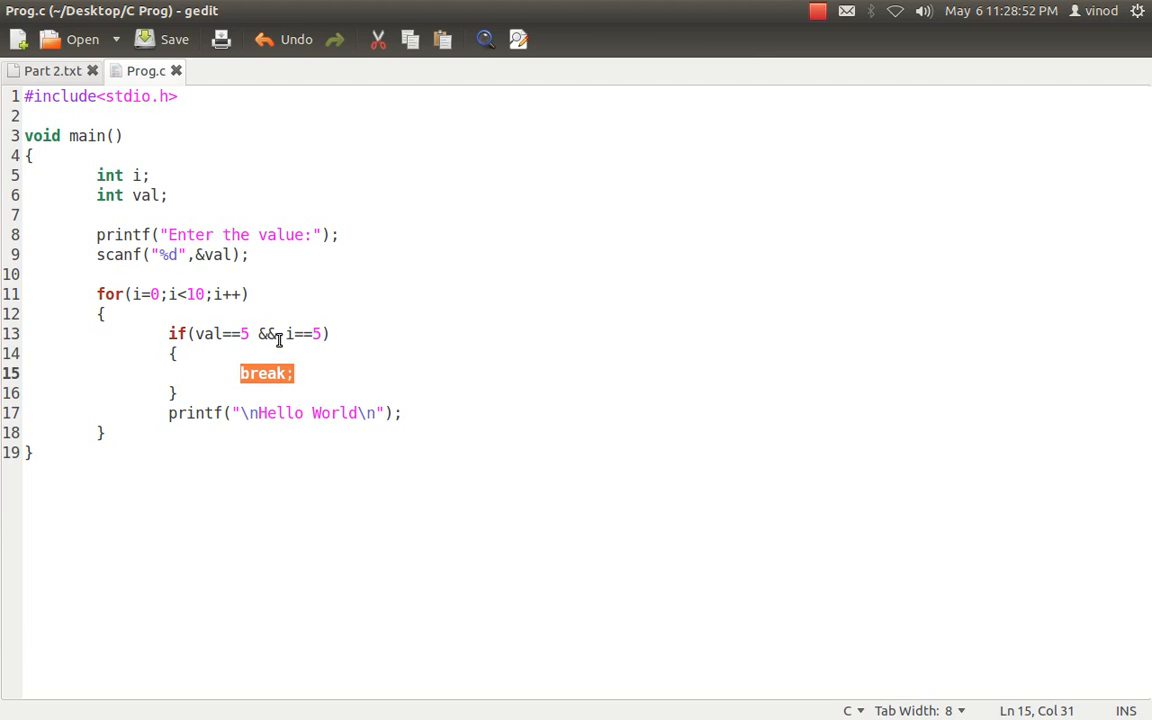
type("||")
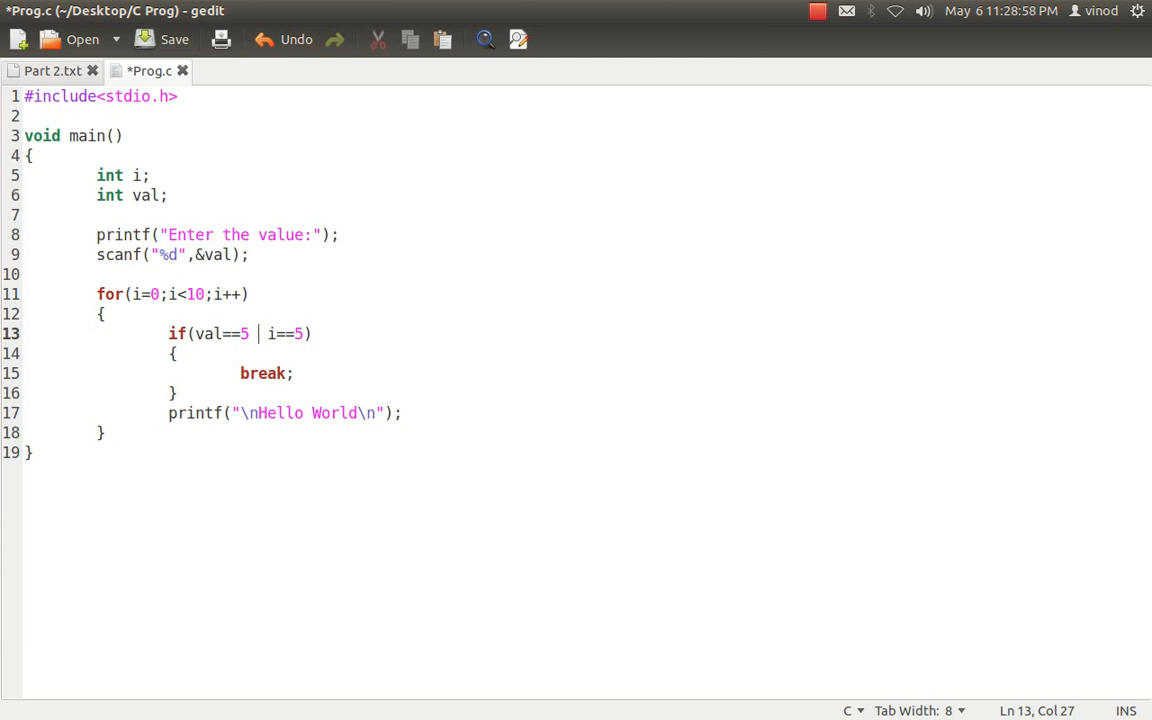
type("&&")
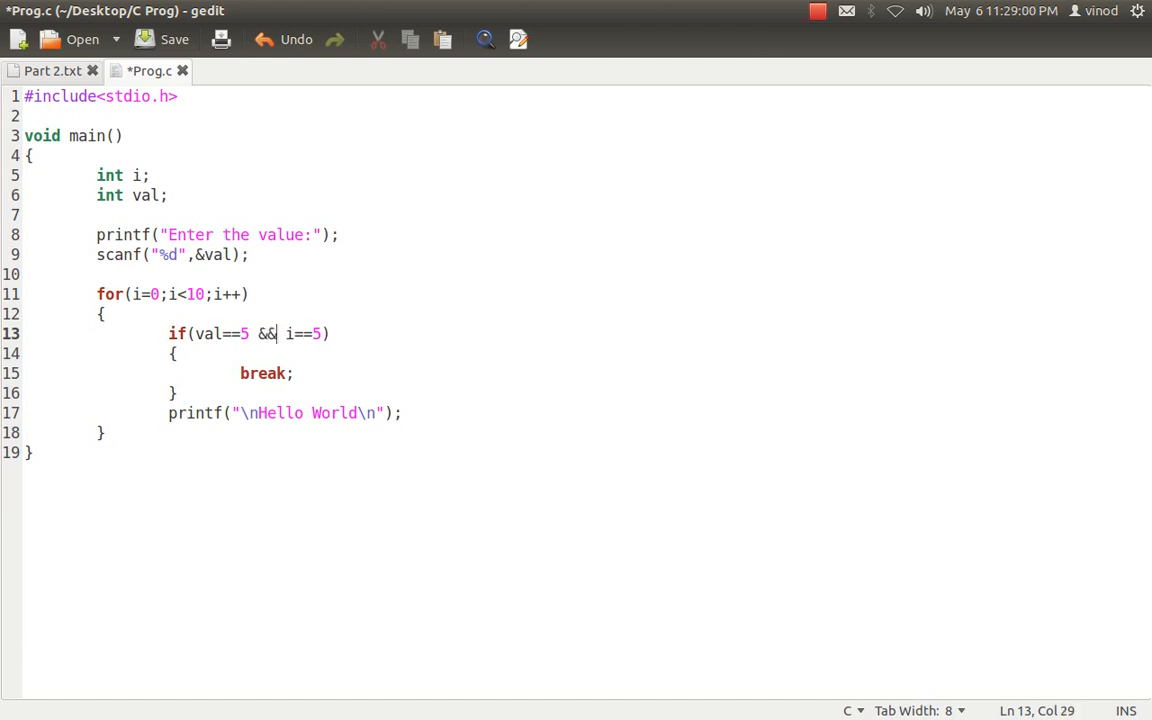
key("ctrl+s")
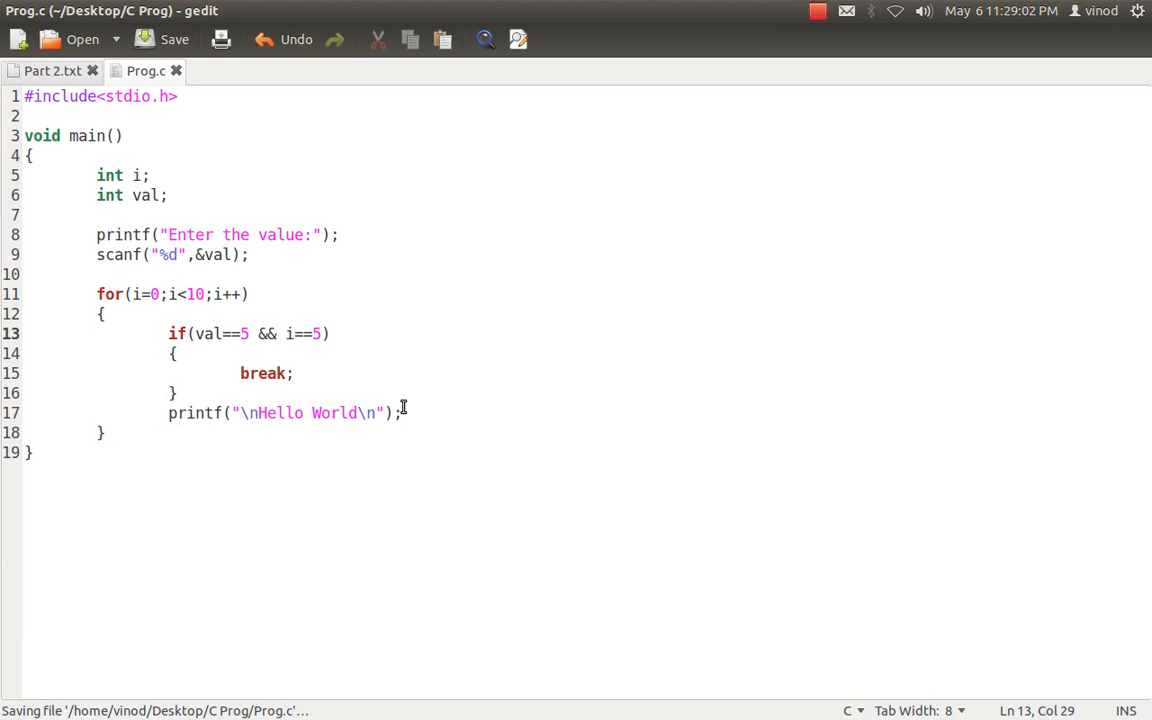
left_click(404, 412)
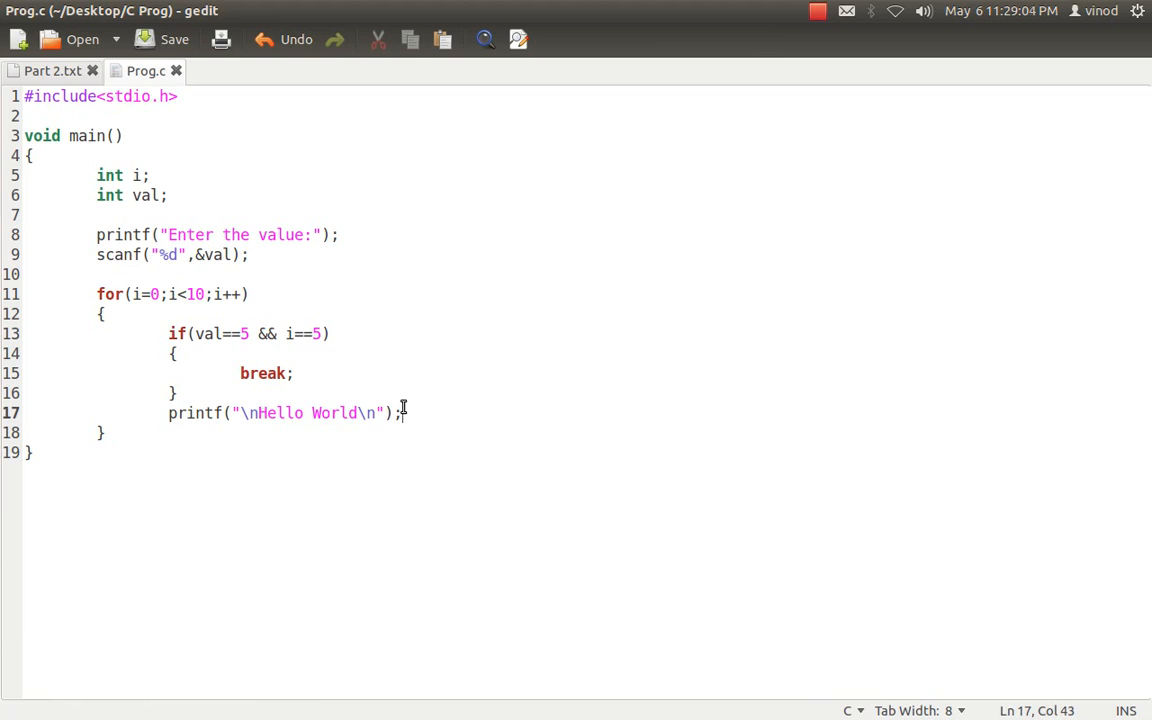
left_click(294, 374)
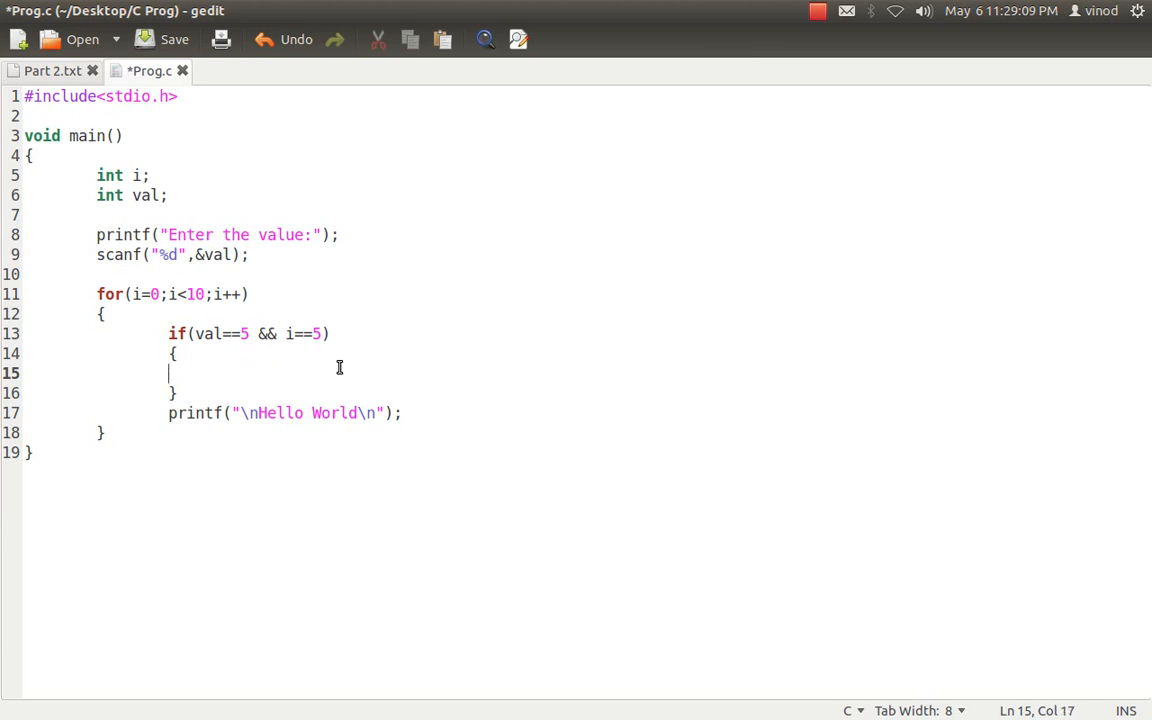
- Write continue; in the if block where break; was
type("continue")
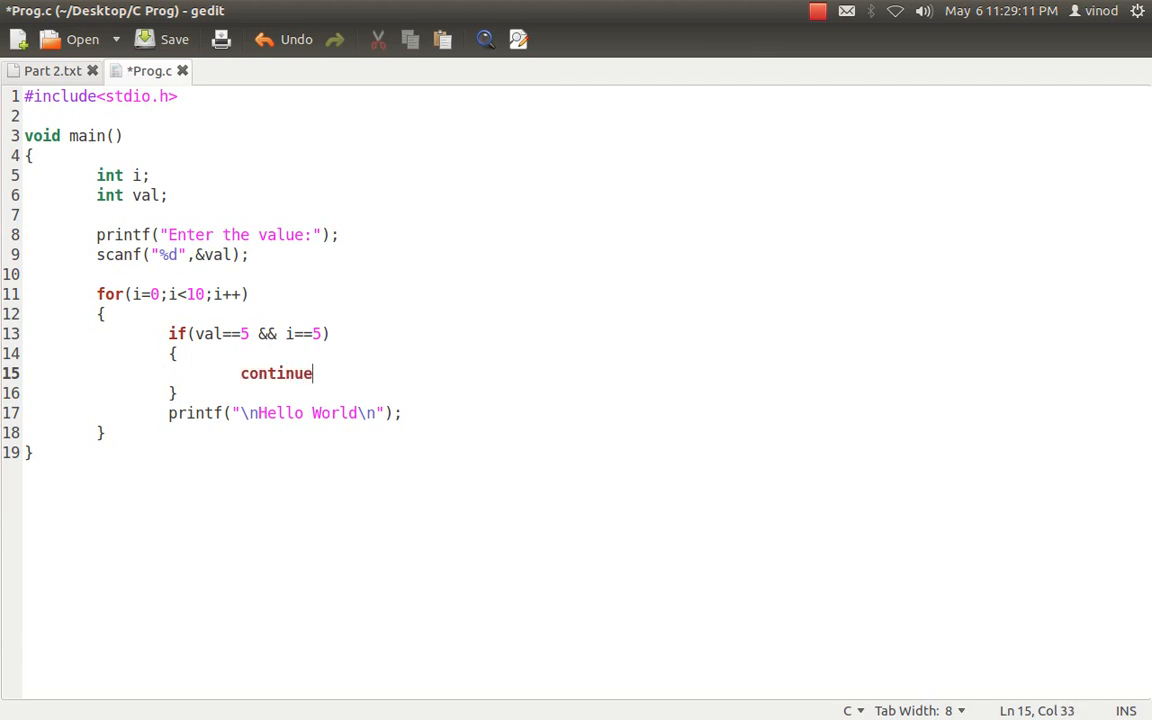
type(";")
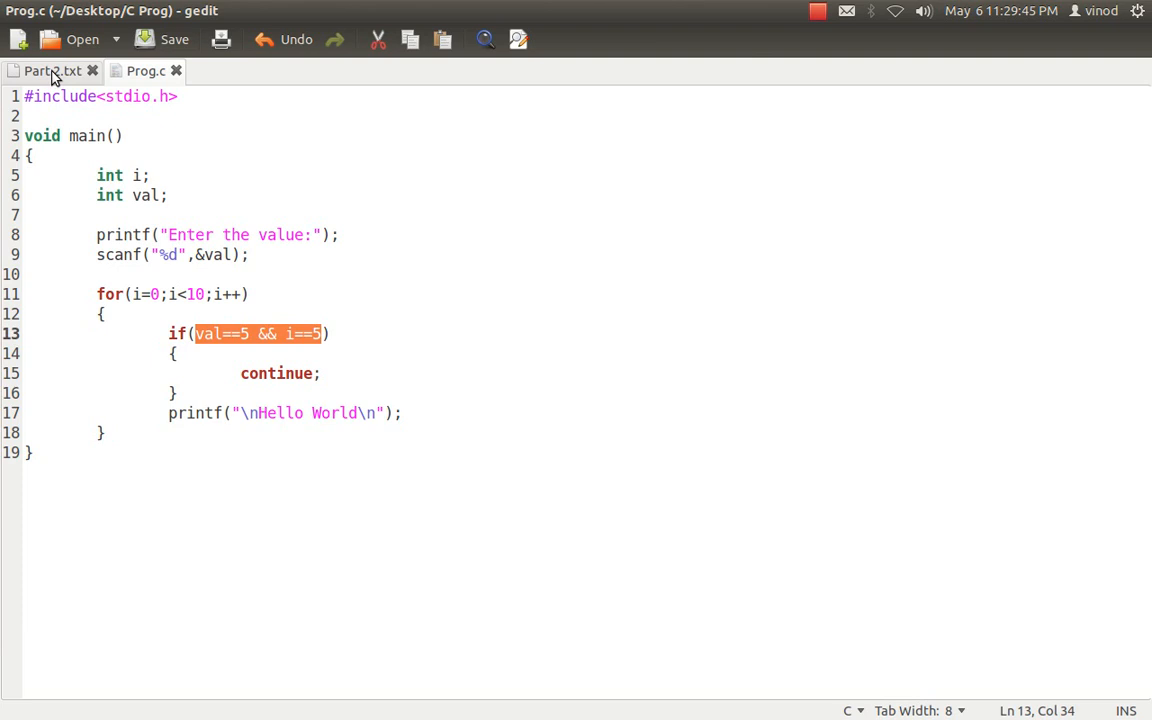
left_click(44, 72)
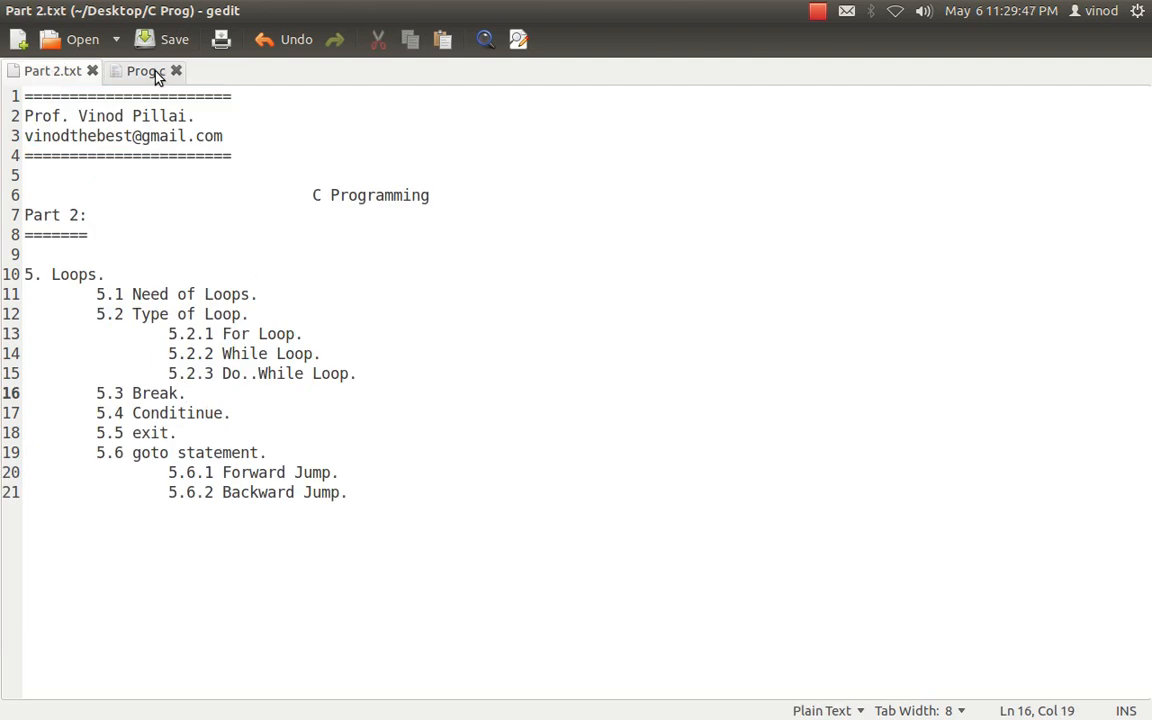
mouse_move(150, 76)
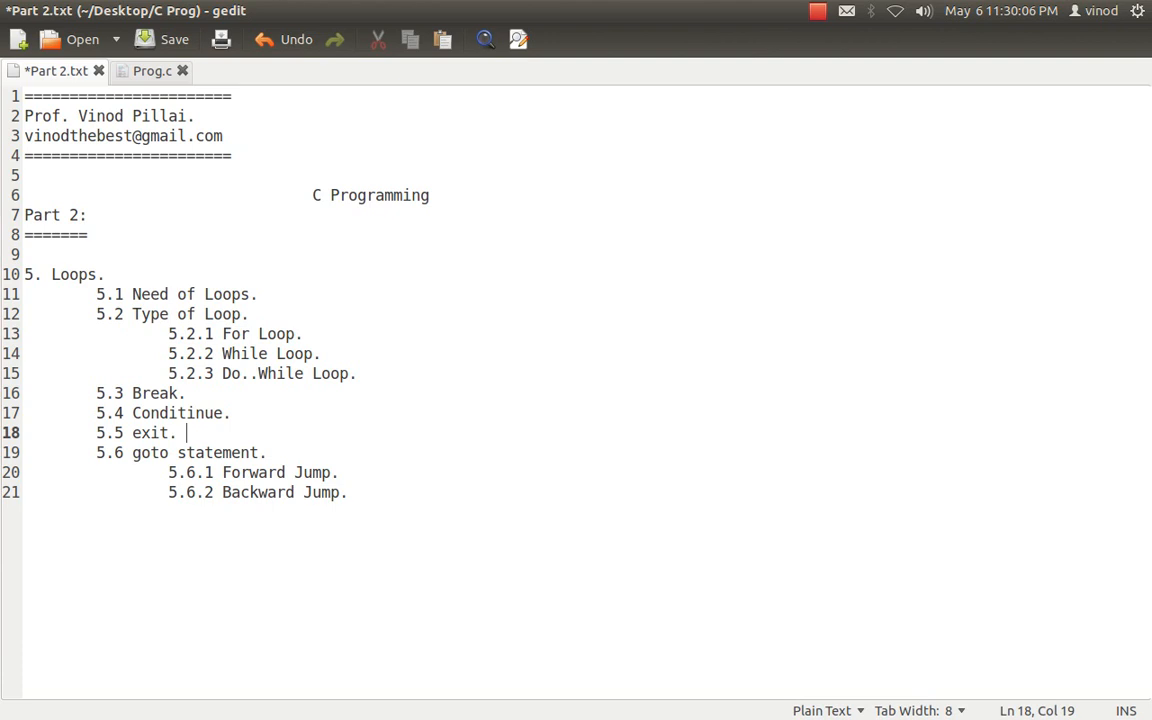
left_click(152, 72)
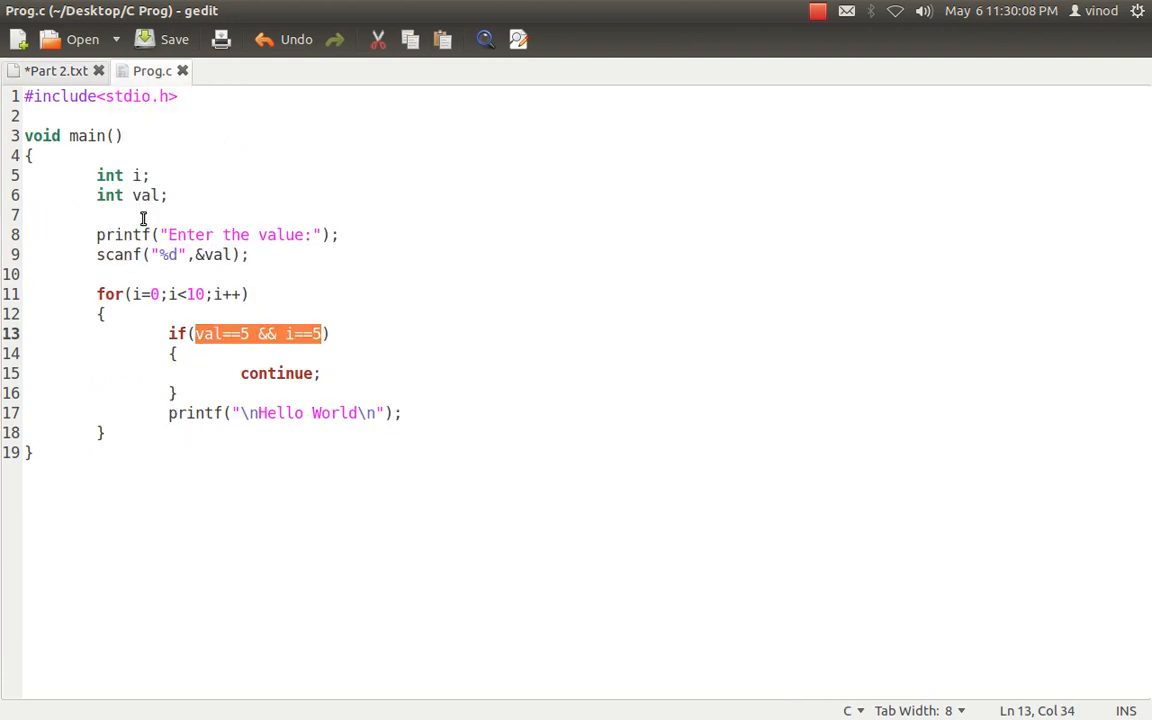
mouse_move(56, 70)
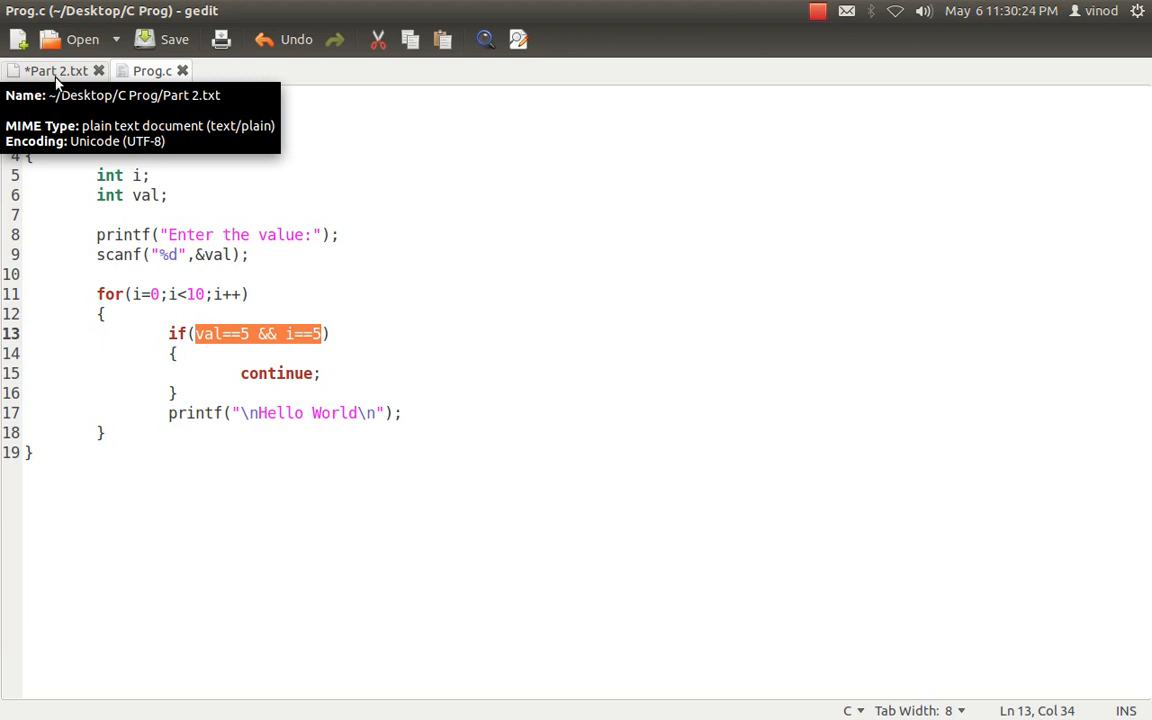
left_click(56, 72)
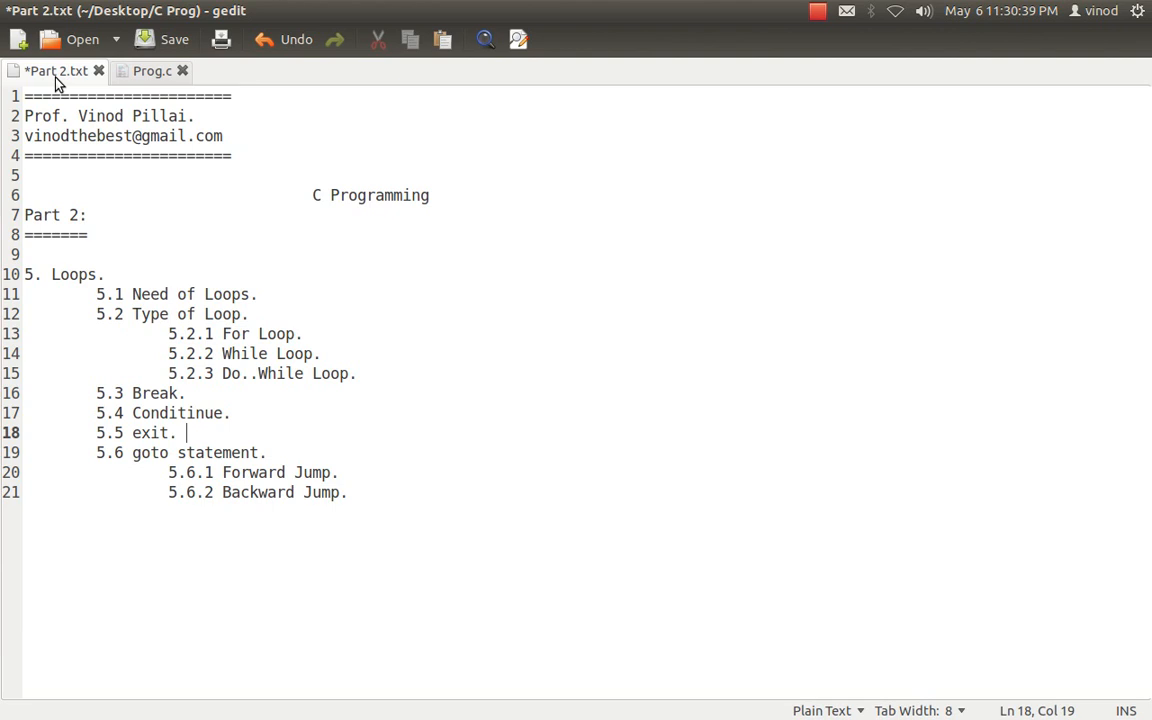
left_click(150, 70)
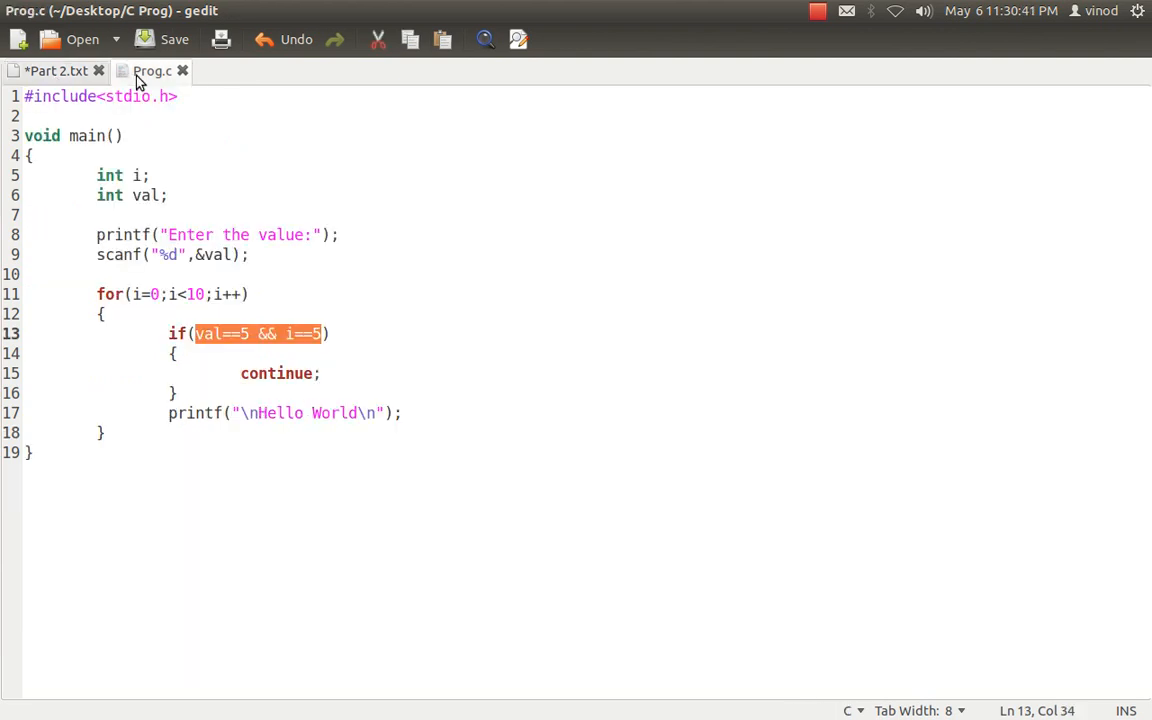
left_click(104, 432)
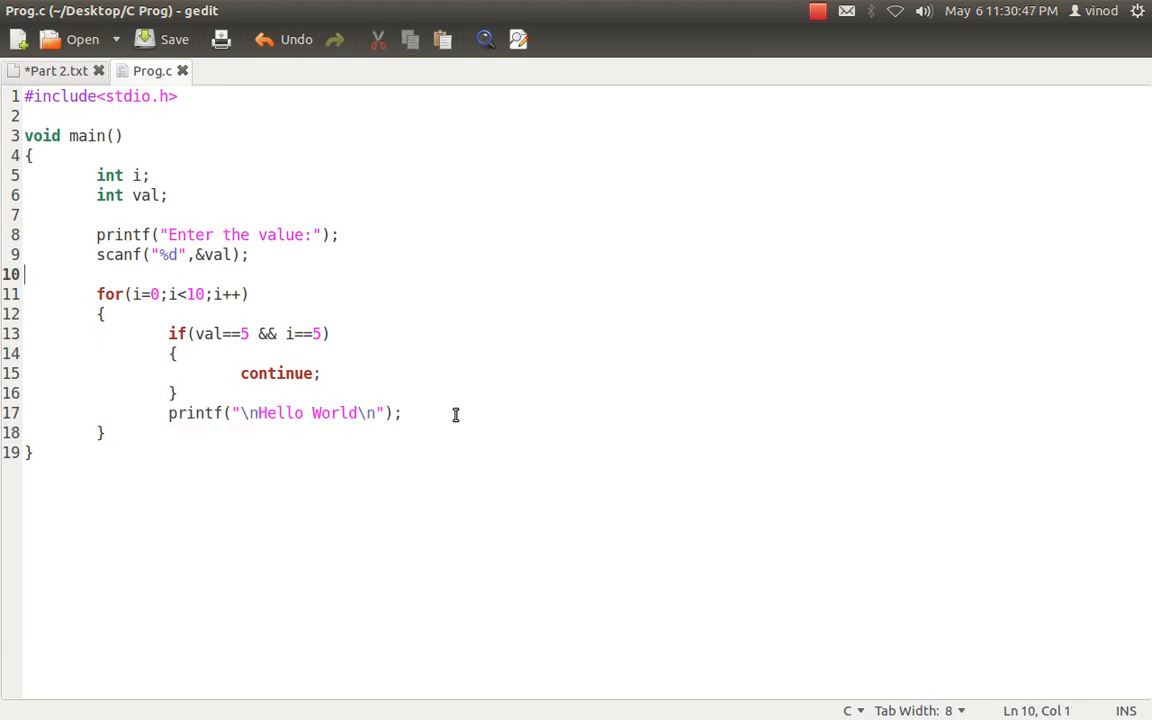
- Add goto xyz; before the loop and an xyz: label after it
type("g")
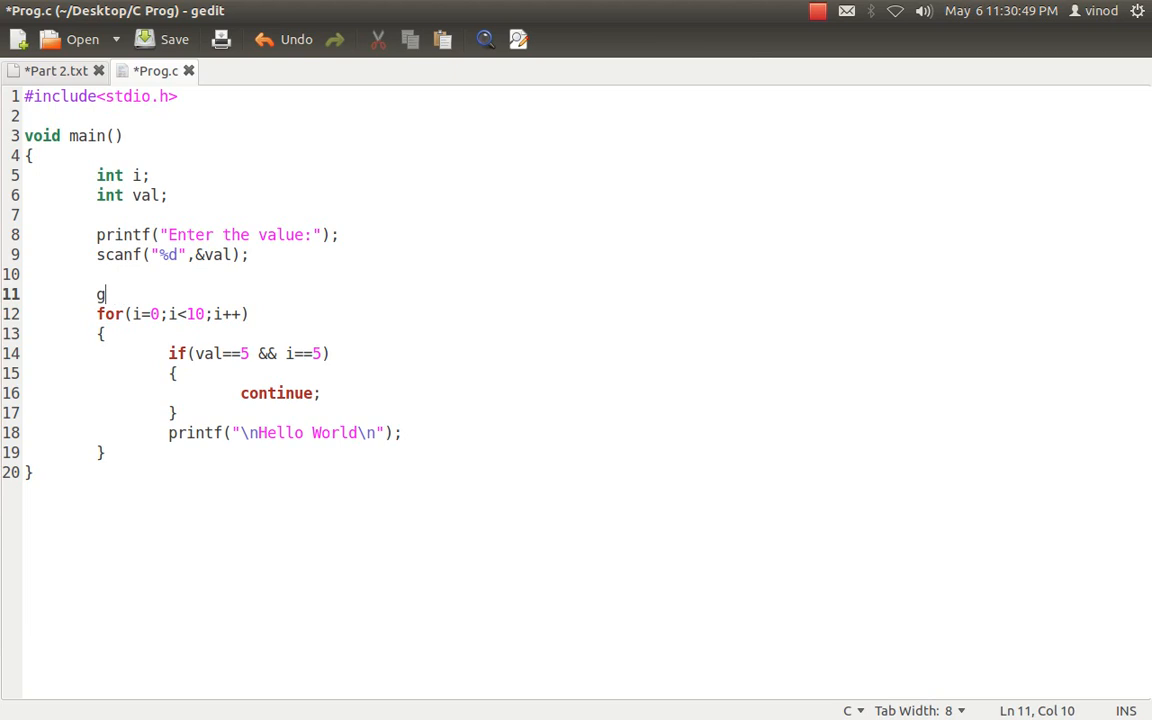
type("oto xyz;")
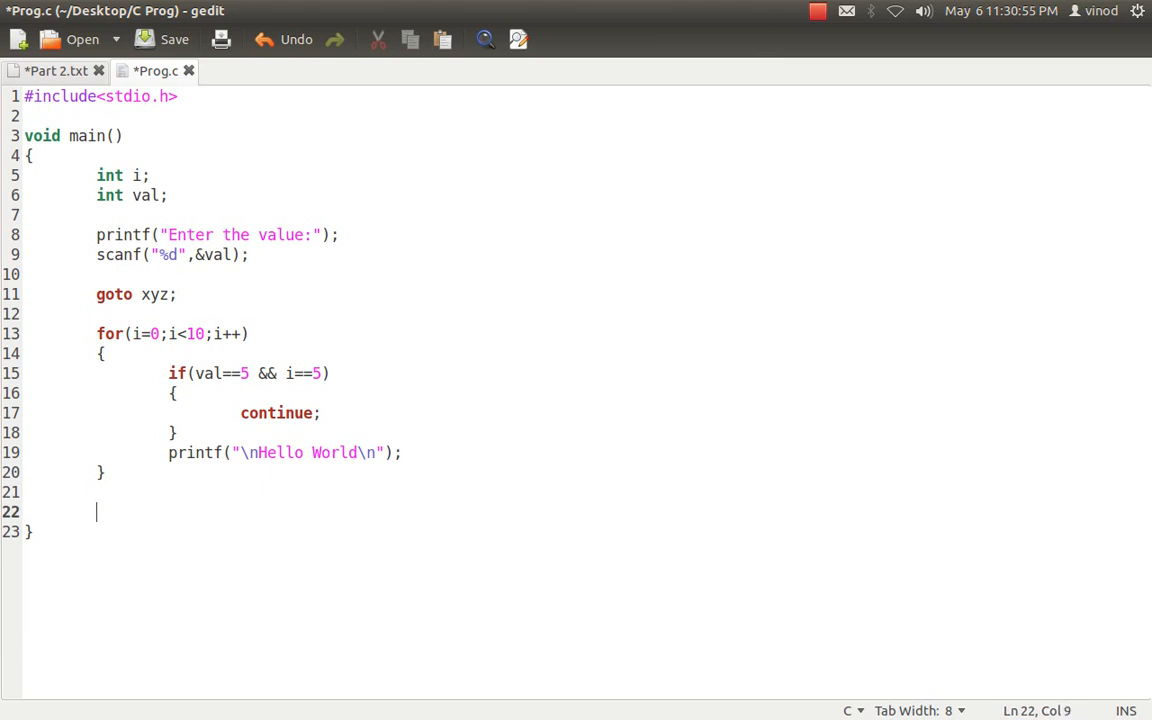
type("xyz:")
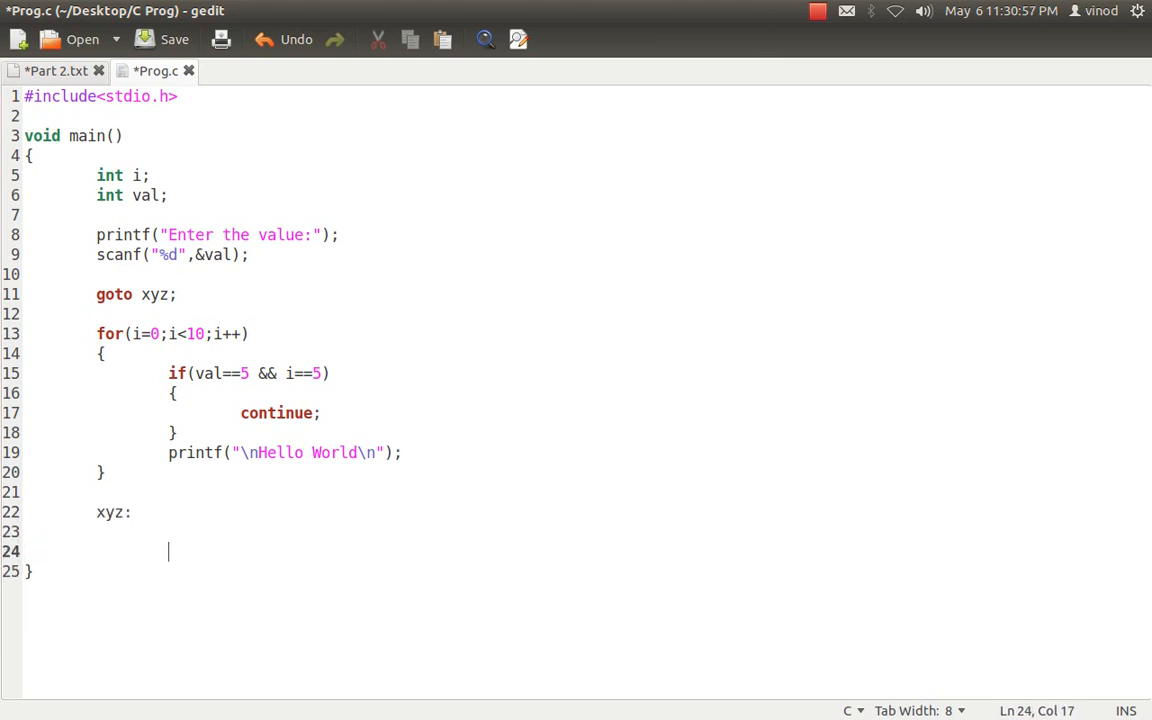
- After the xyz: label add printf("\n Done \n");
type("printf")
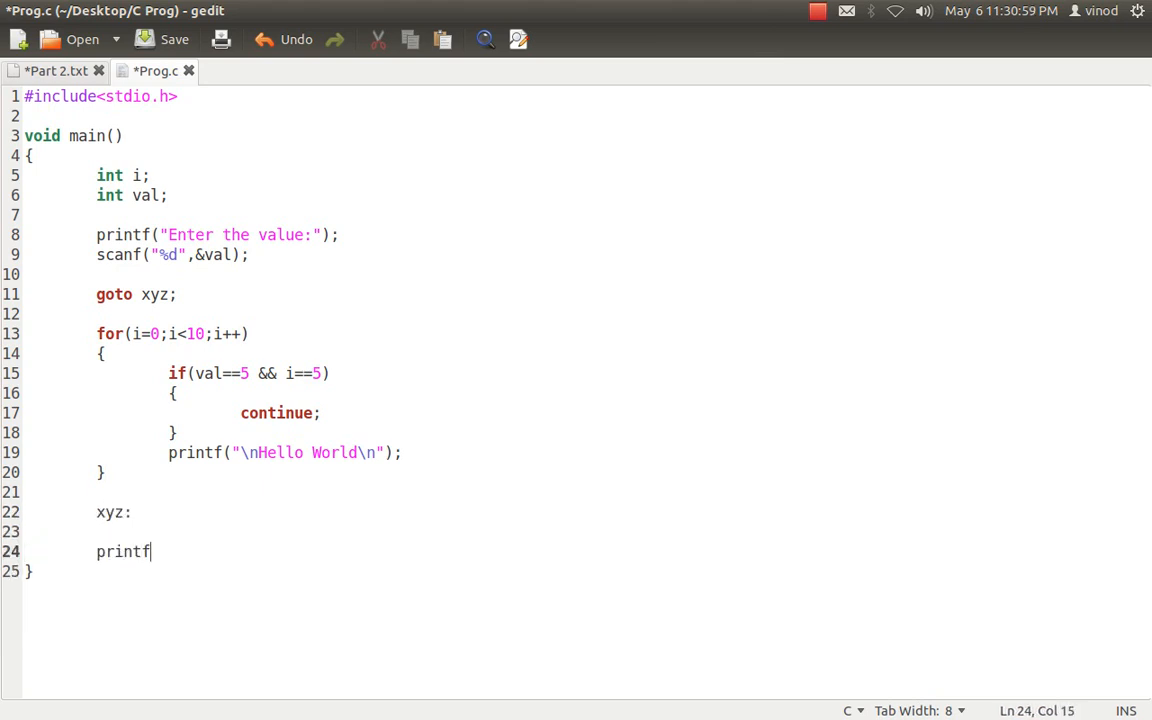
type("(")
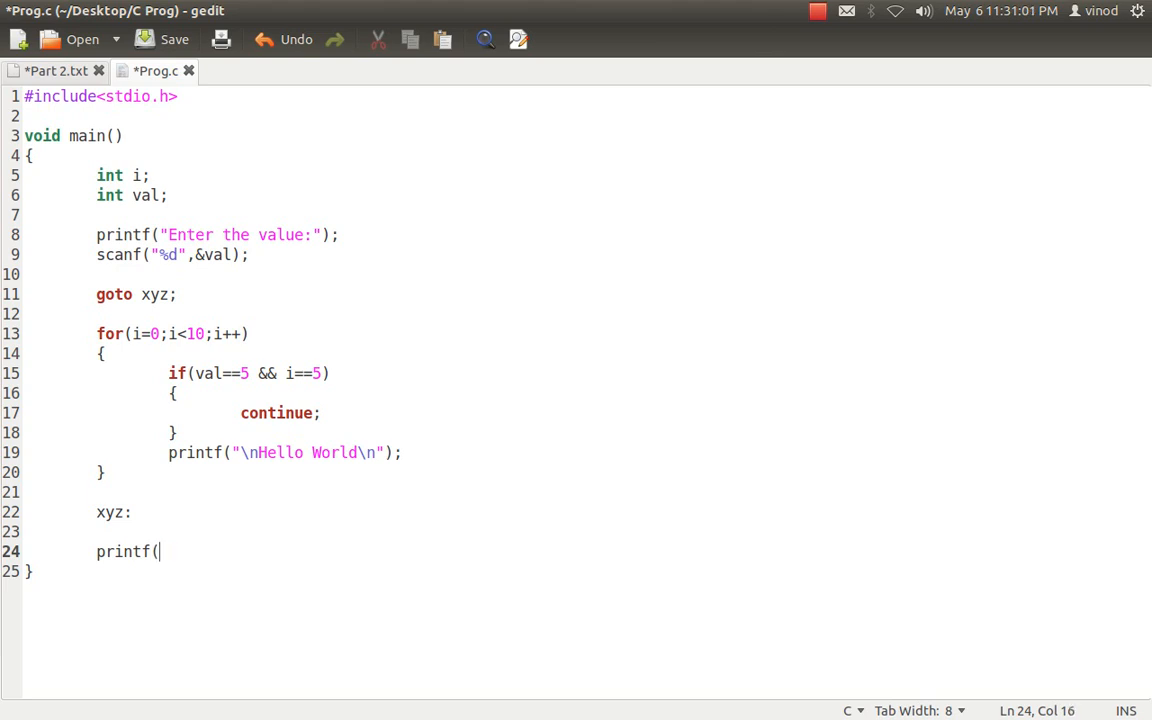
type("\"\\n Done")
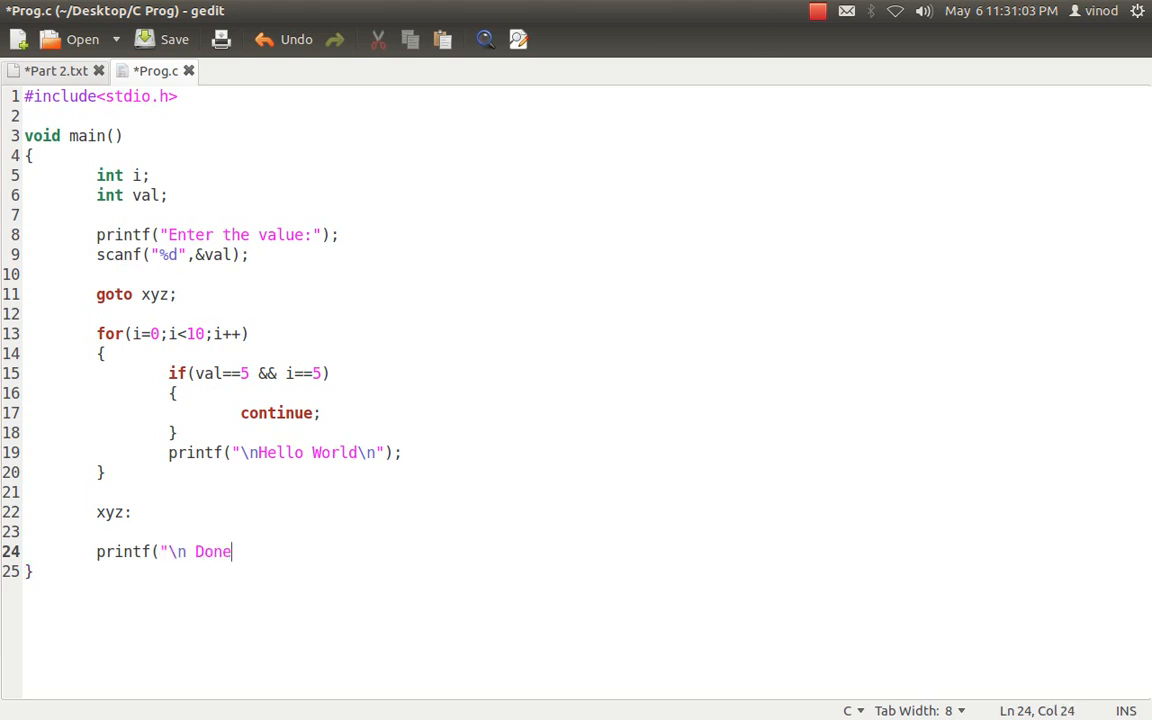
type("\\n\"")
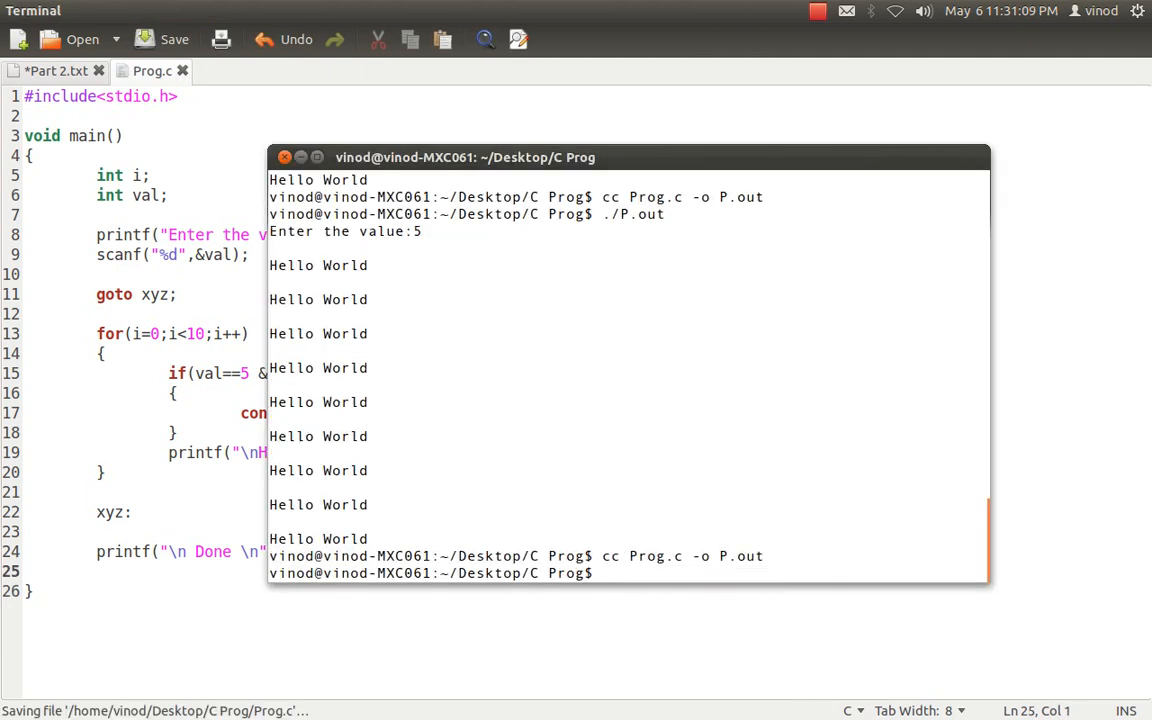
- Run cc Prog.c -o P.out in Terminal to recompile with the goto
key("Return")
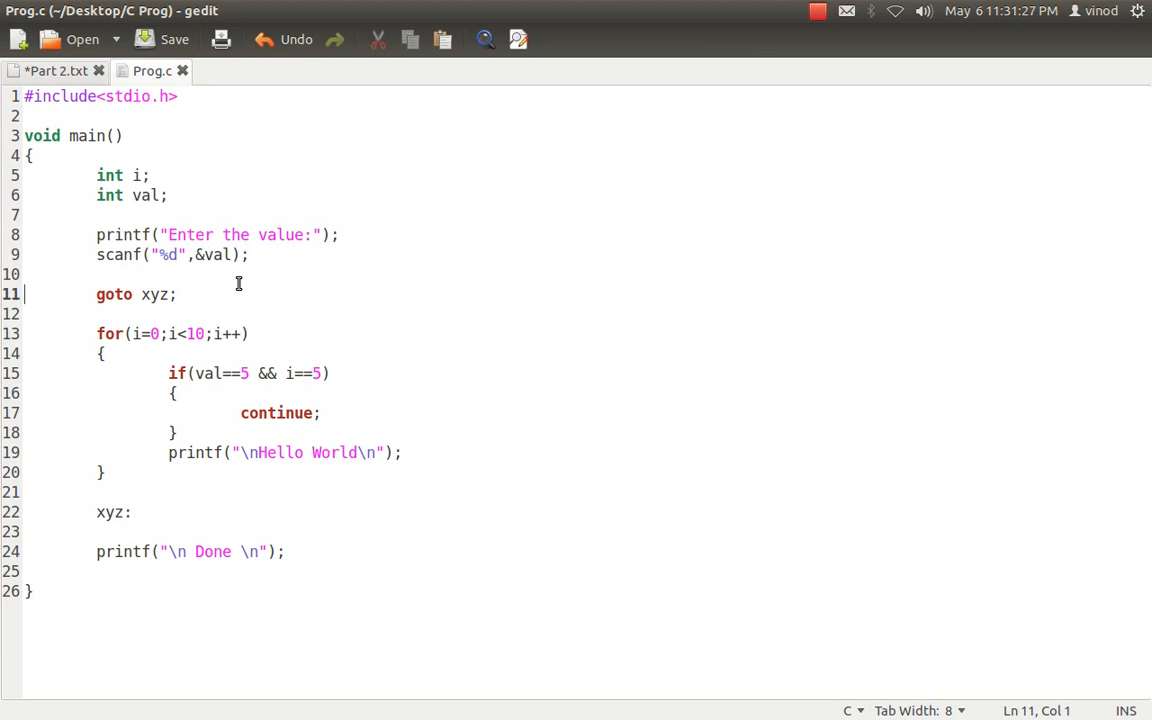
- Comment the goto as //Forward Jump, add xyz: above the loop, remove the old goto line
type("//Fo")
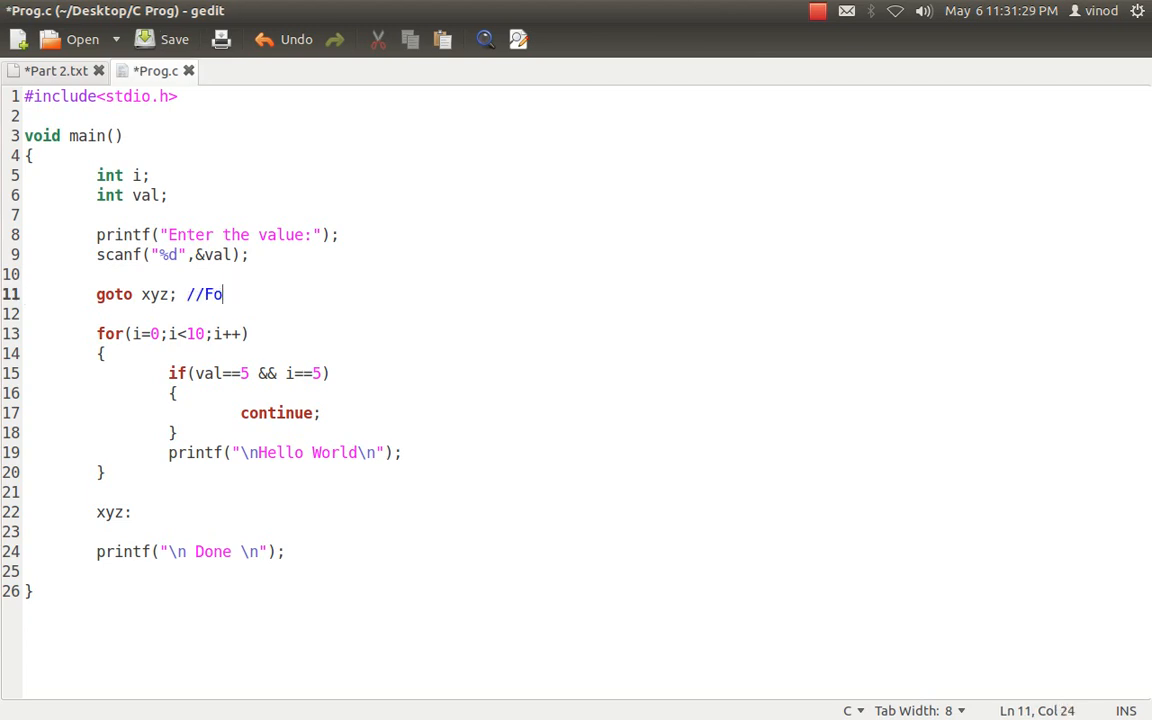
type("rward Jump")
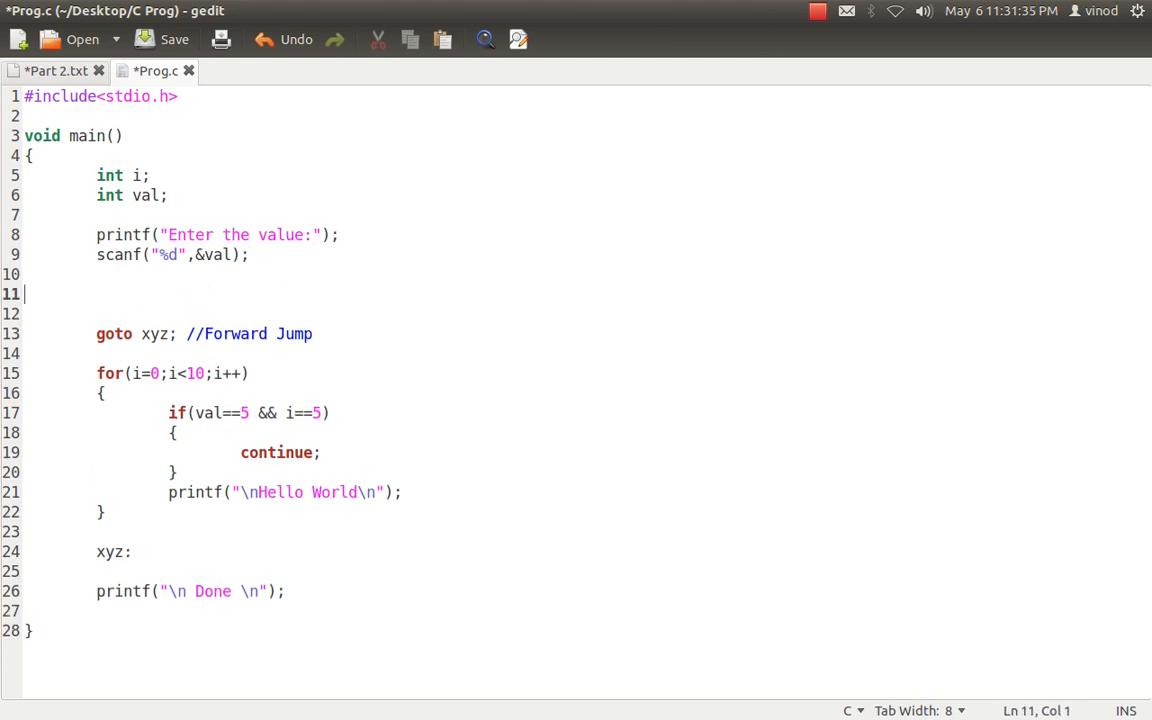
type("xyz:")
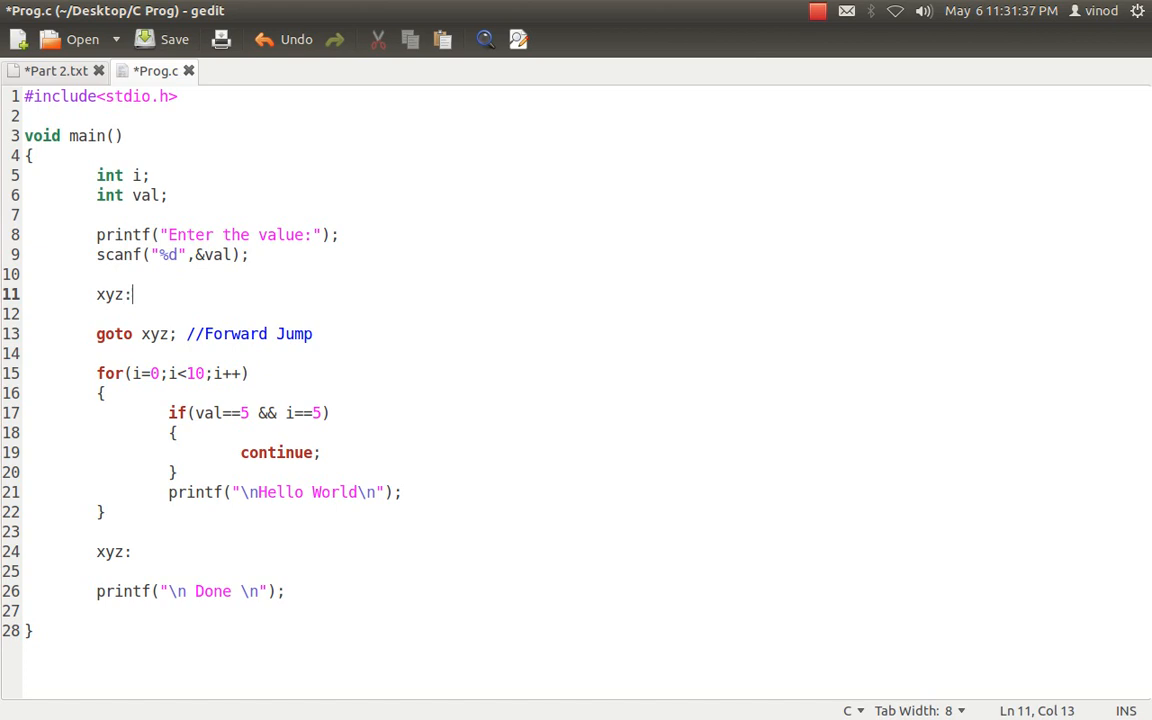
left_click(132, 332)
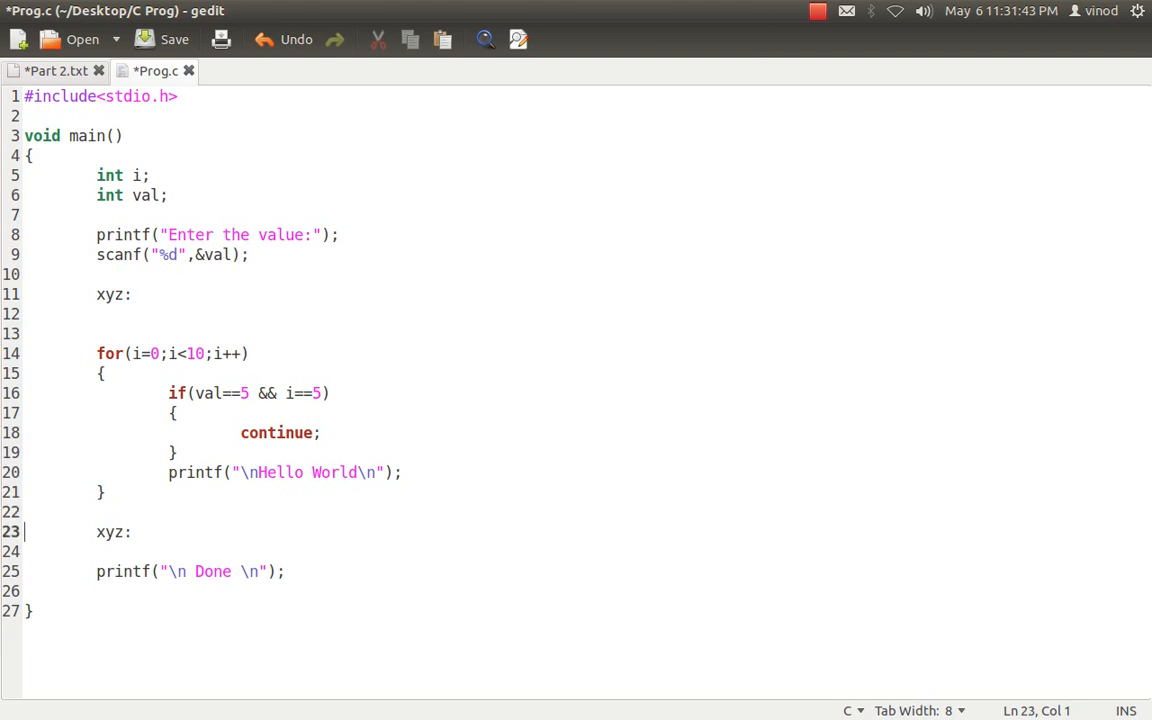
- Place goto xyz; after the loop and rename its comment to //Backward Jump
type("goto xyz; //Forward Jump")
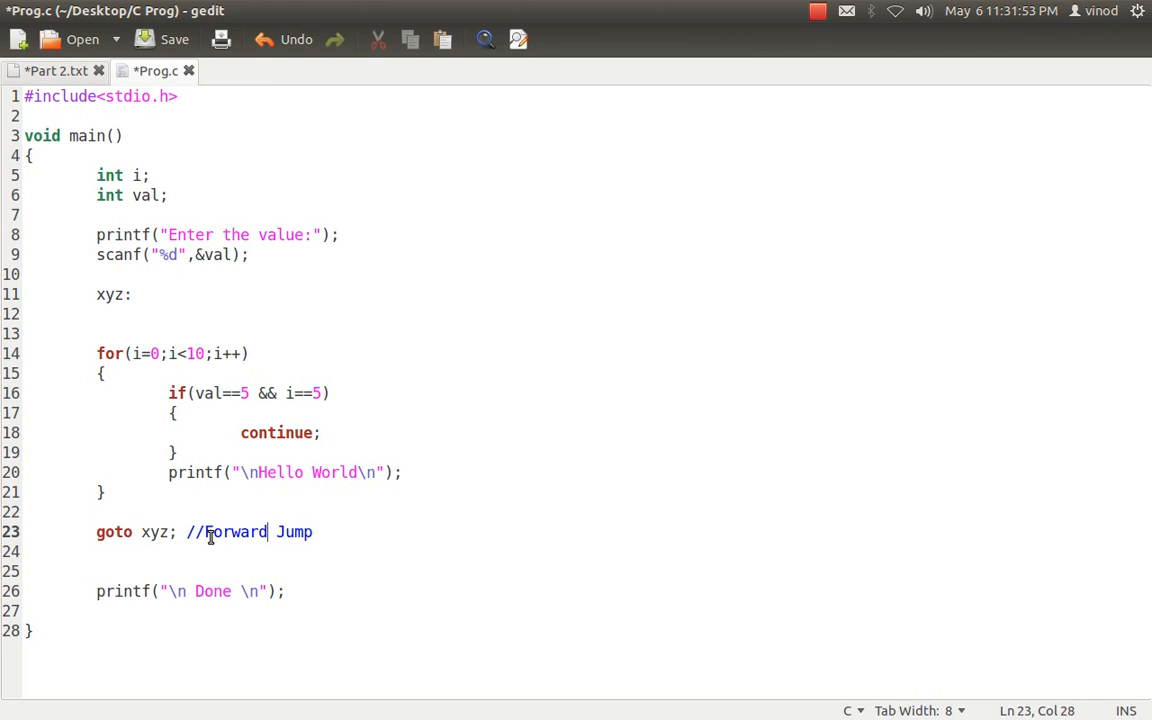
type("Ba")
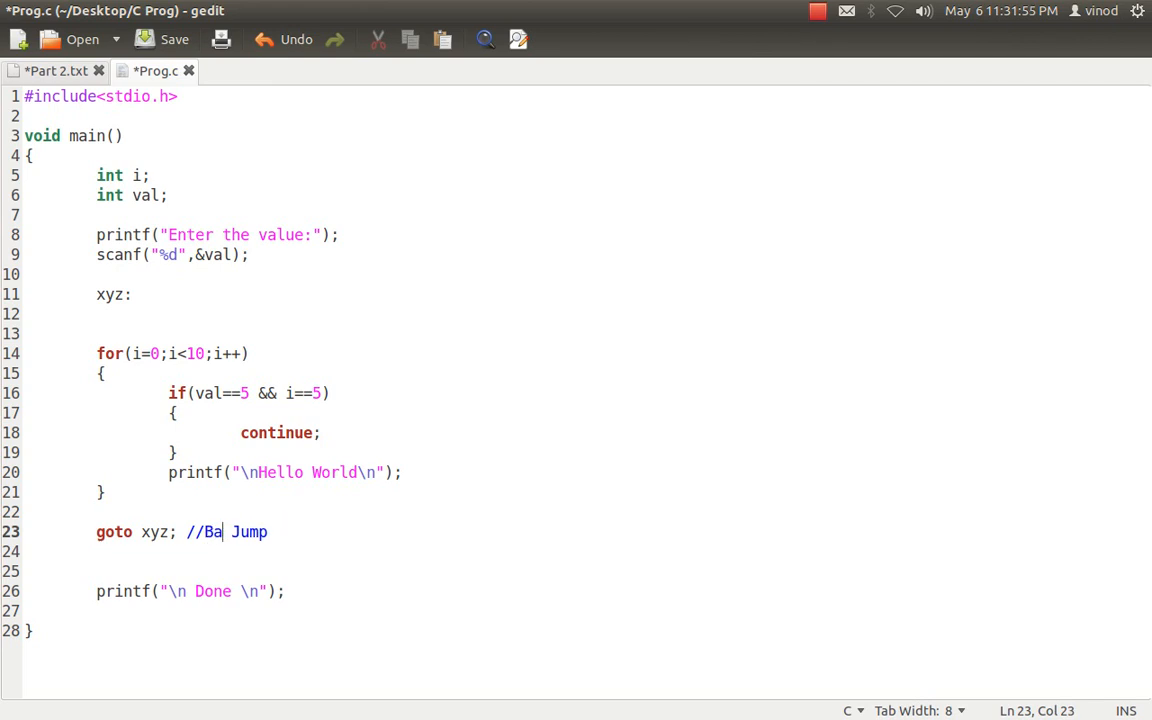
type("ckward")
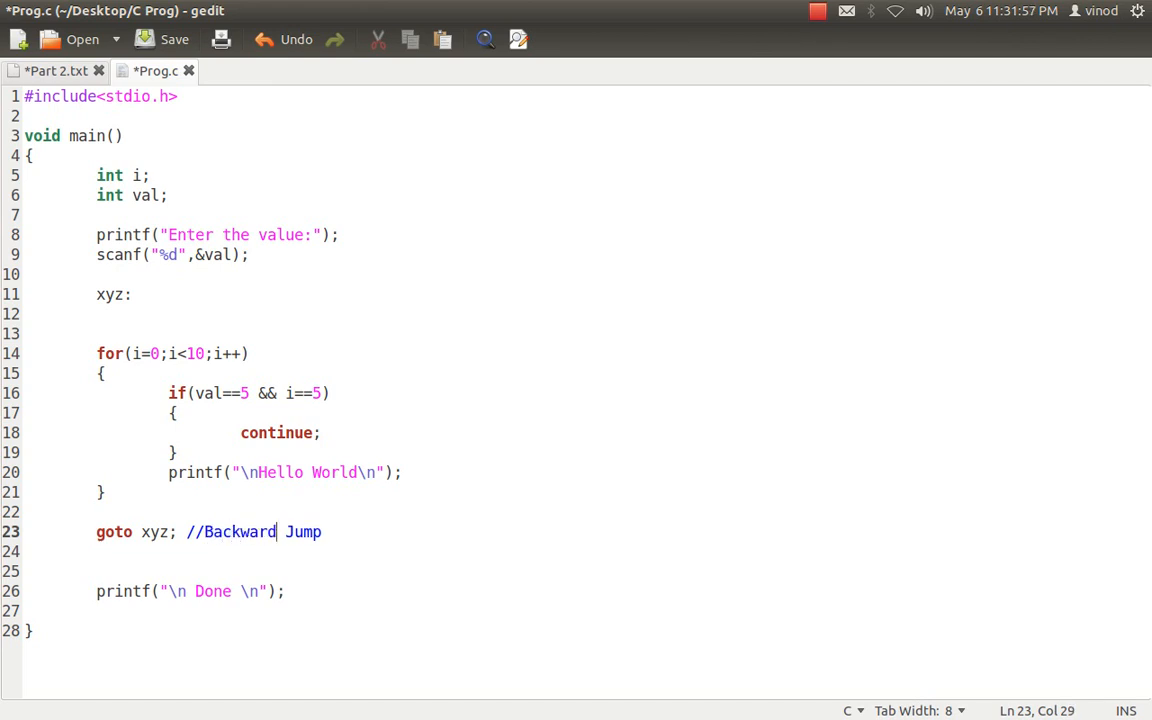
- Extend the comment to //Backward Jump [Condition], then show the Part 2.txt outline
left_click(50, 72)
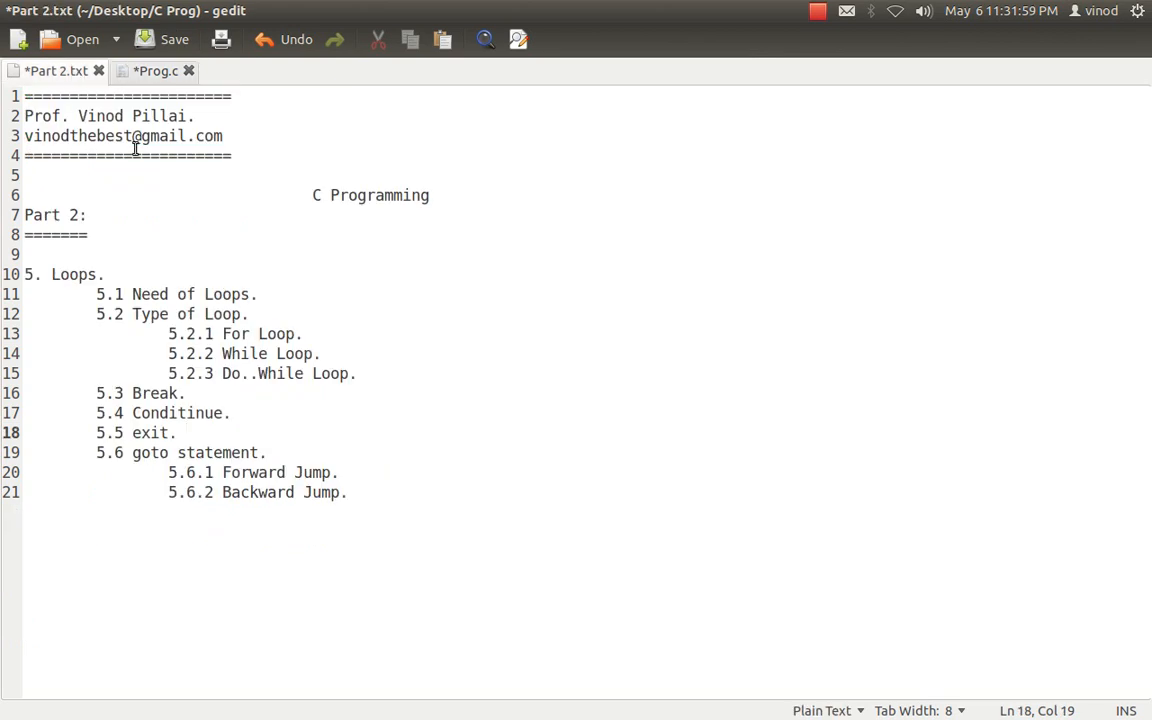
left_click(152, 72)
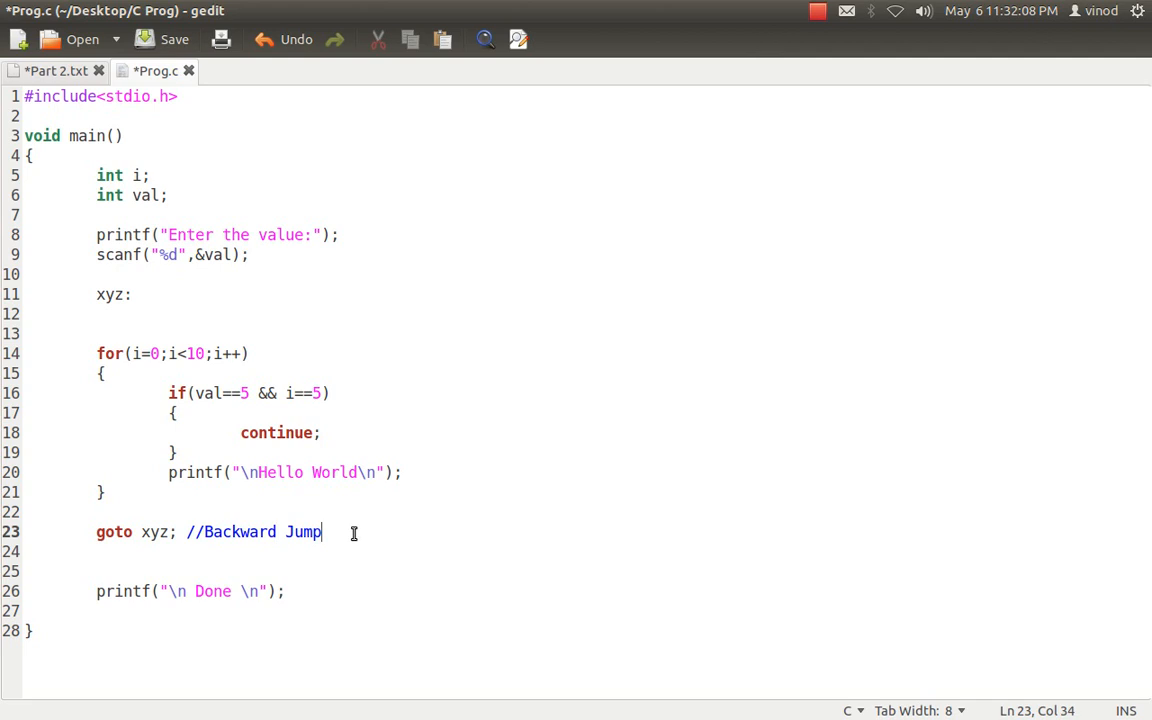
type("[C")
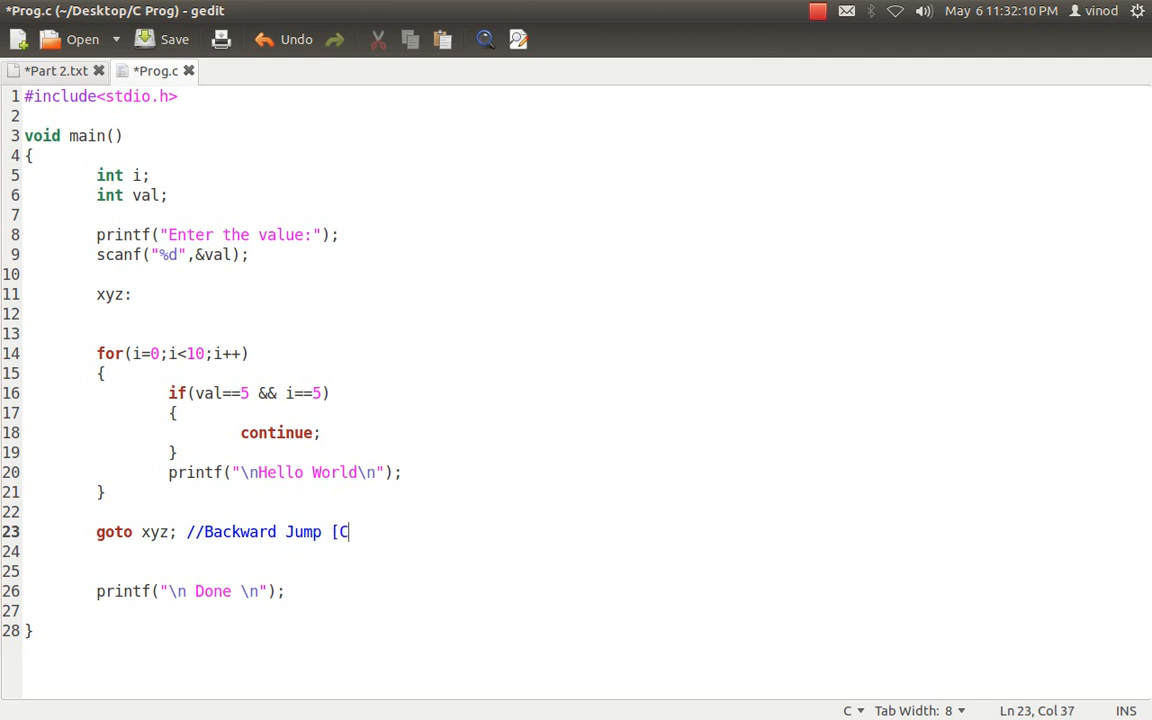
type("ondition")
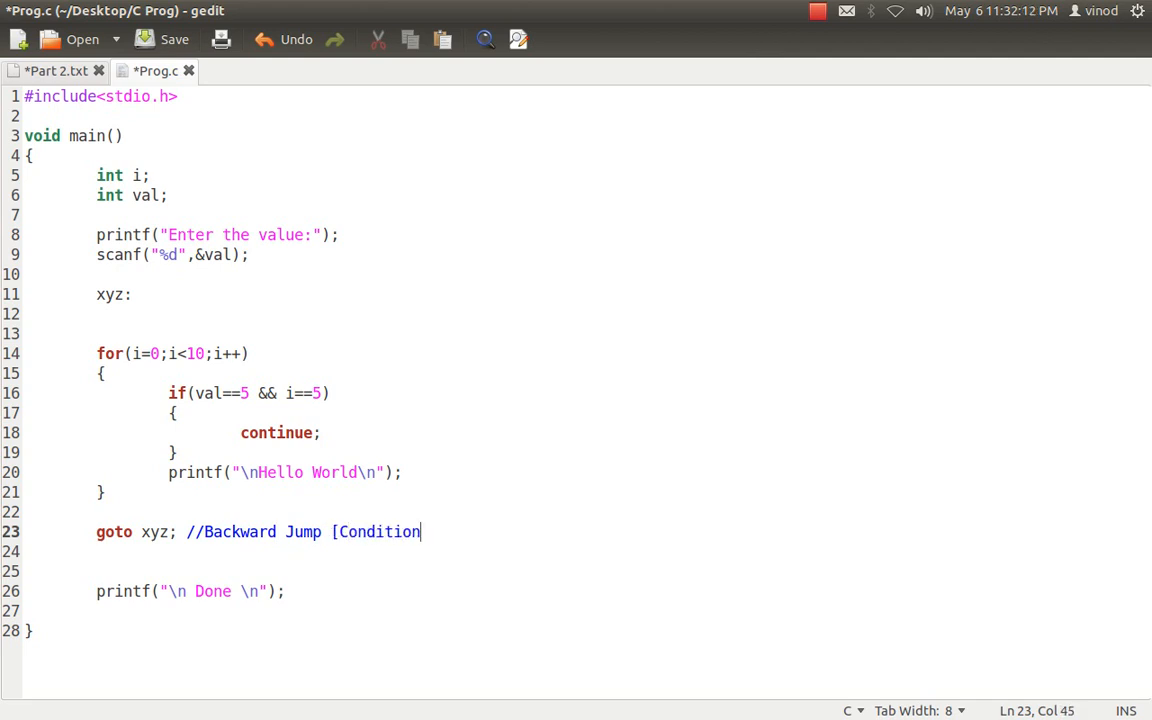
type("]")
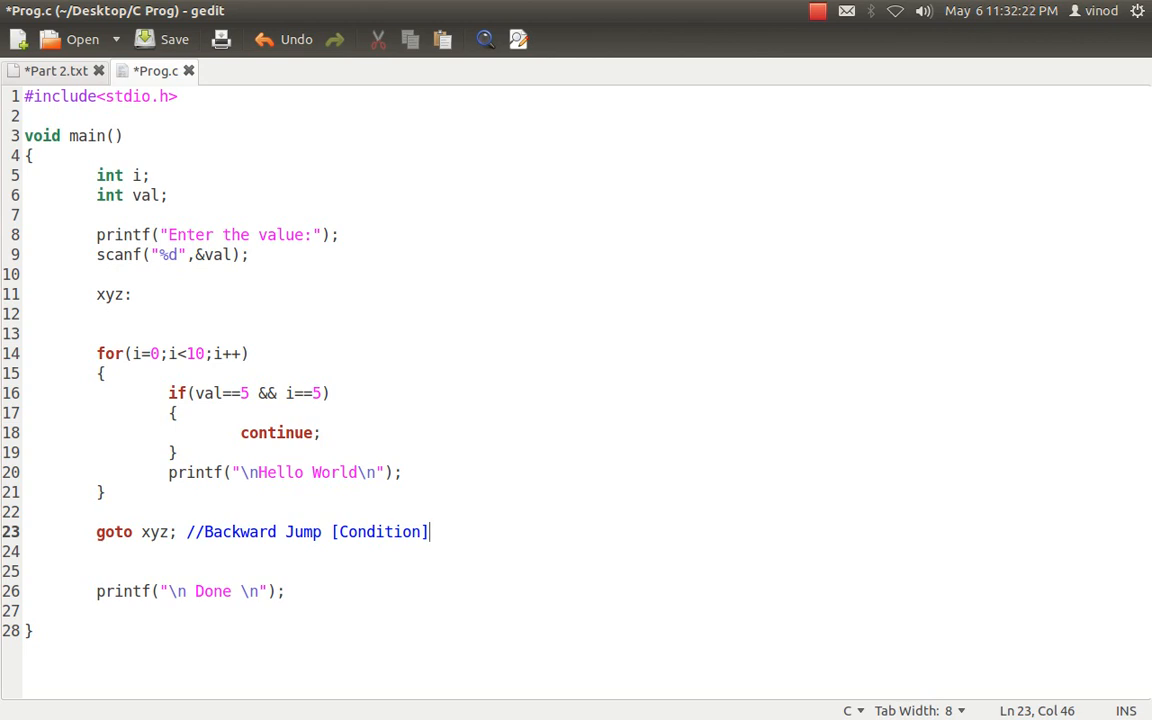
mouse_move(78, 82)
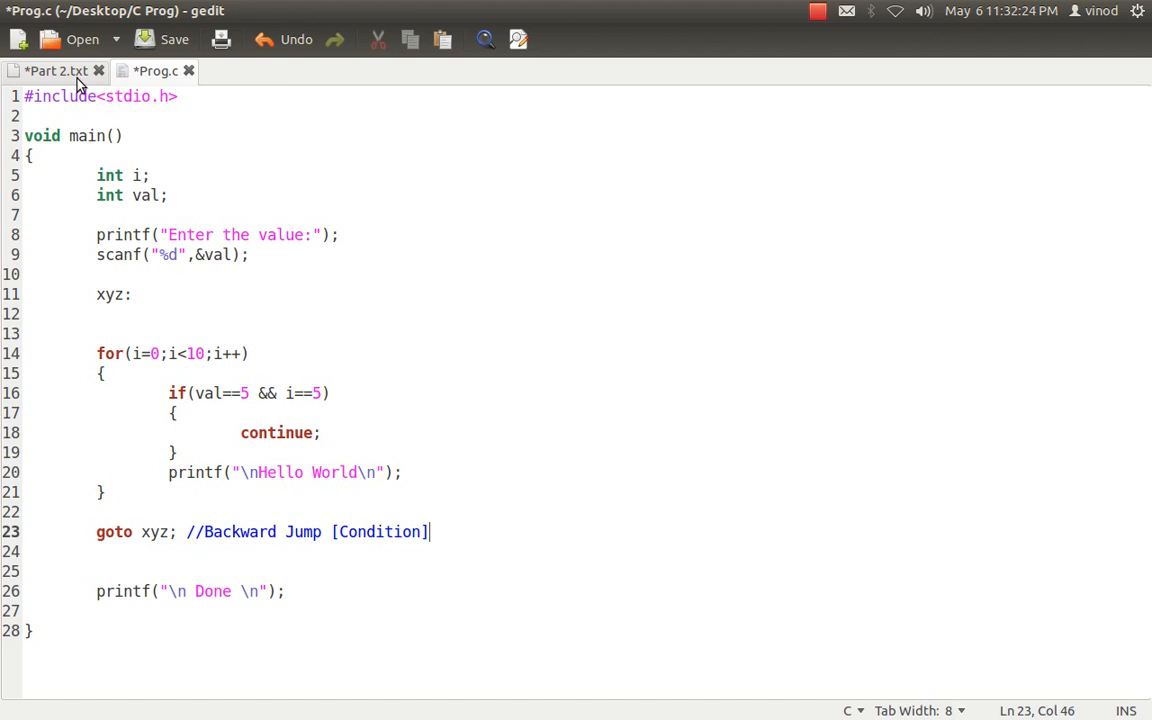
left_click(44, 72)
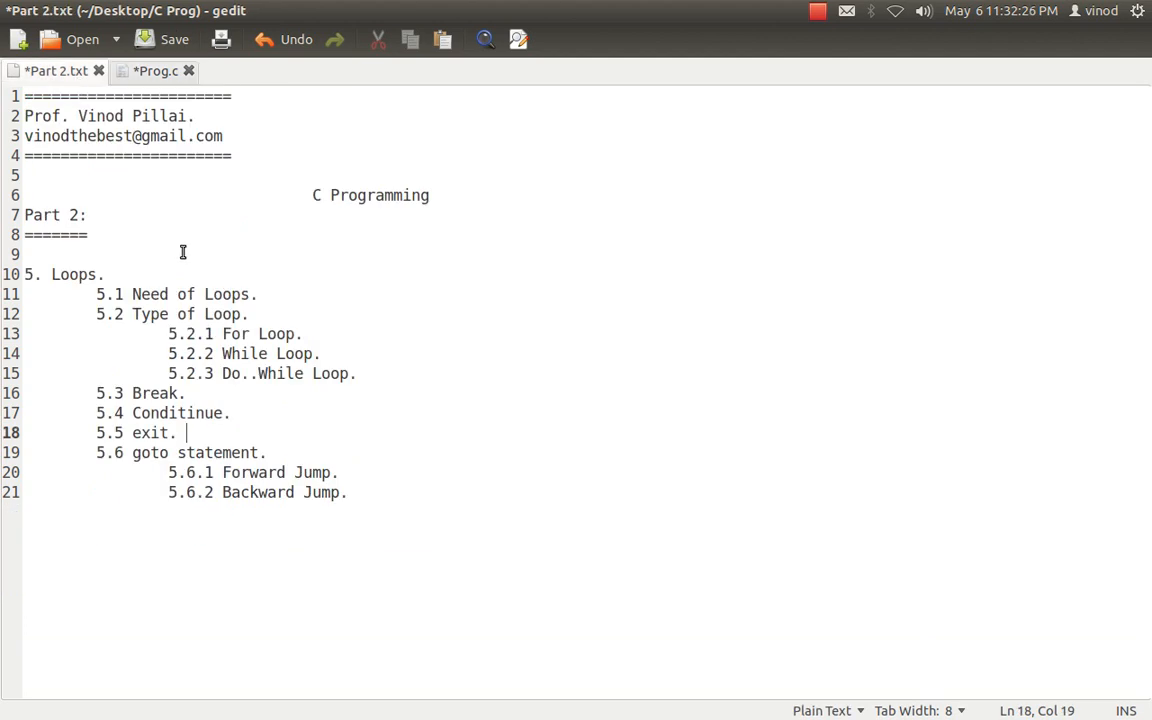